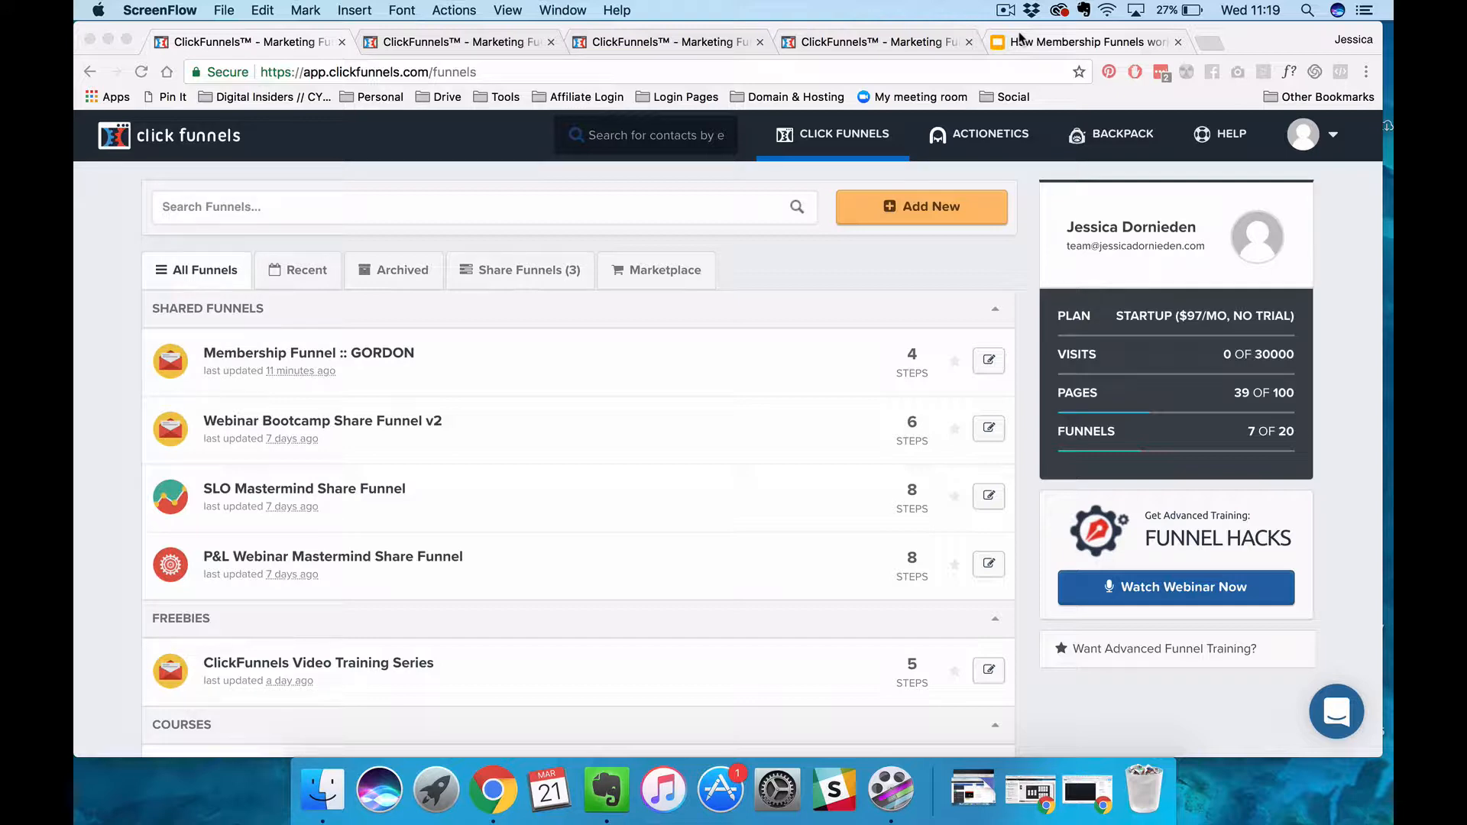
# Retype the lower diagram box as Members Access Page / Members Area Page, delete the duplicate columns, and move to slide 2
pyautogui.click(1086, 41)
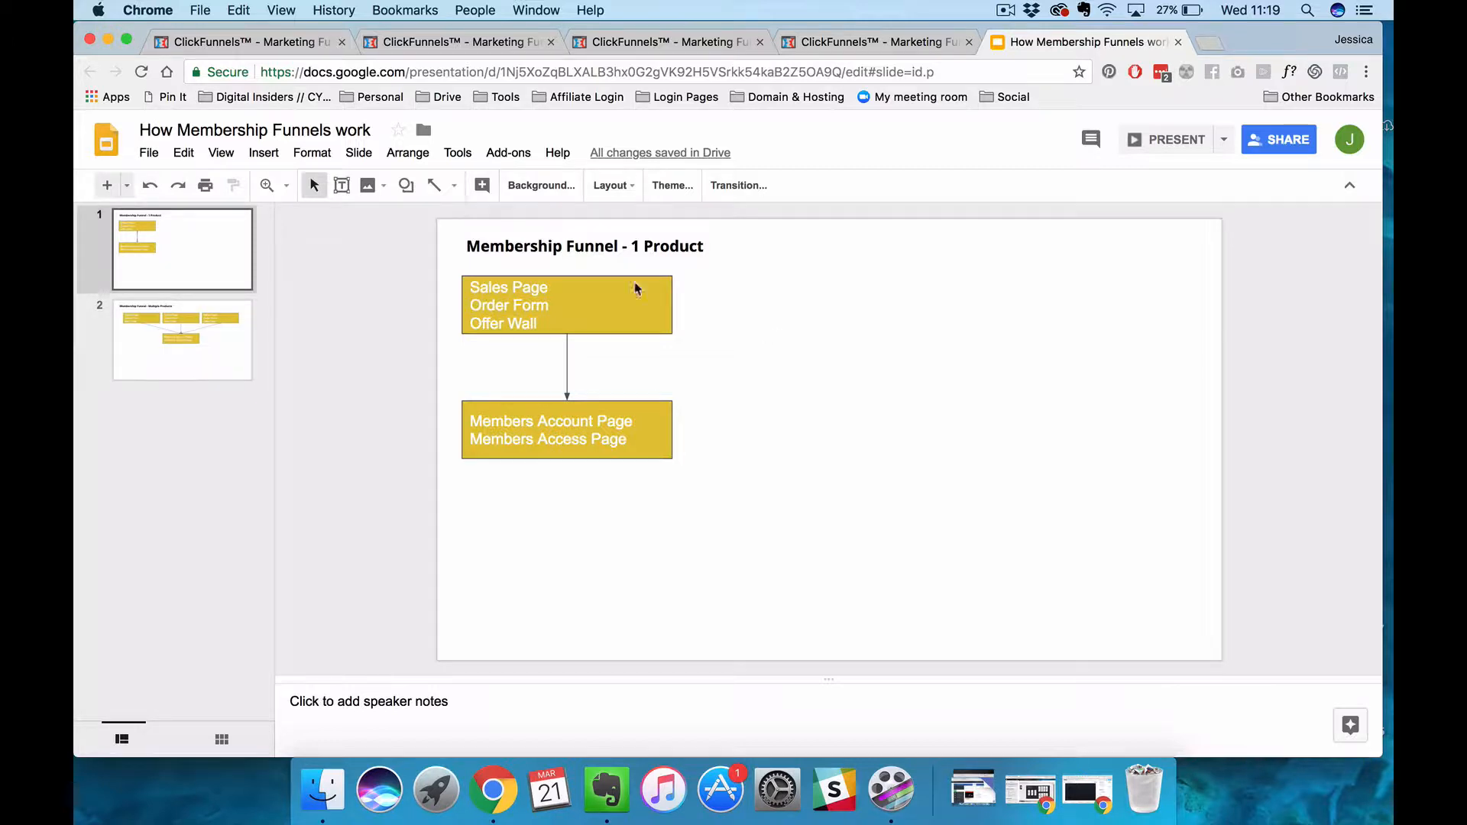
pyautogui.moveTo(581, 490)
pyautogui.write('ess')
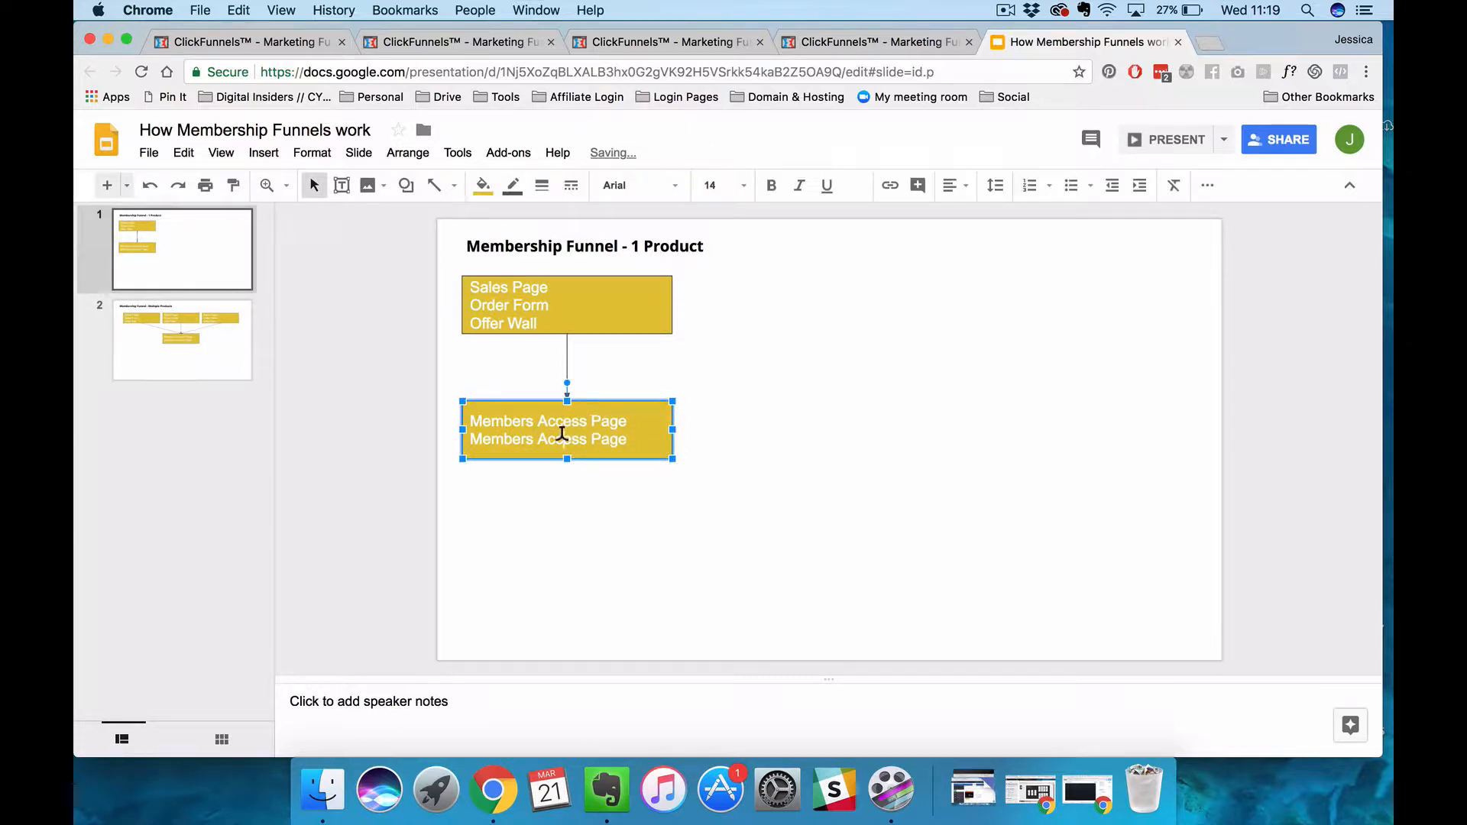
pyautogui.doubleClick(560, 439)
pyautogui.write('rea')
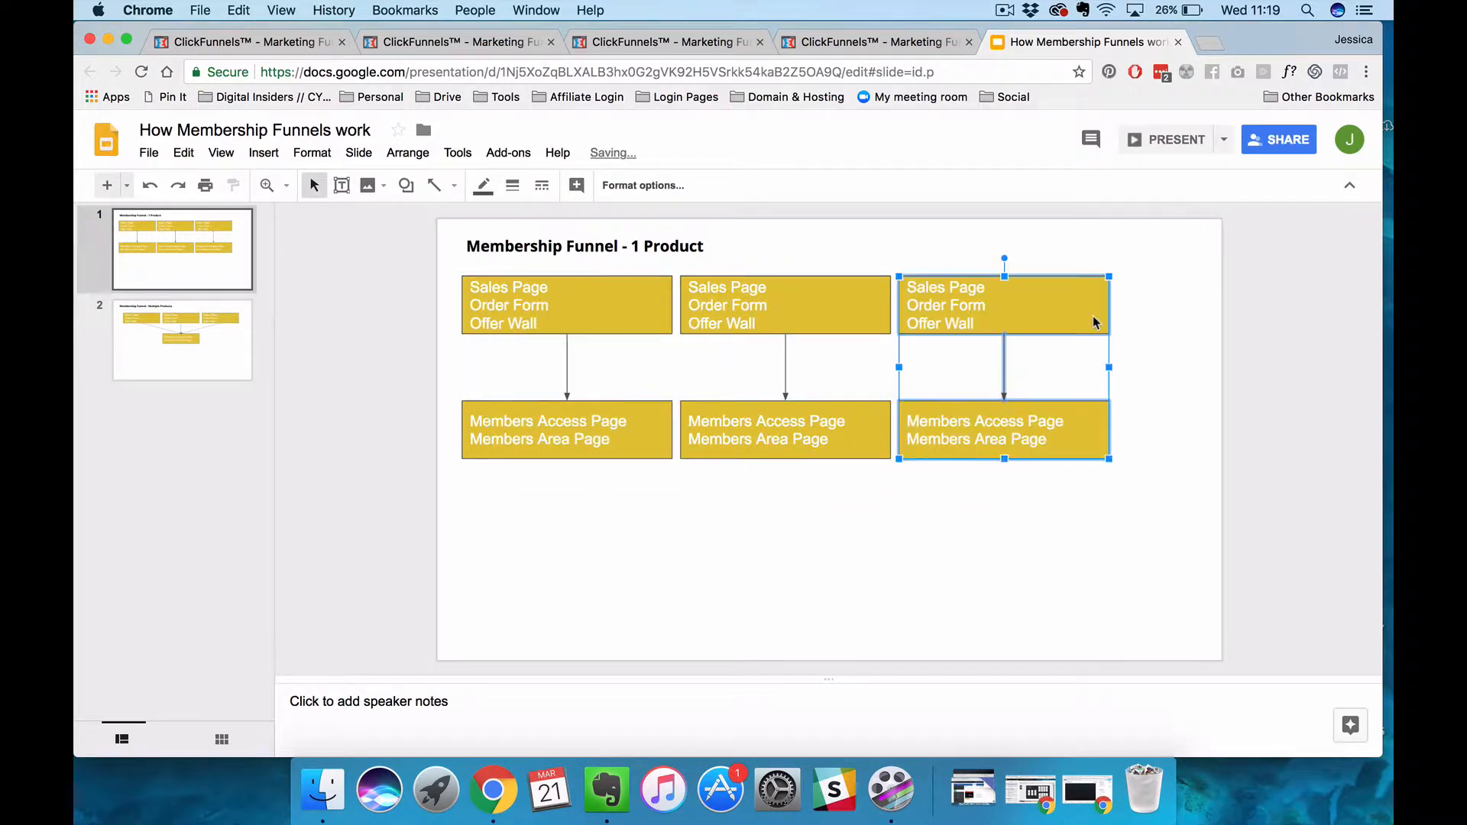
pyautogui.moveTo(786, 523)
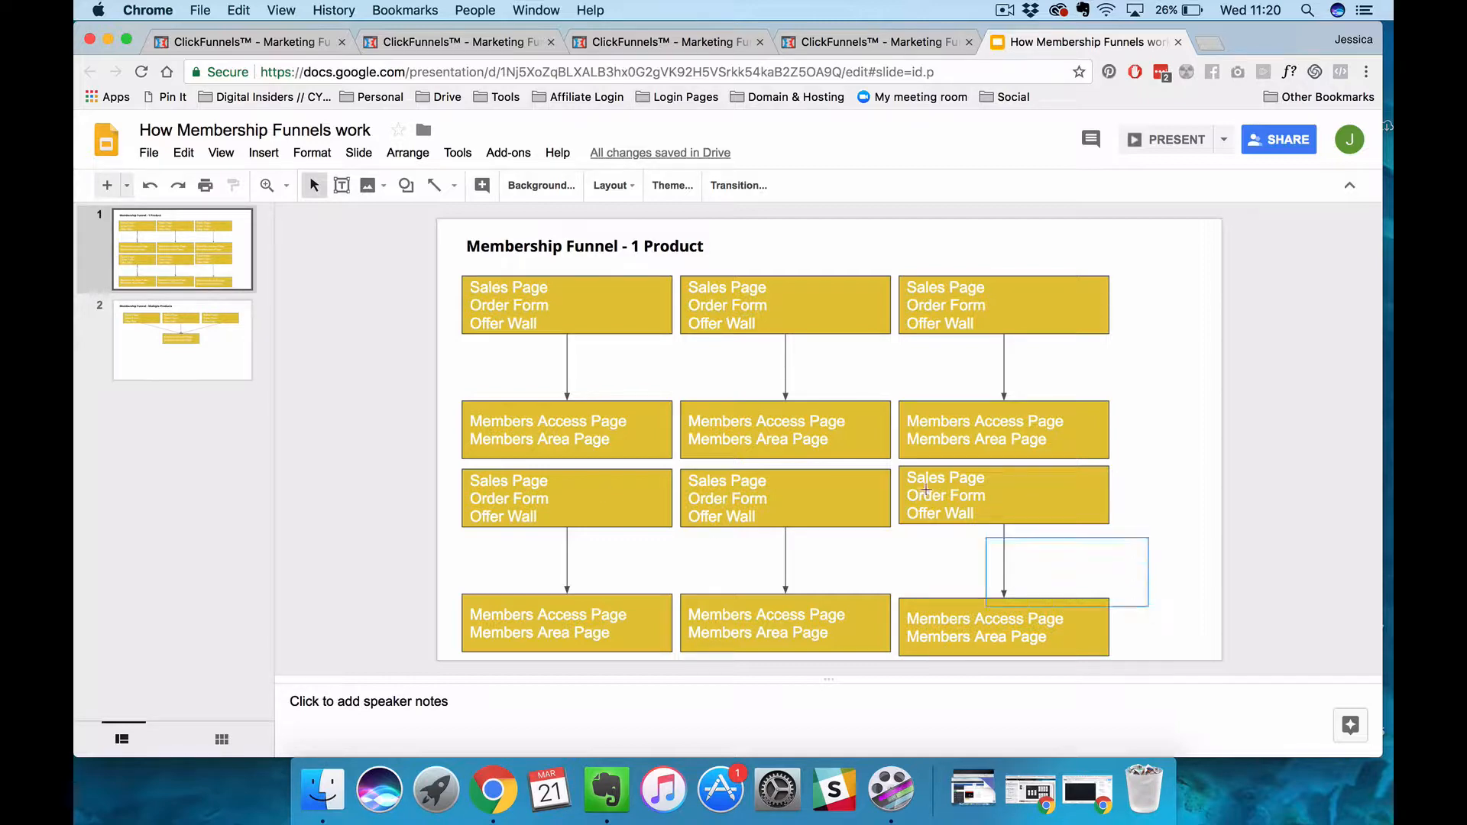
pyautogui.press('Delete')
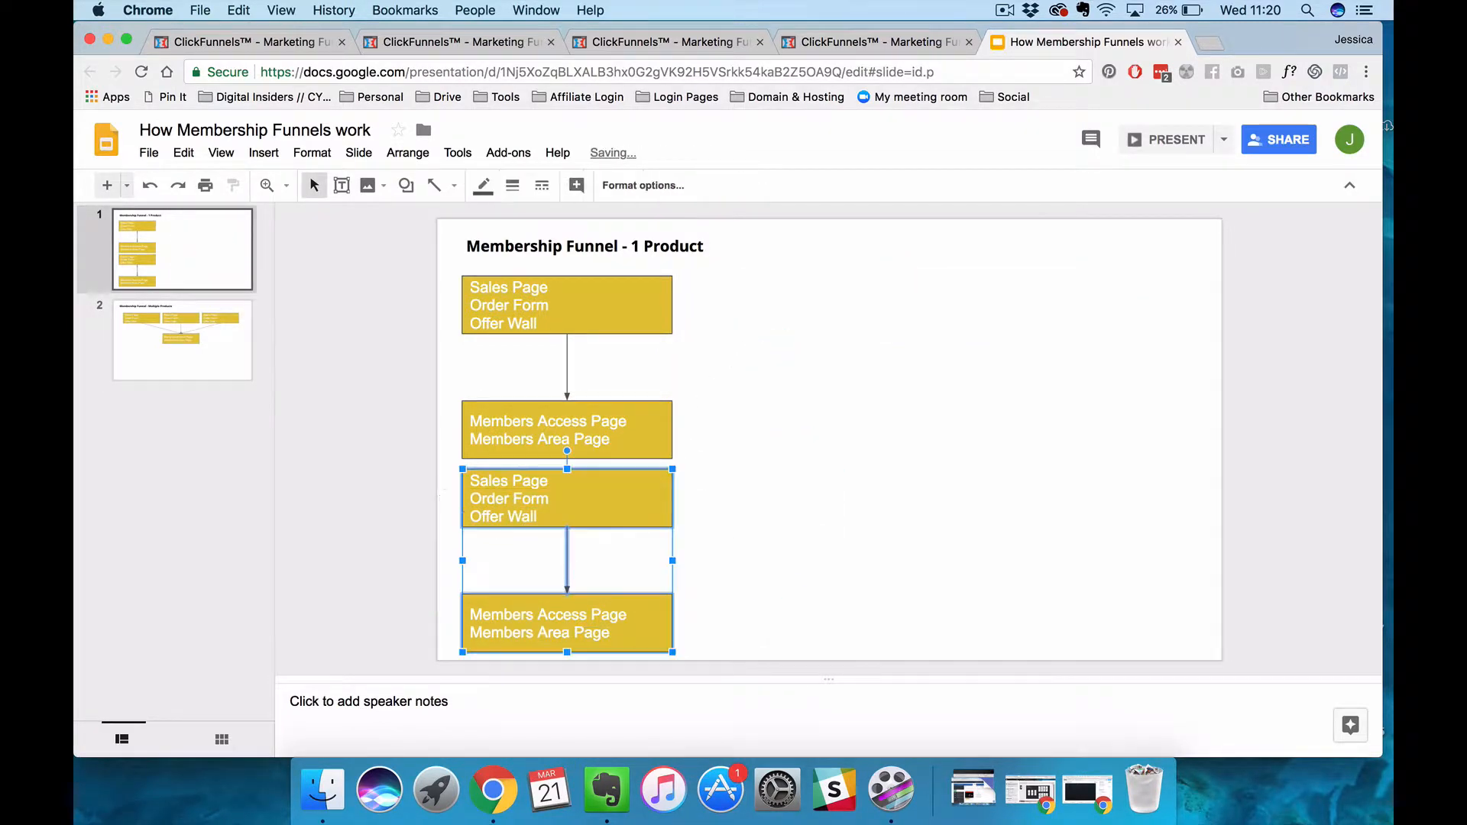
pyautogui.click(182, 339)
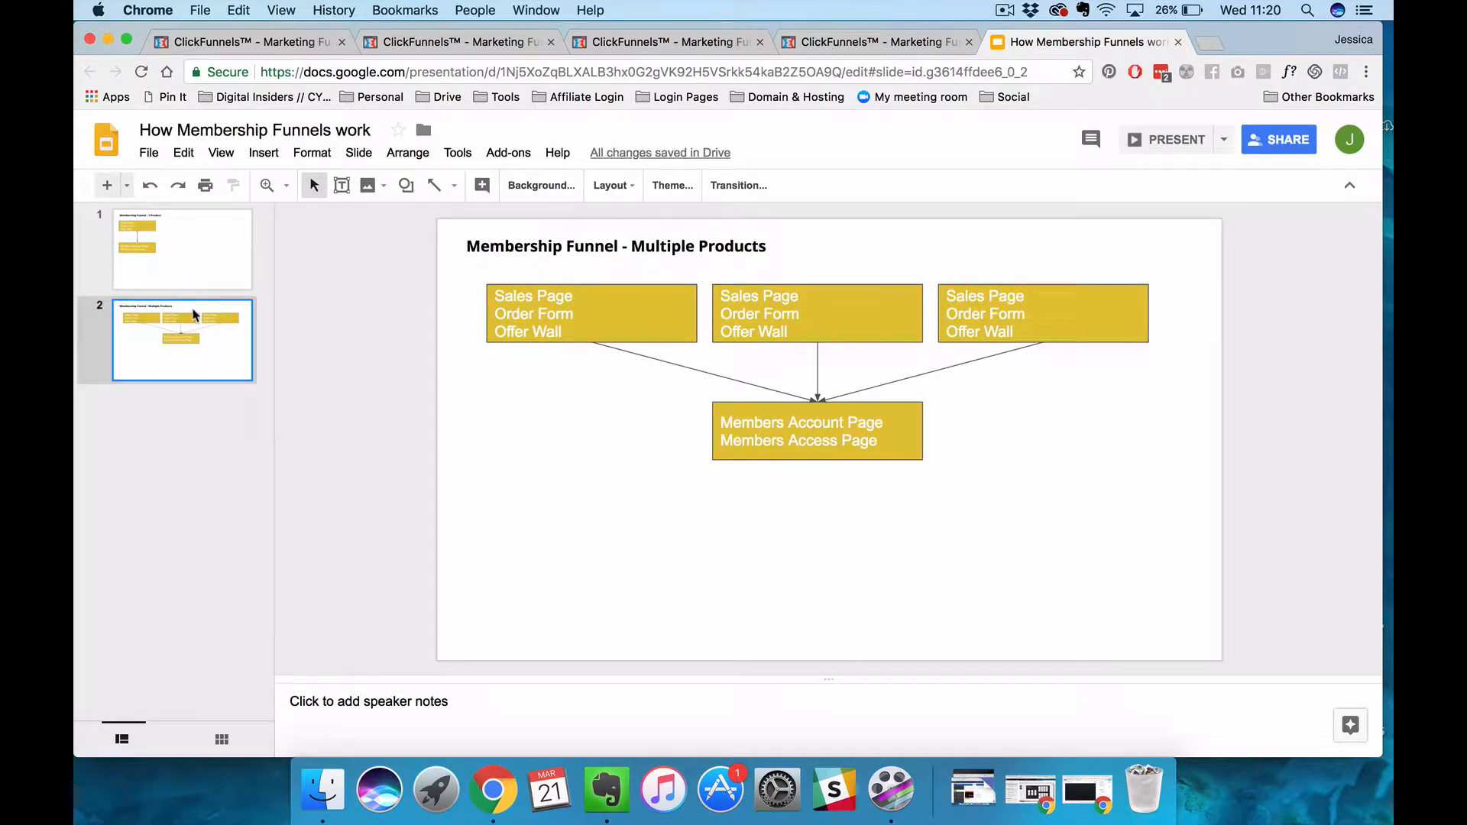
pyautogui.click(182, 249)
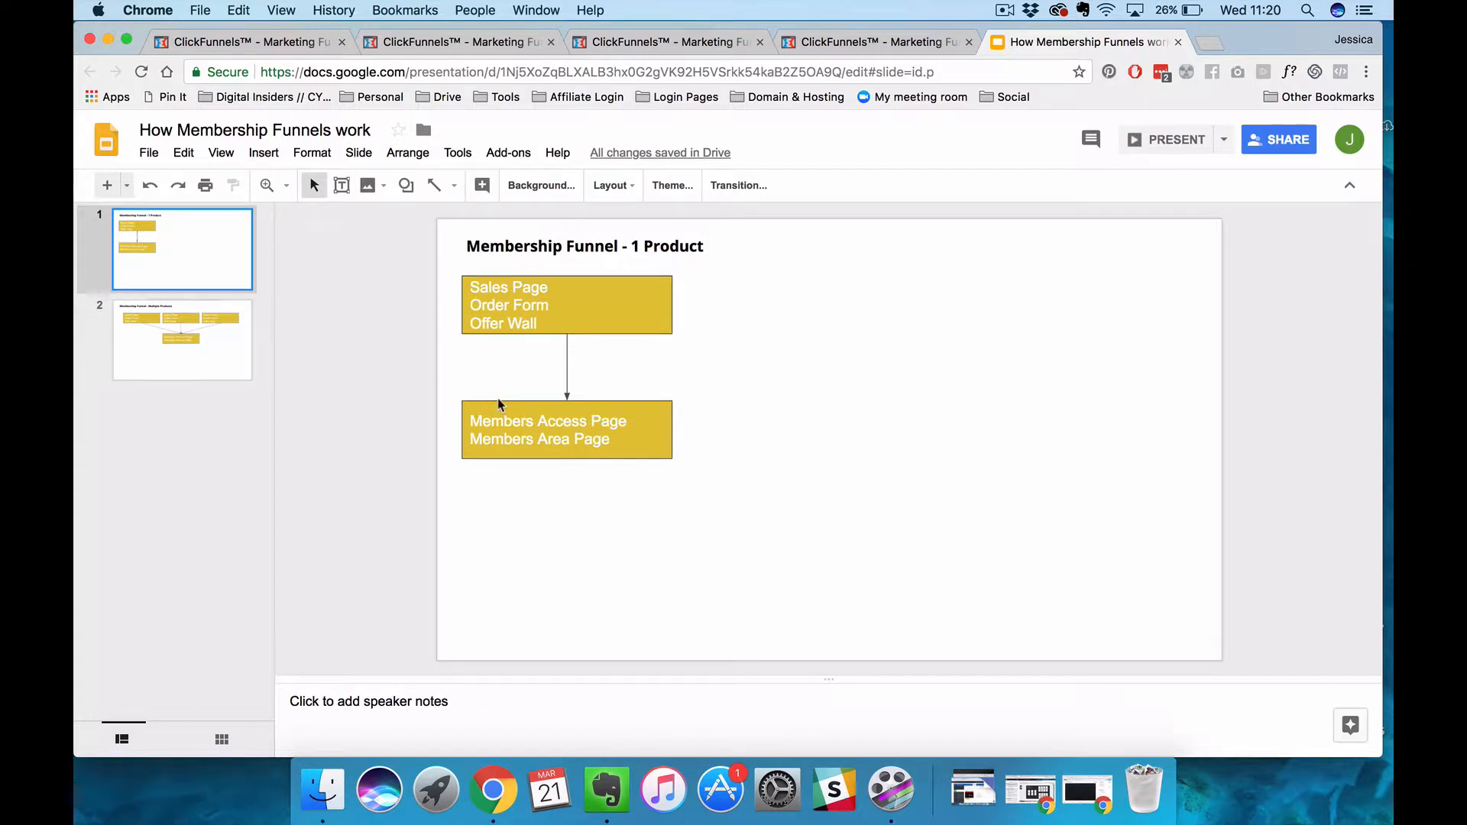
pyautogui.moveTo(556, 523)
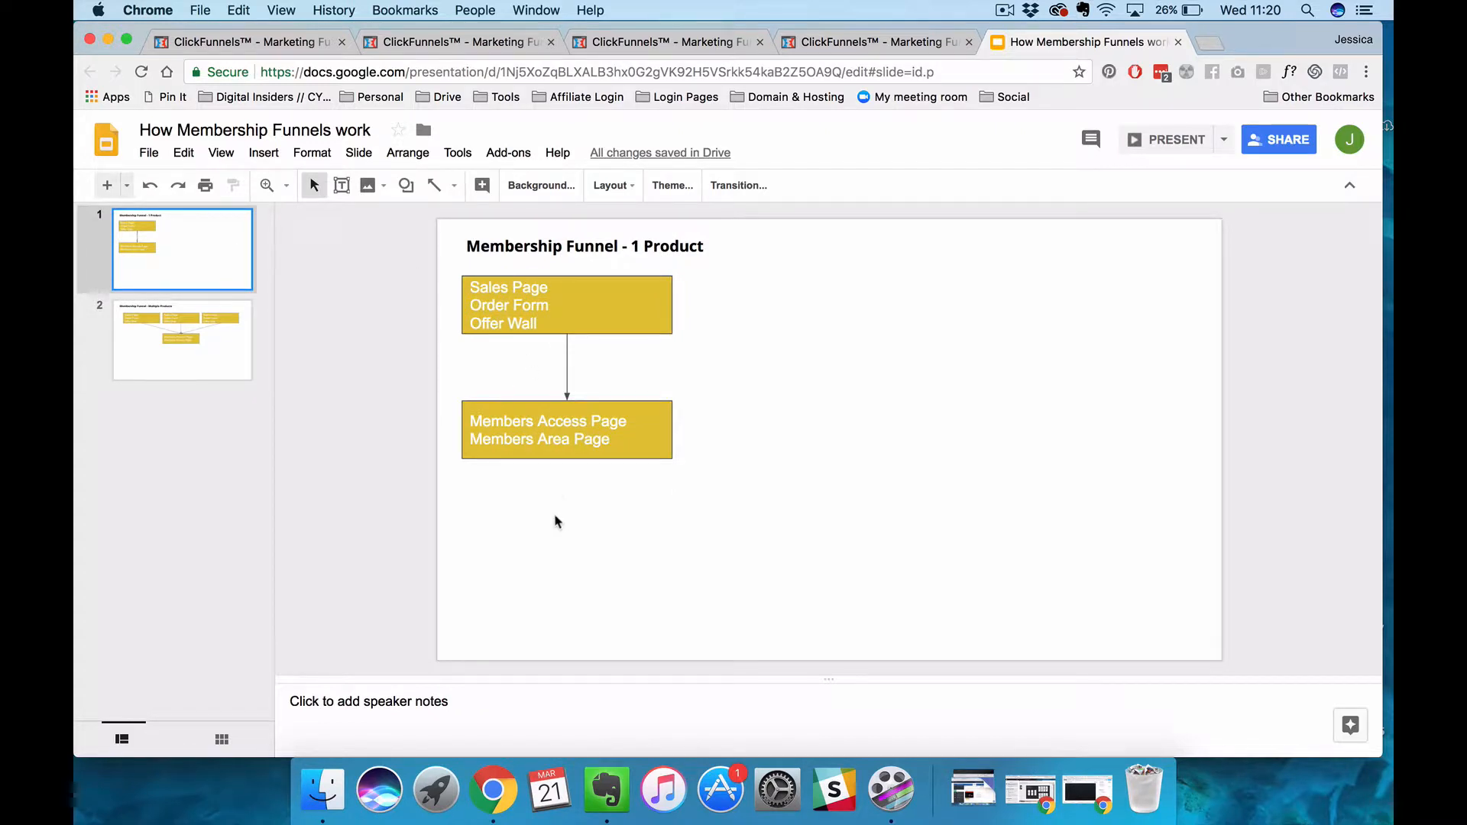
pyautogui.click(181, 339)
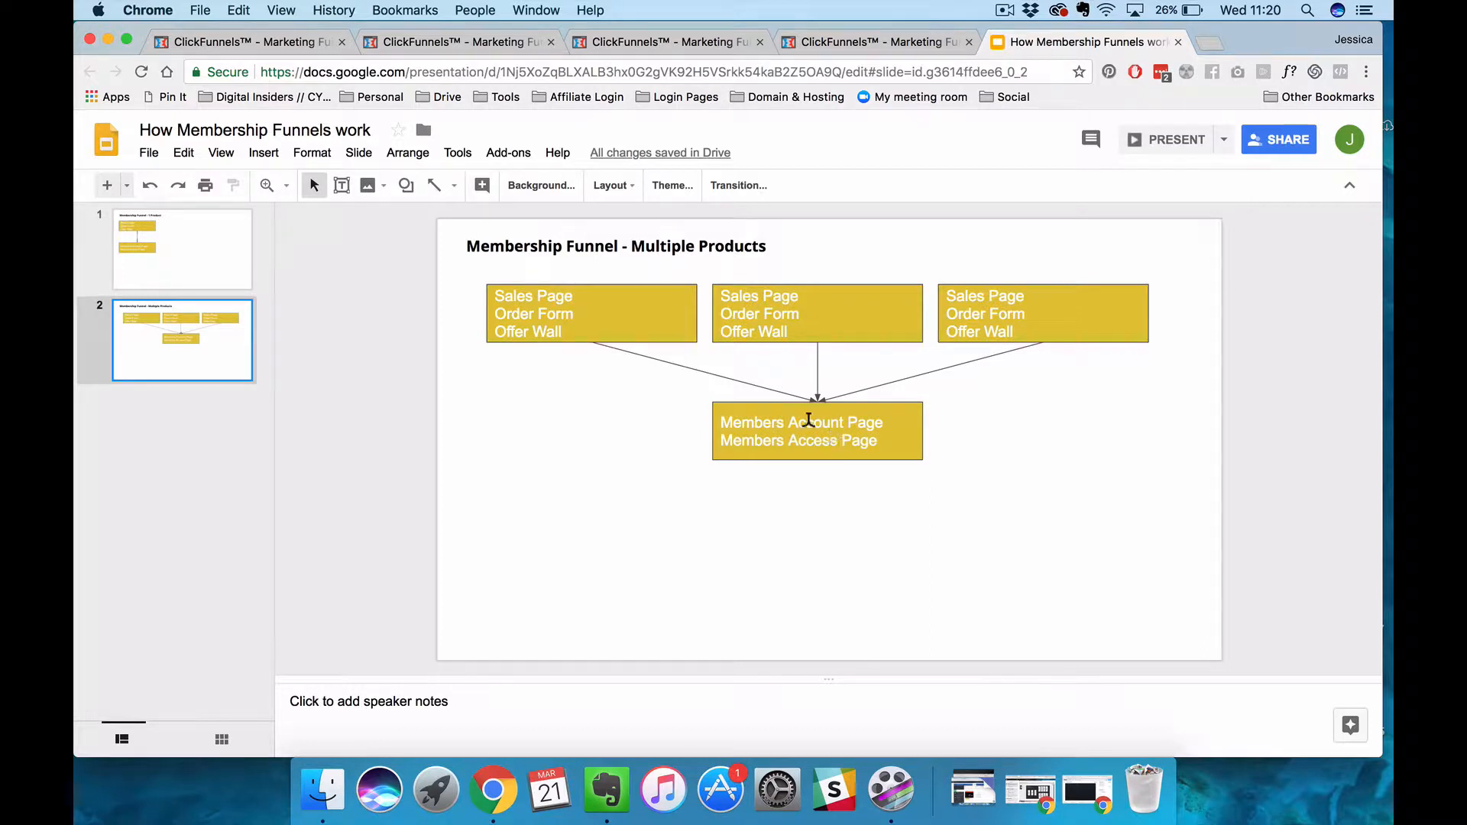
pyautogui.moveTo(740, 405)
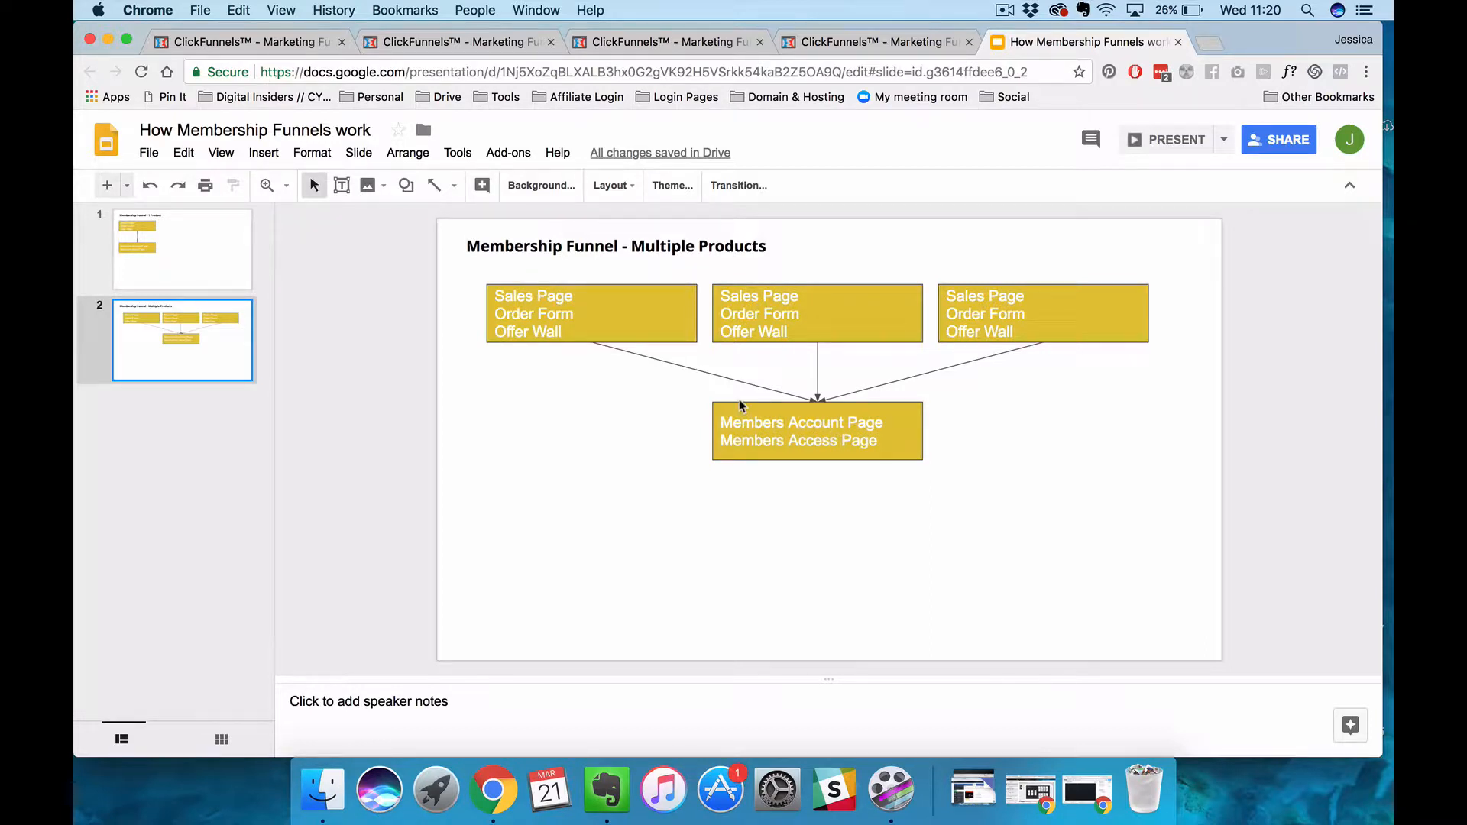
pyautogui.moveTo(810, 472)
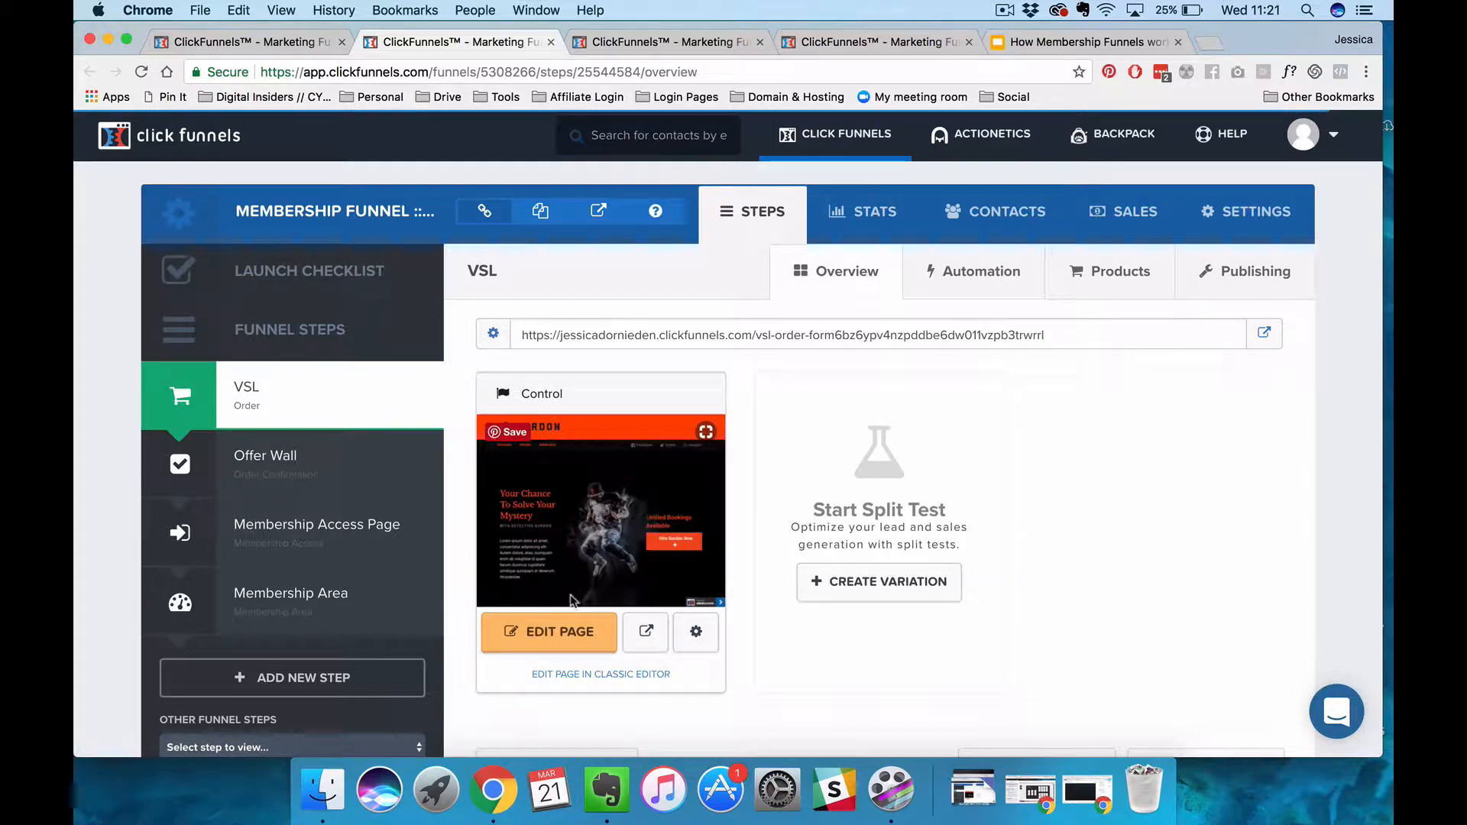
pyautogui.moveTo(369, 375)
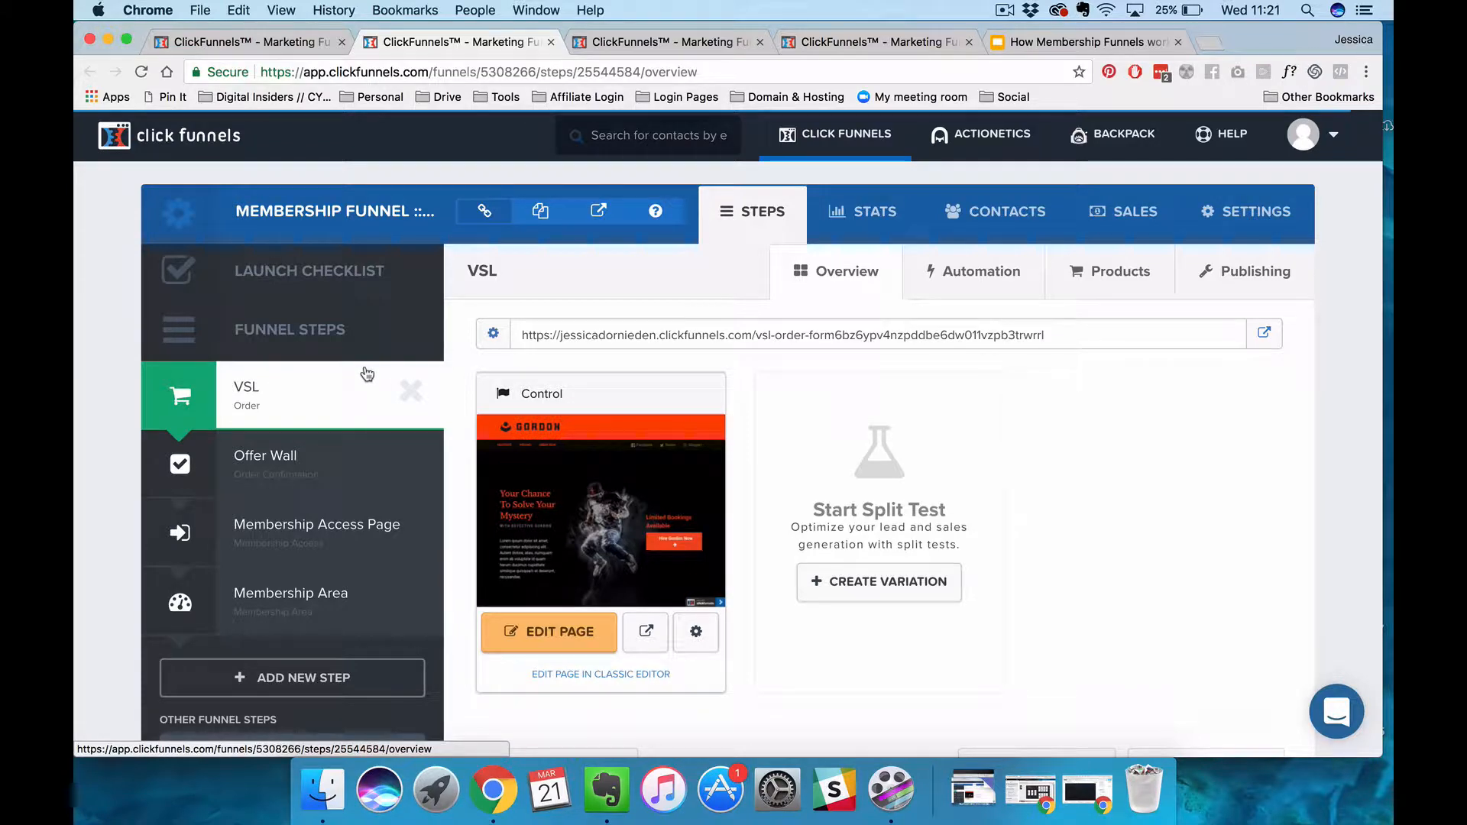
# Review the VSL order step's products and the Offer Wall step of the Membership Funnel
pyautogui.click(1121, 272)
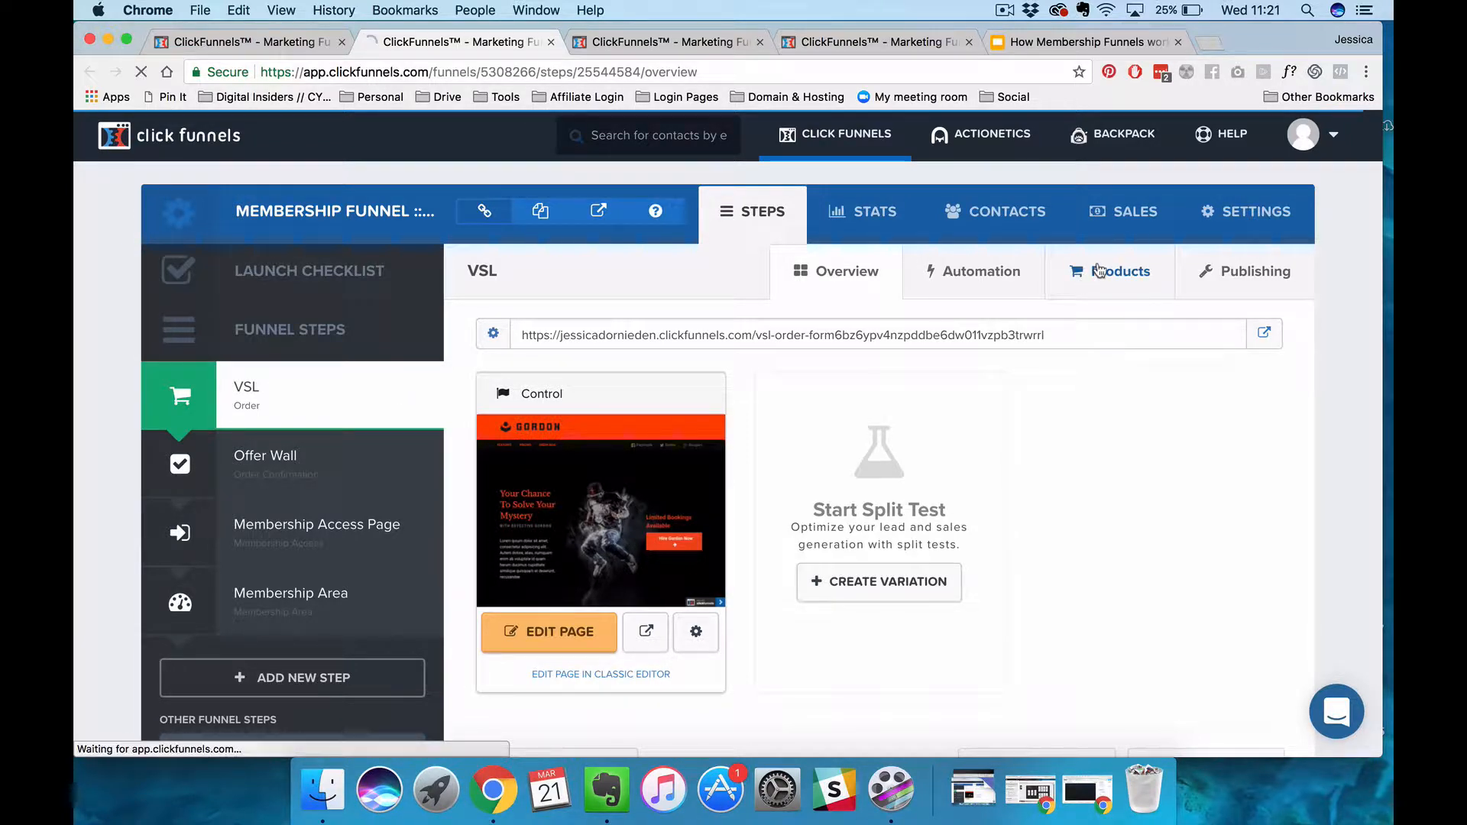
pyautogui.click(1110, 272)
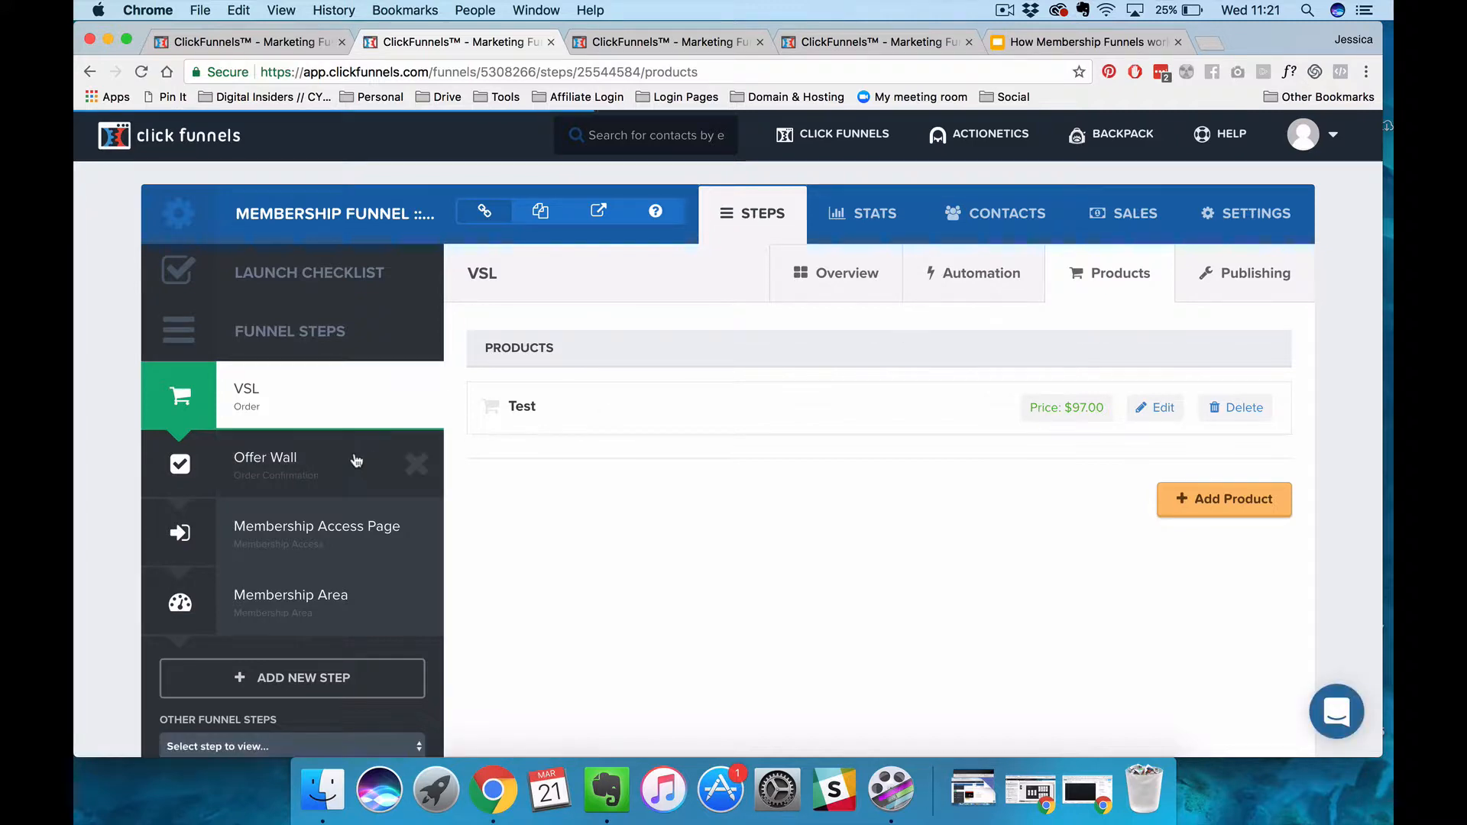
pyautogui.click(265, 457)
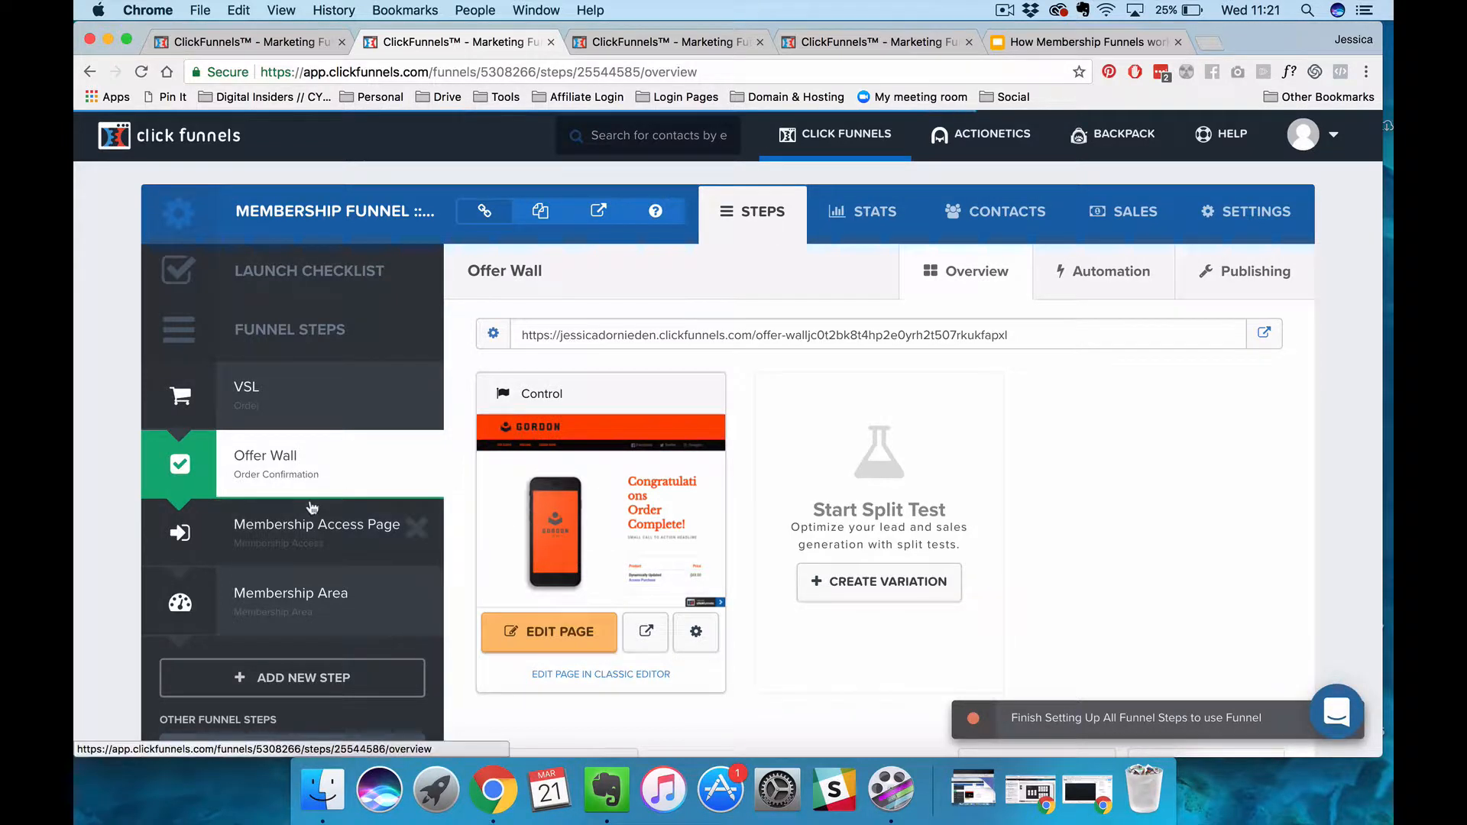
# View the Membership Access Page and then the Membership Area step with its $97 Test product and lesson sections
pyautogui.click(317, 525)
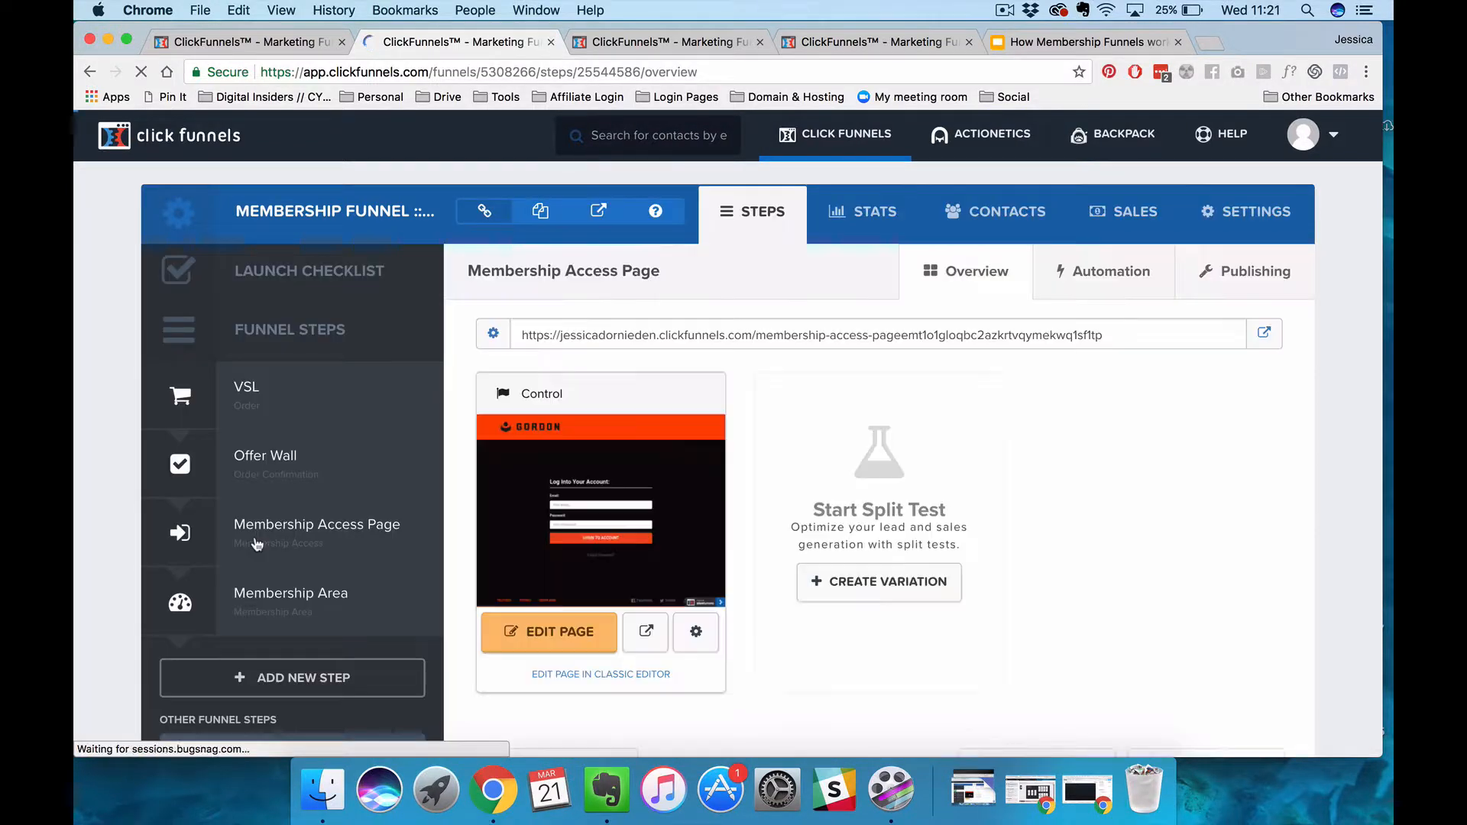
pyautogui.click(316, 524)
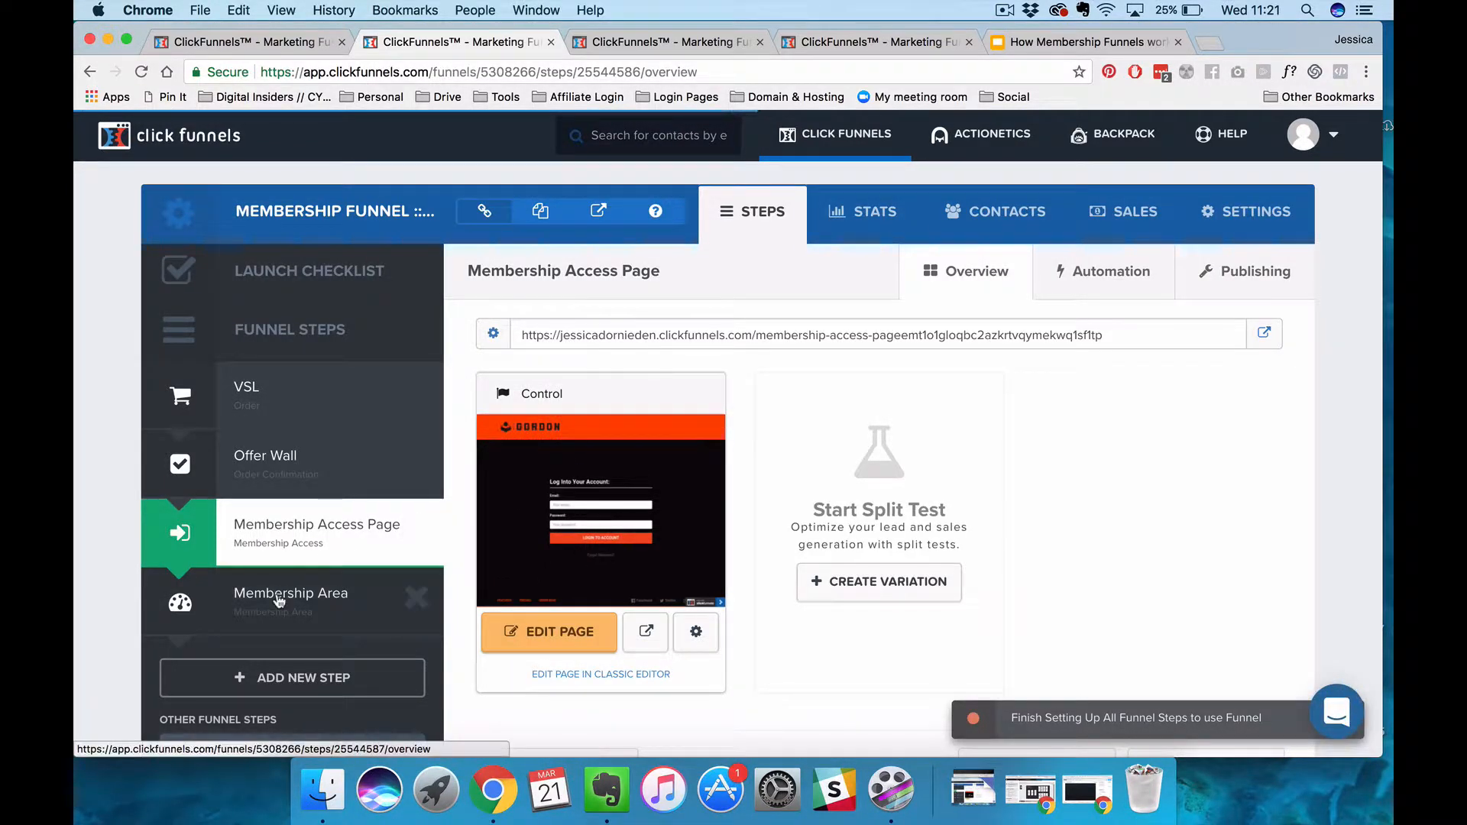
pyautogui.click(290, 593)
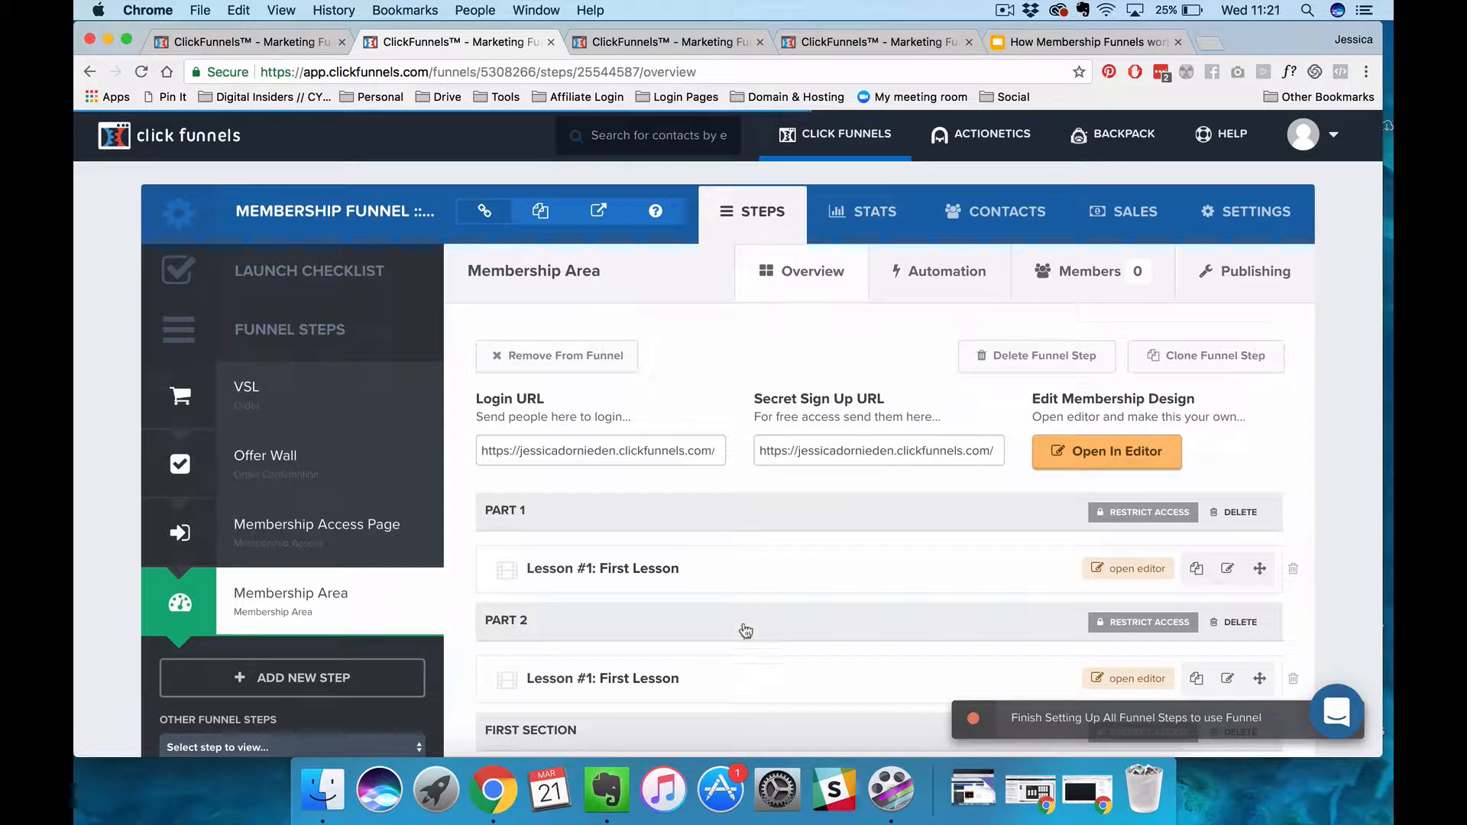
pyautogui.moveTo(716, 502)
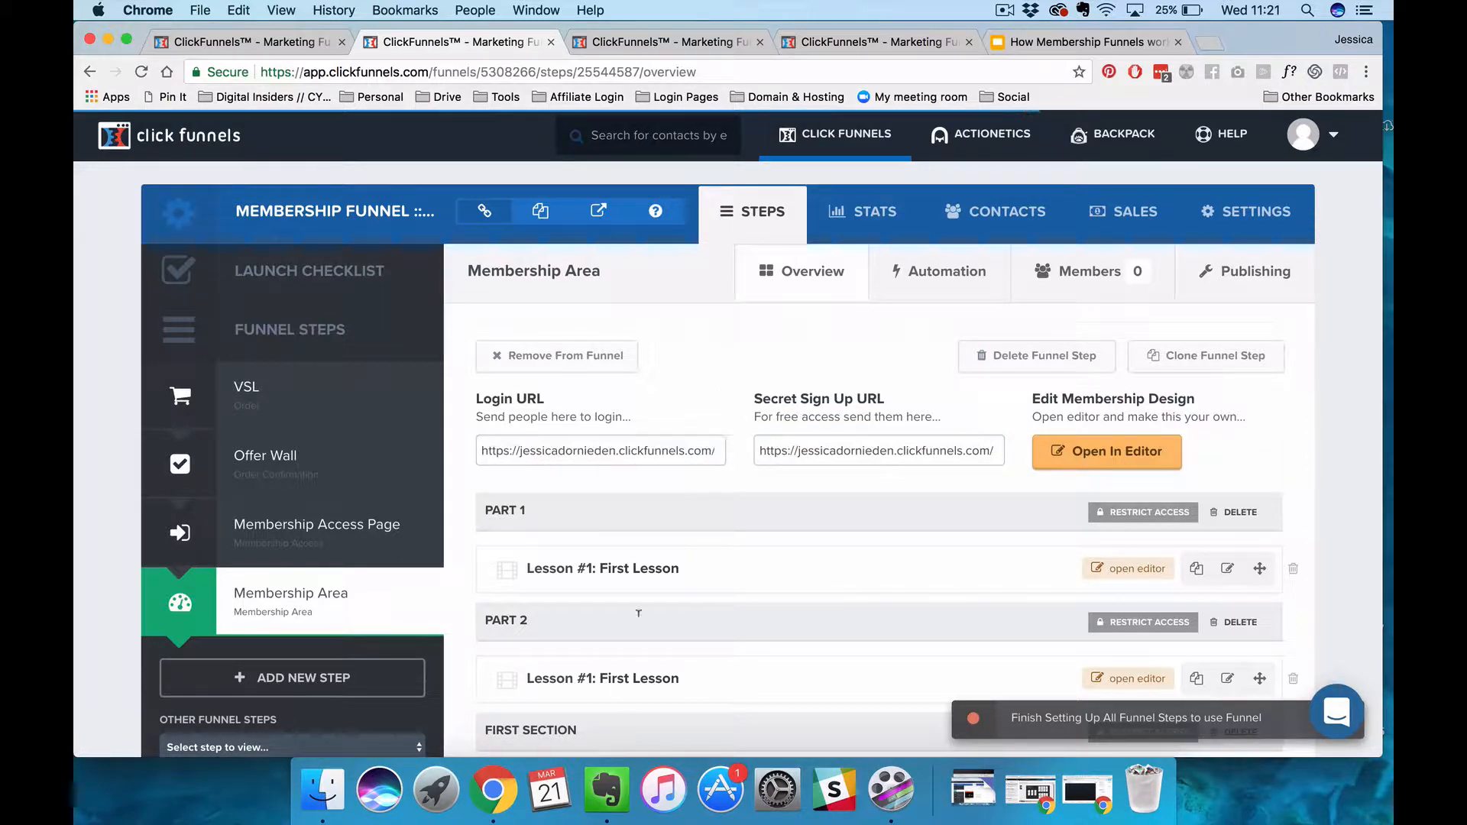
pyautogui.scroll(-3)
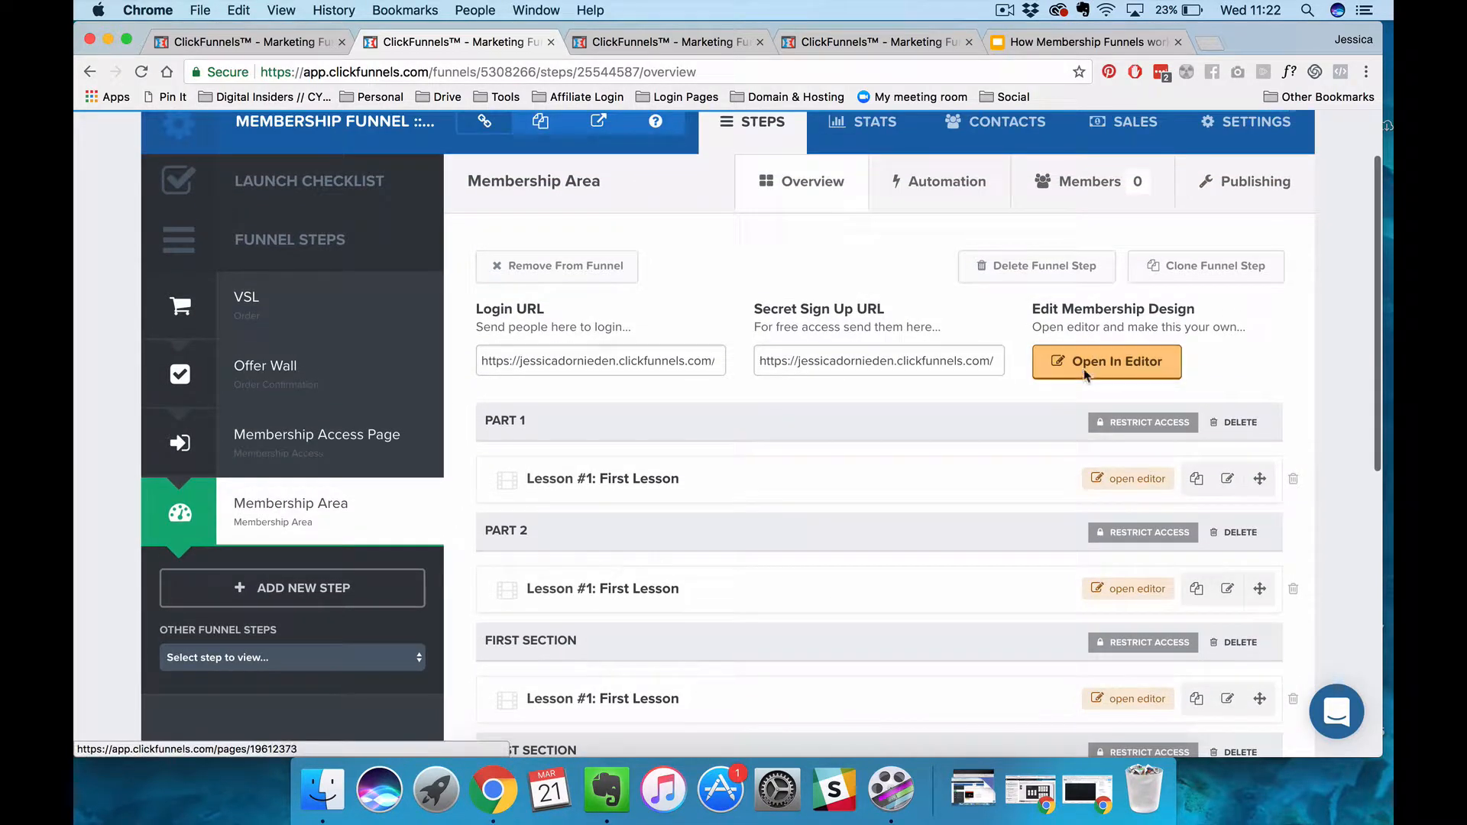
pyautogui.click(1107, 361)
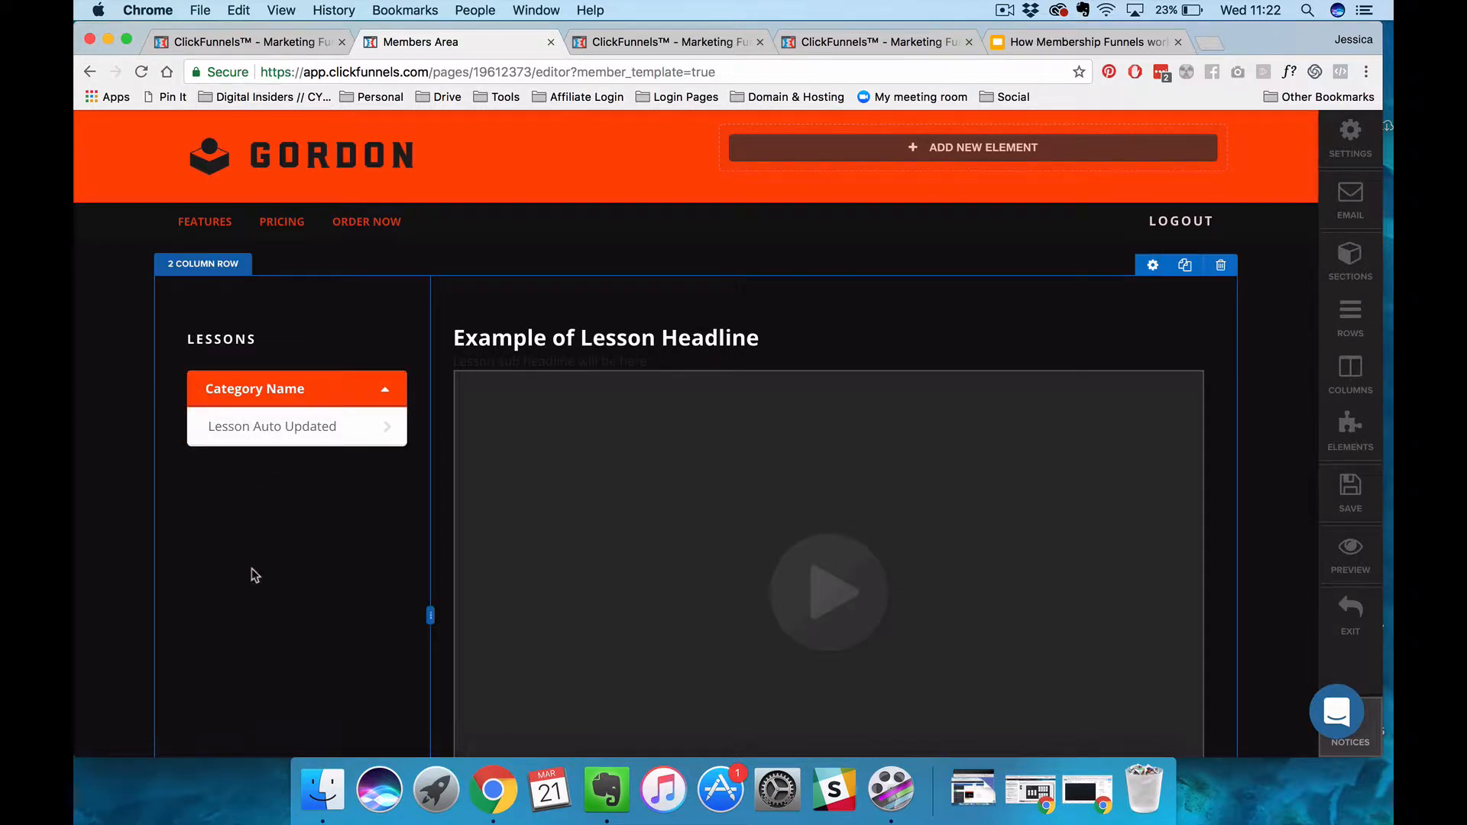
pyautogui.scroll(-3)
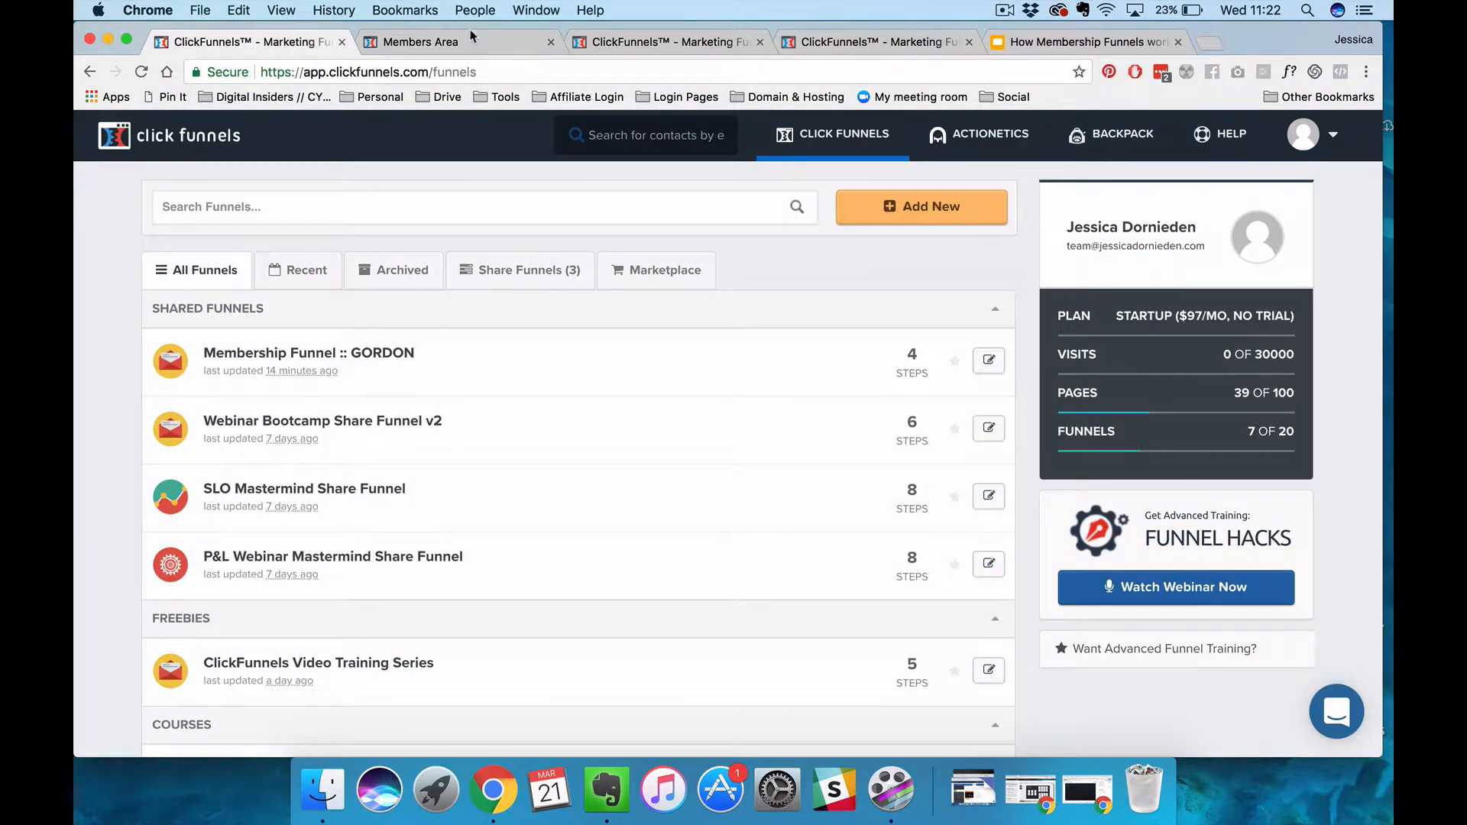
pyautogui.click(422, 41)
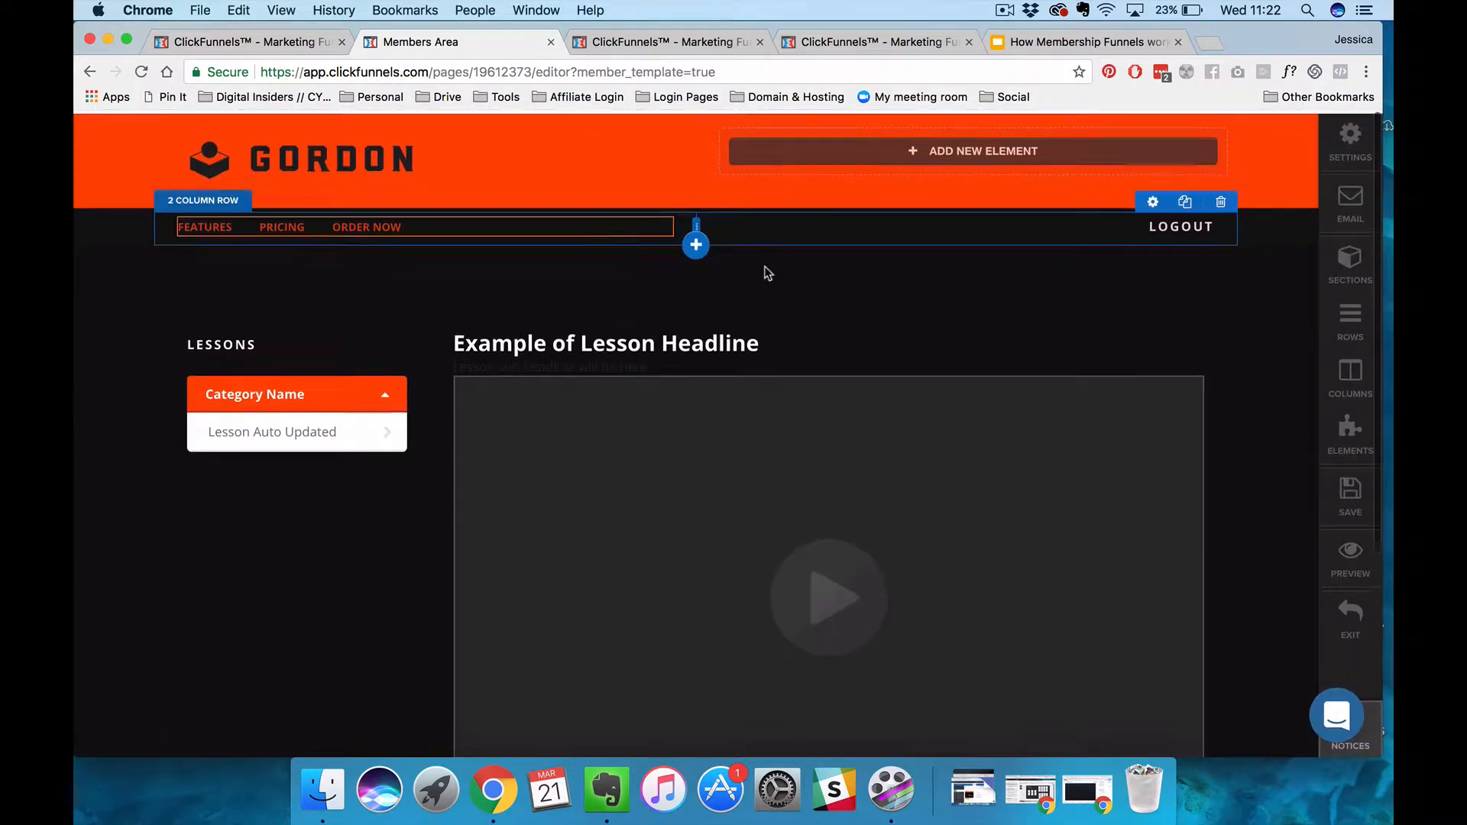
pyautogui.click(1349, 616)
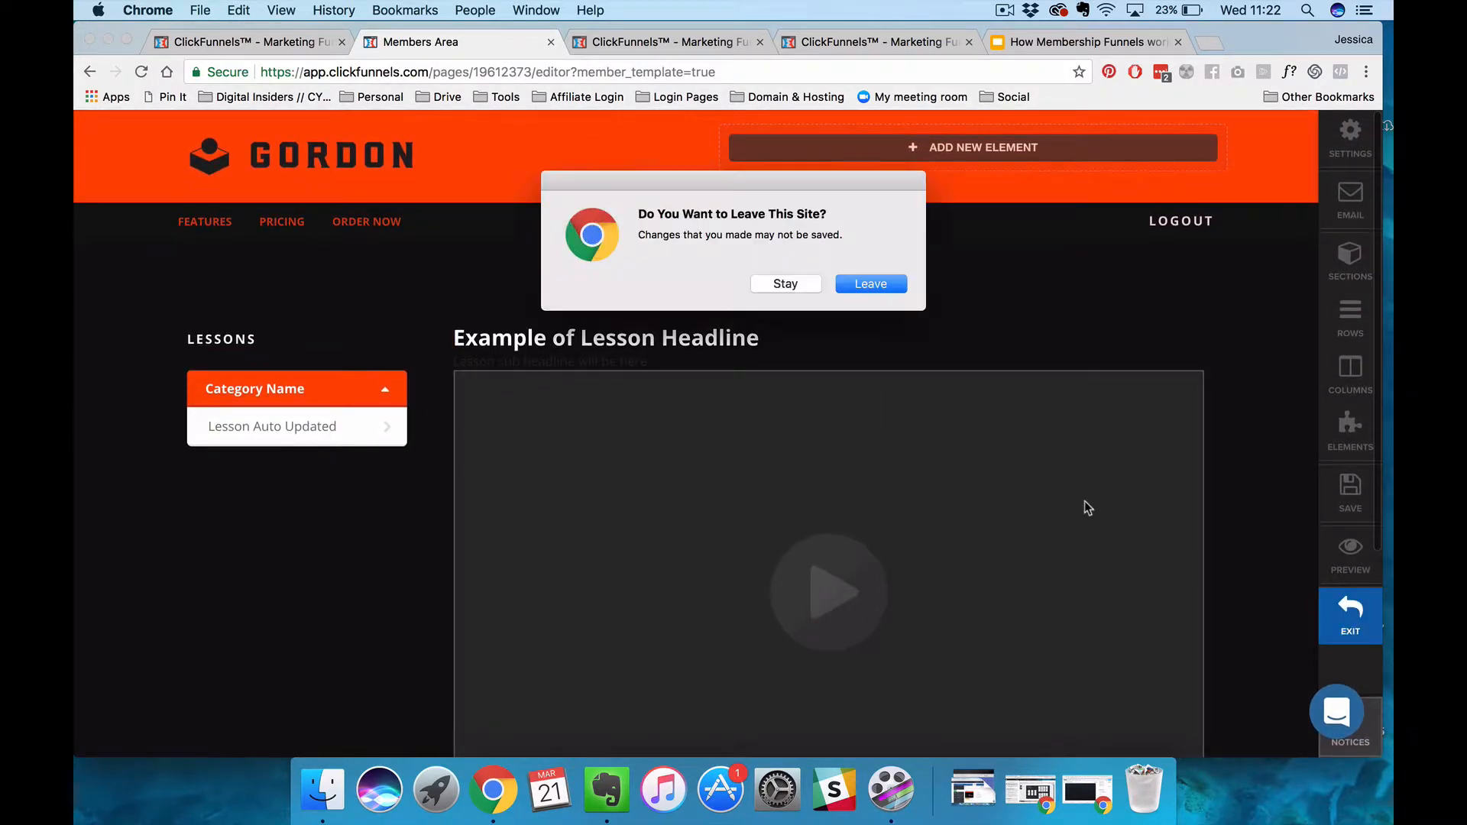
pyautogui.click(868, 284)
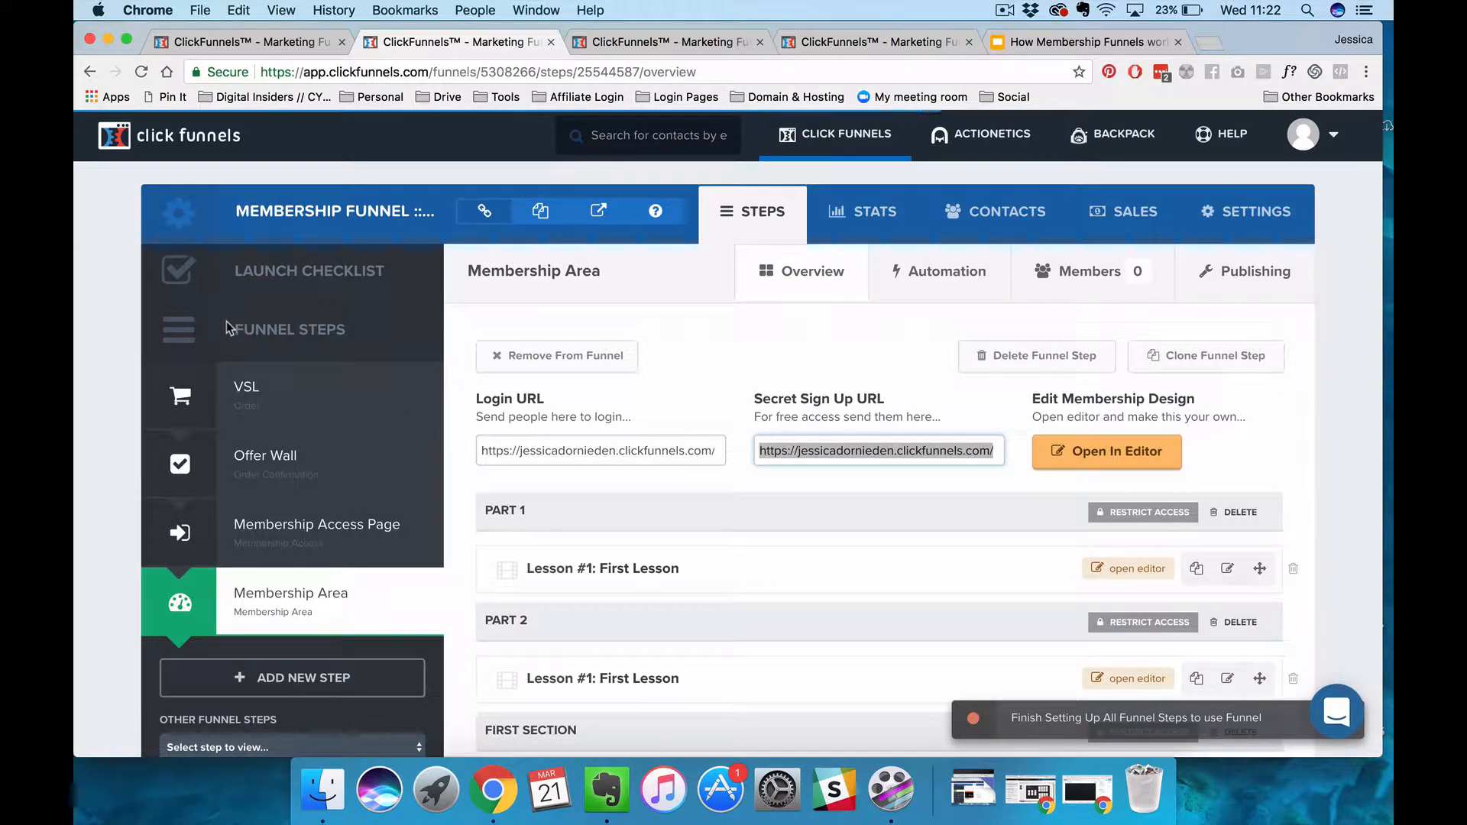
# Return from the slides to the test membership funnel and view its Membership Access Page and lesson sections
pyautogui.click(1085, 41)
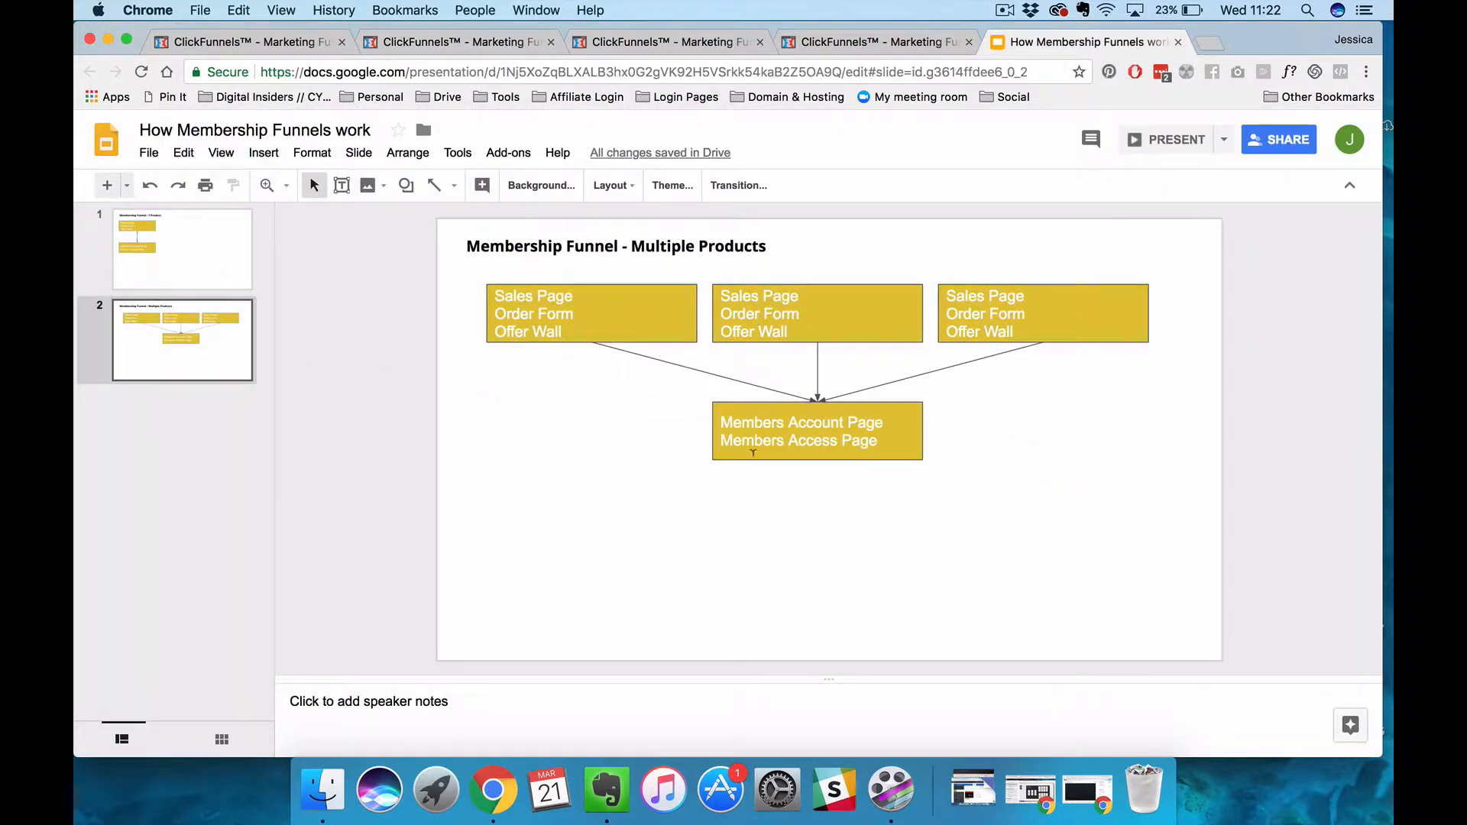
pyautogui.click(457, 42)
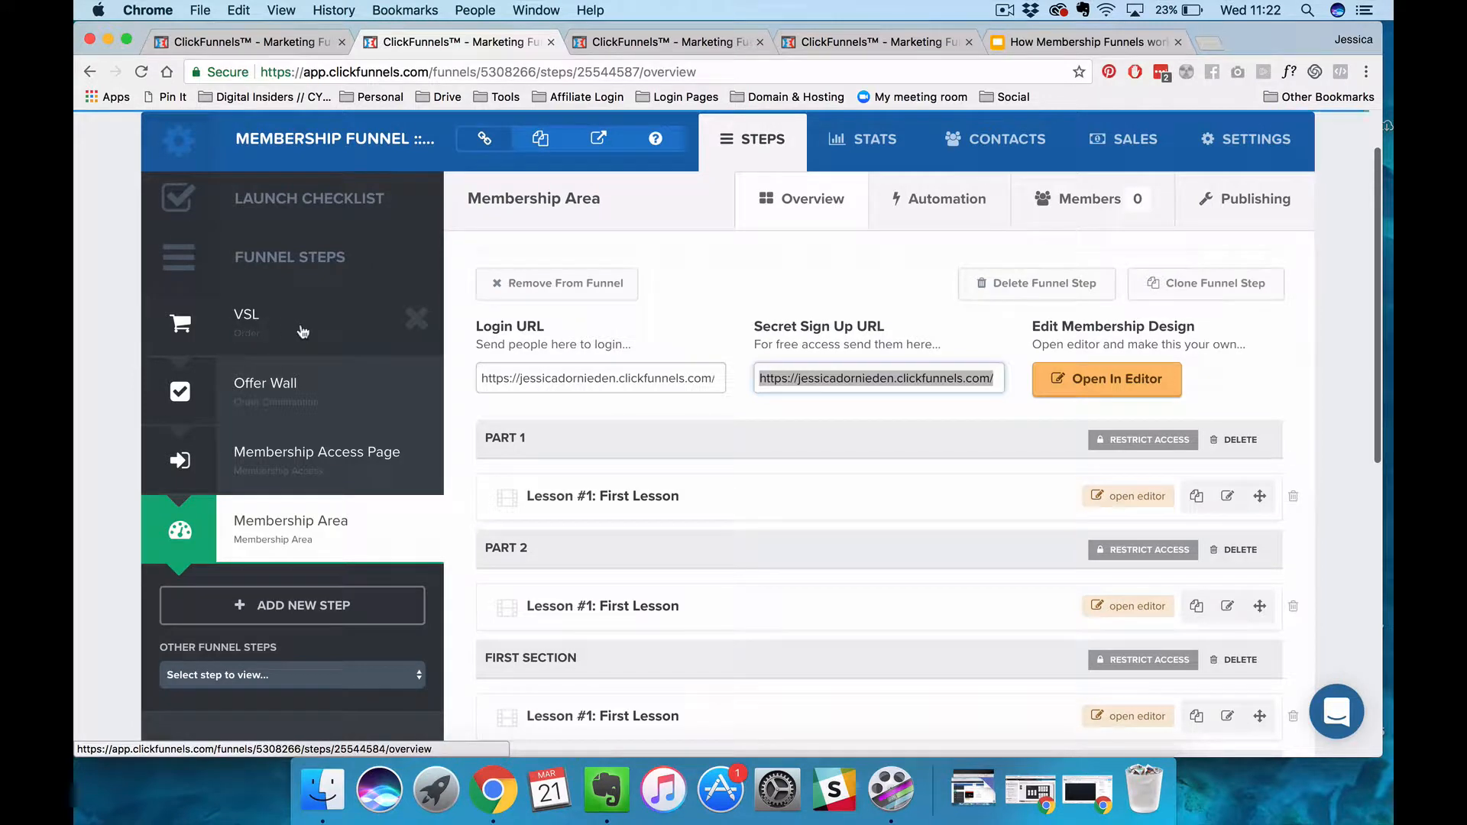
pyautogui.moveTo(419, 319)
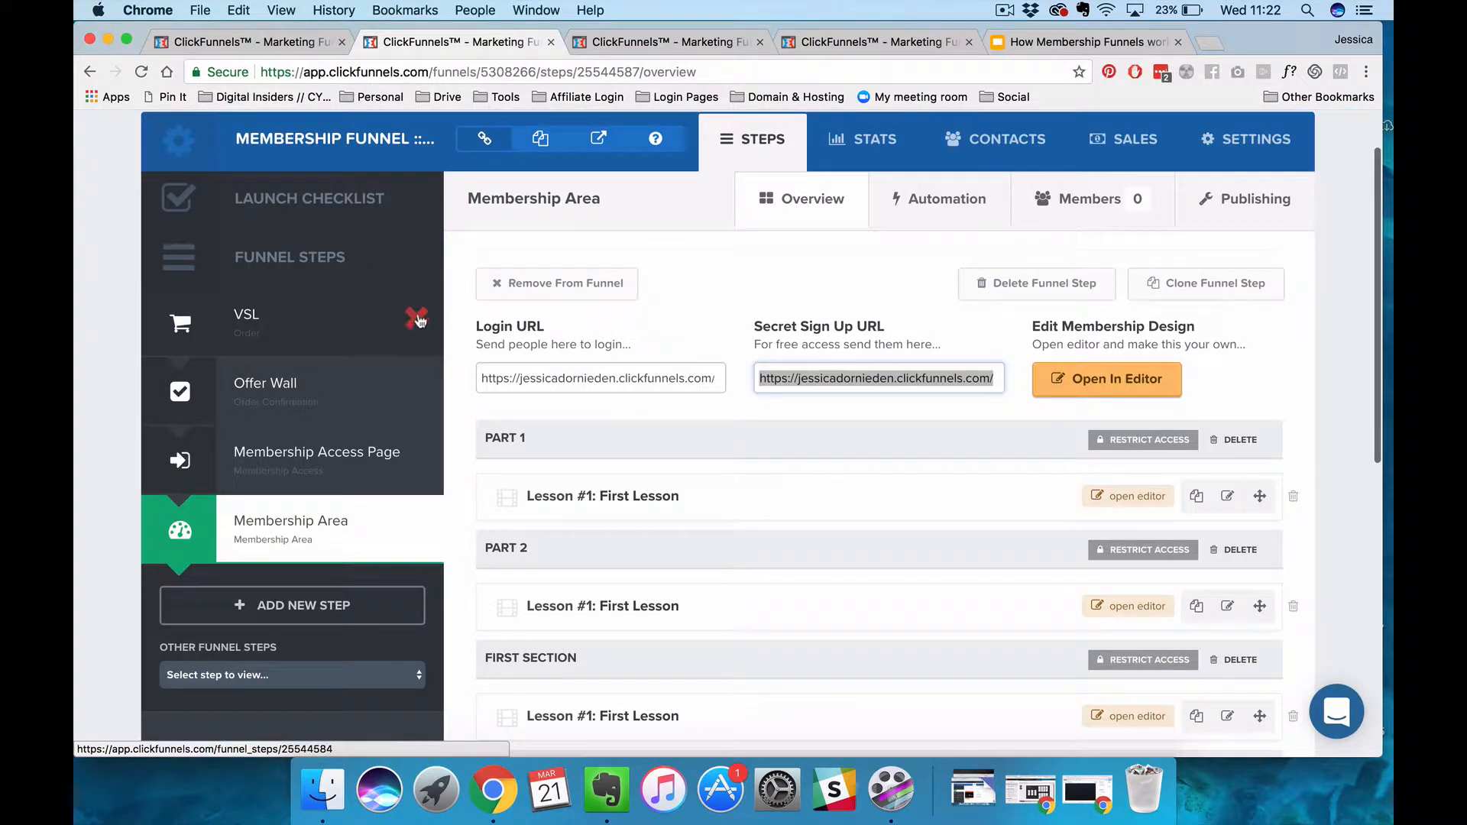
pyautogui.moveTo(418, 393)
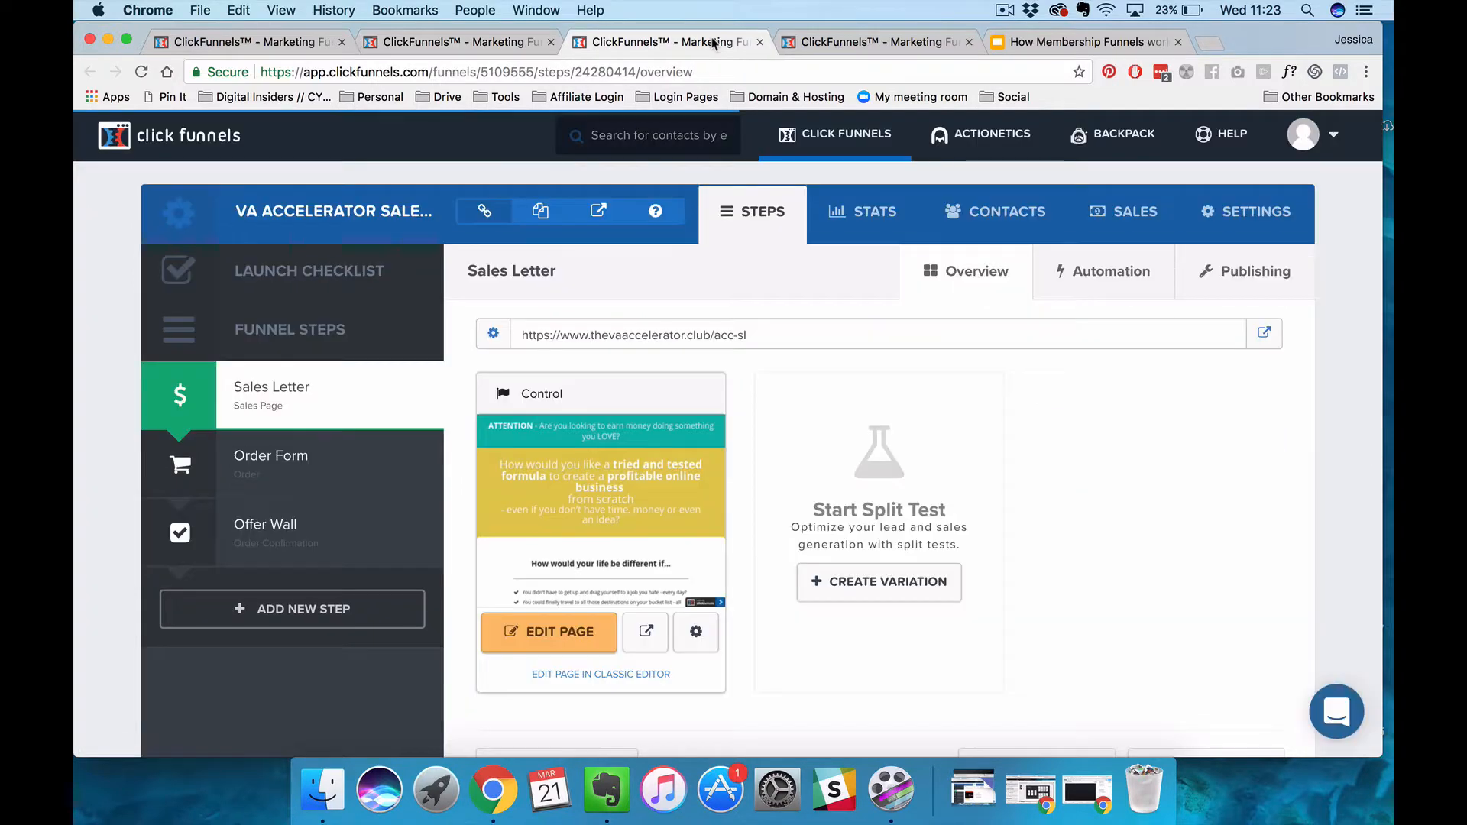
pyautogui.scroll(-3)
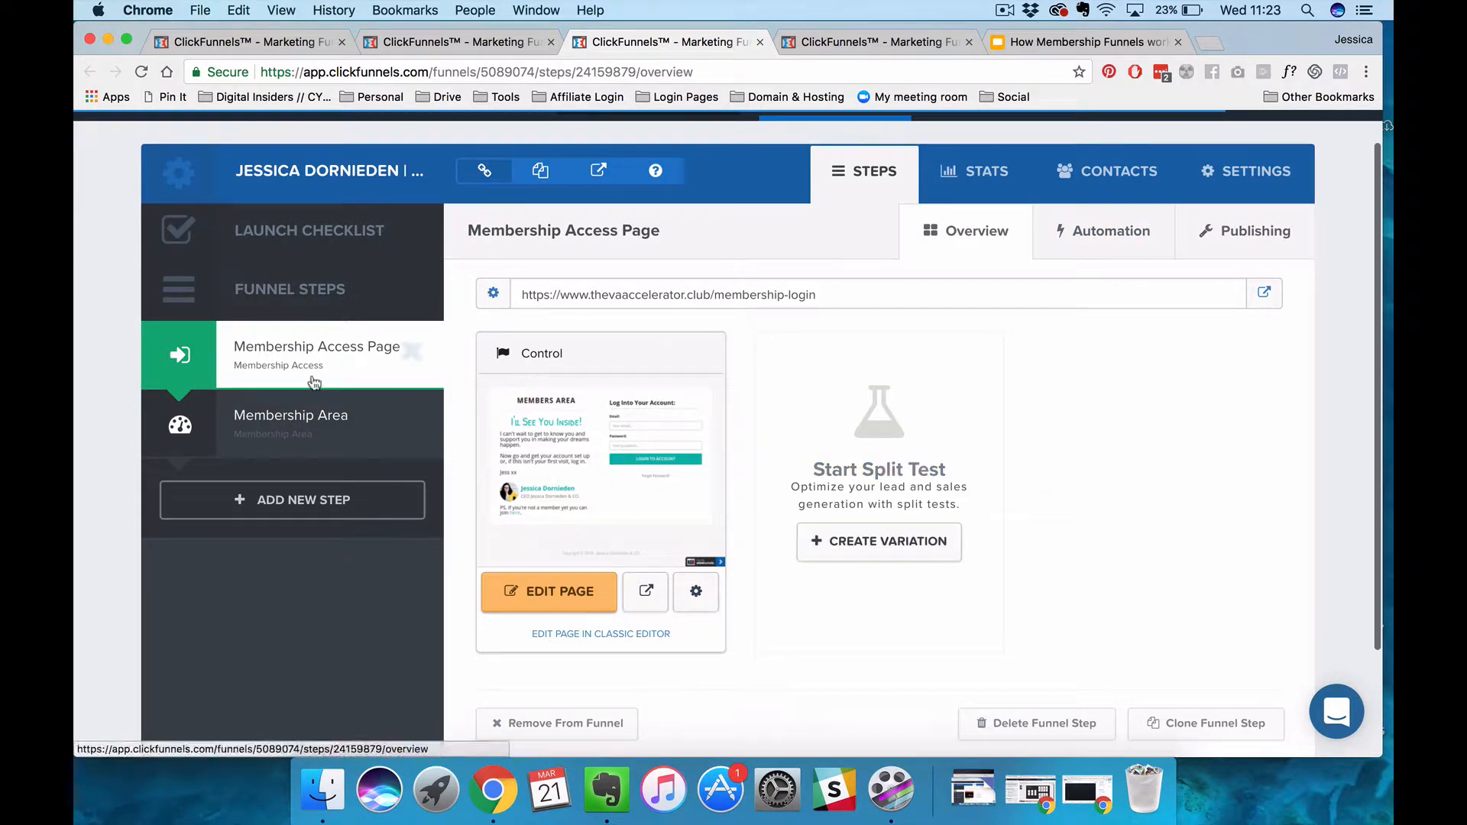
pyautogui.click(291, 414)
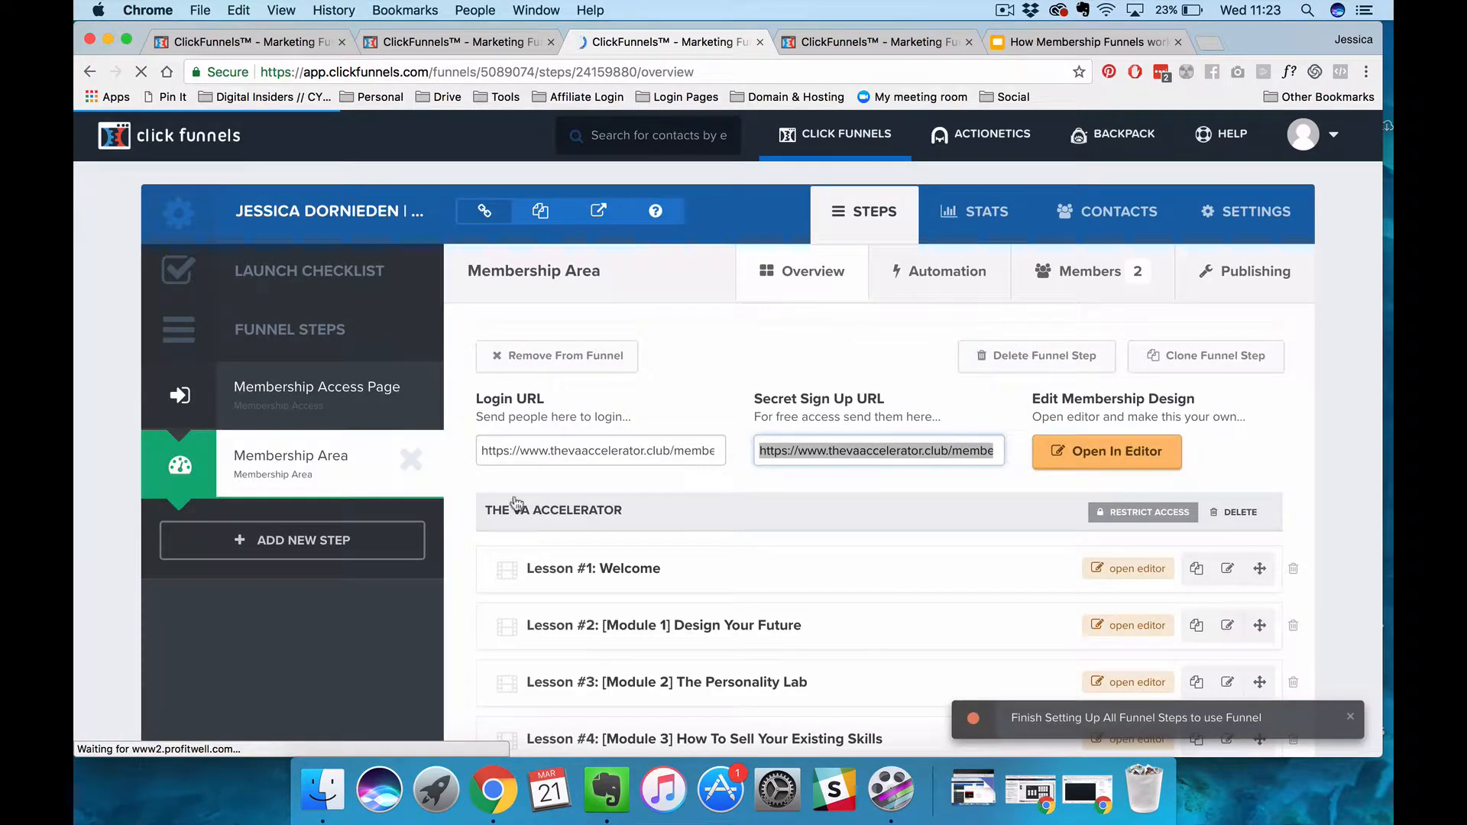
pyautogui.scroll(-3)
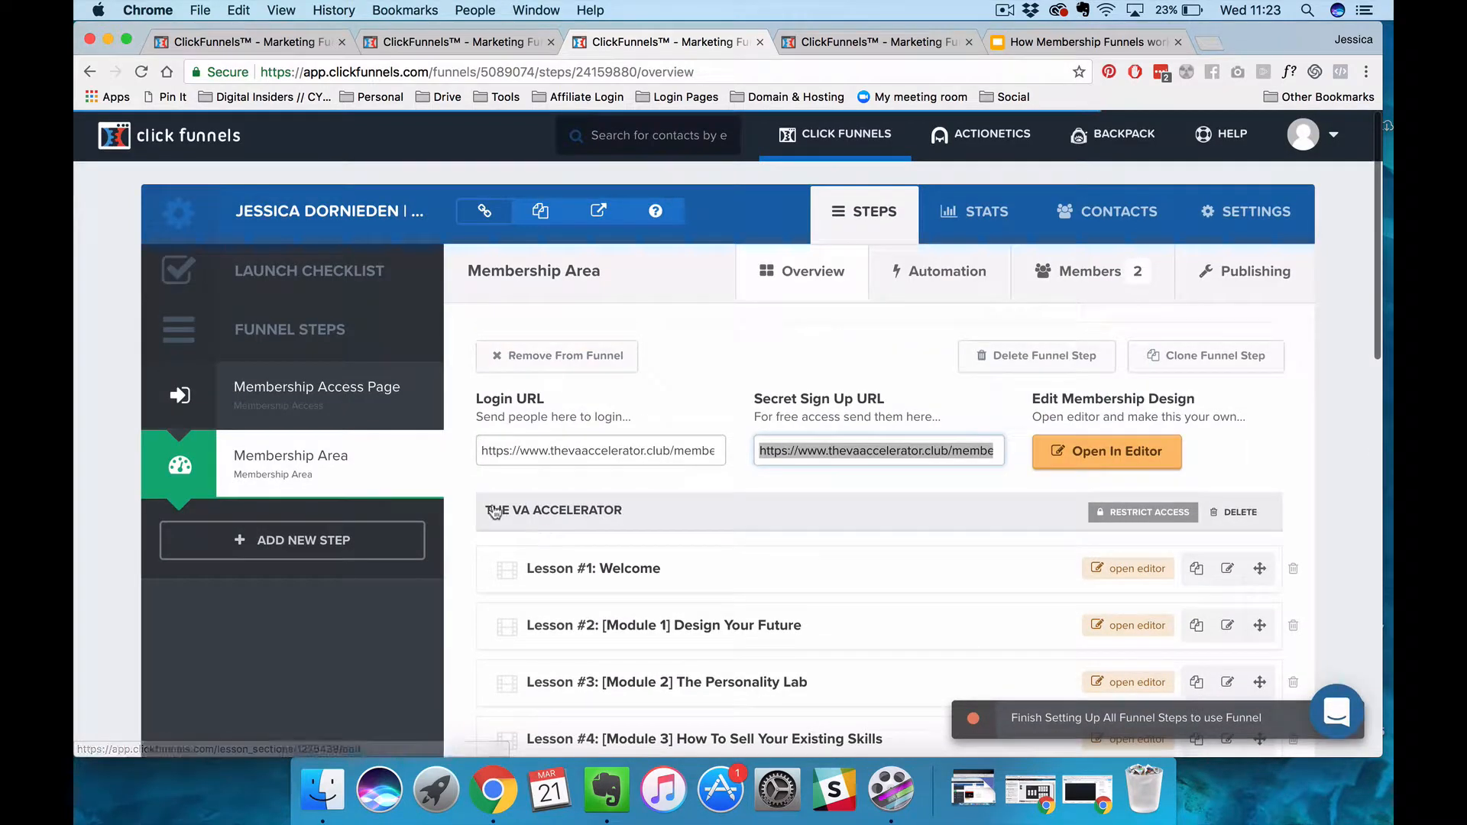
pyautogui.moveTo(658, 525)
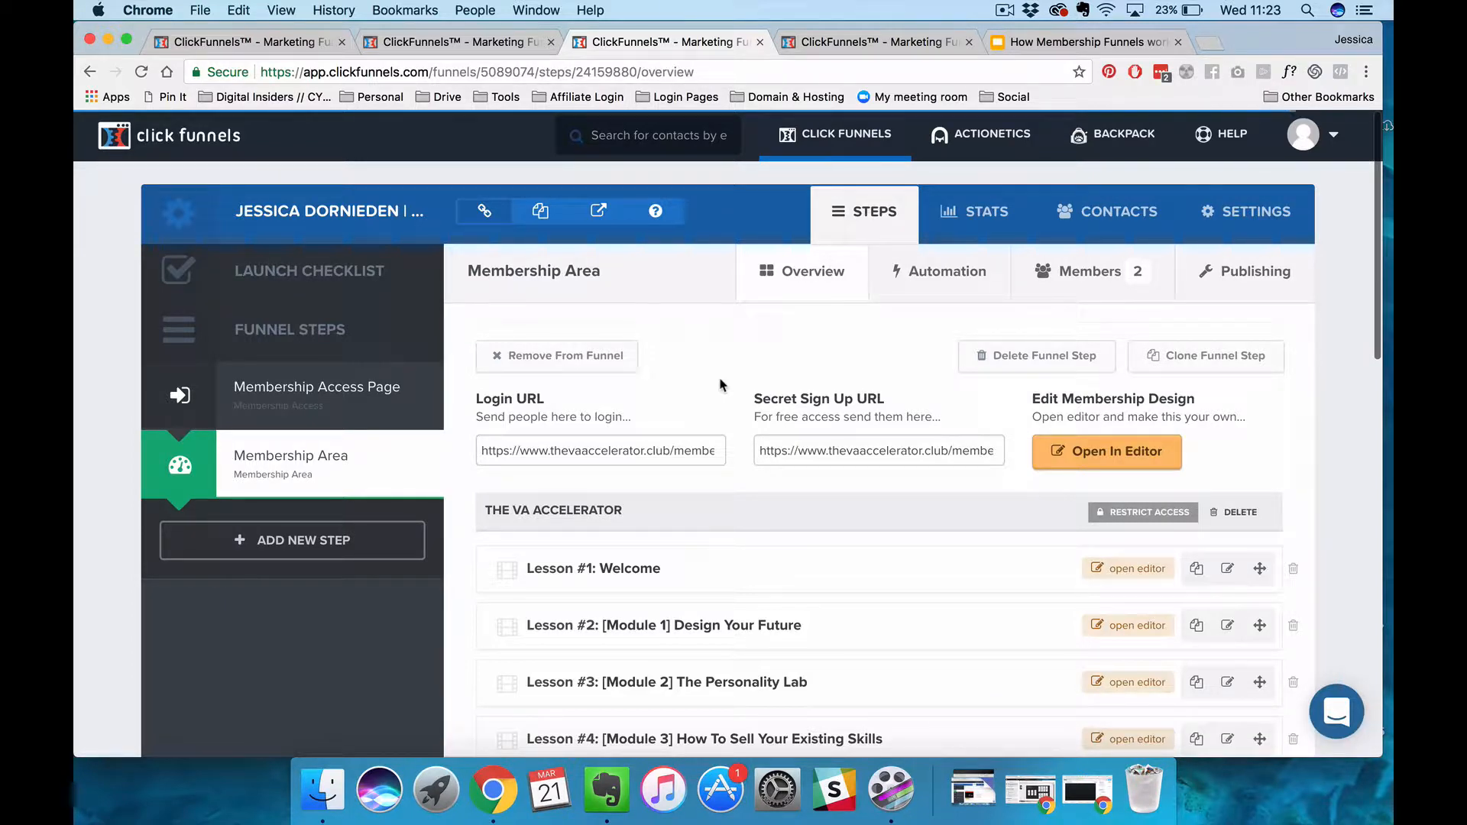
pyautogui.moveTo(673, 358)
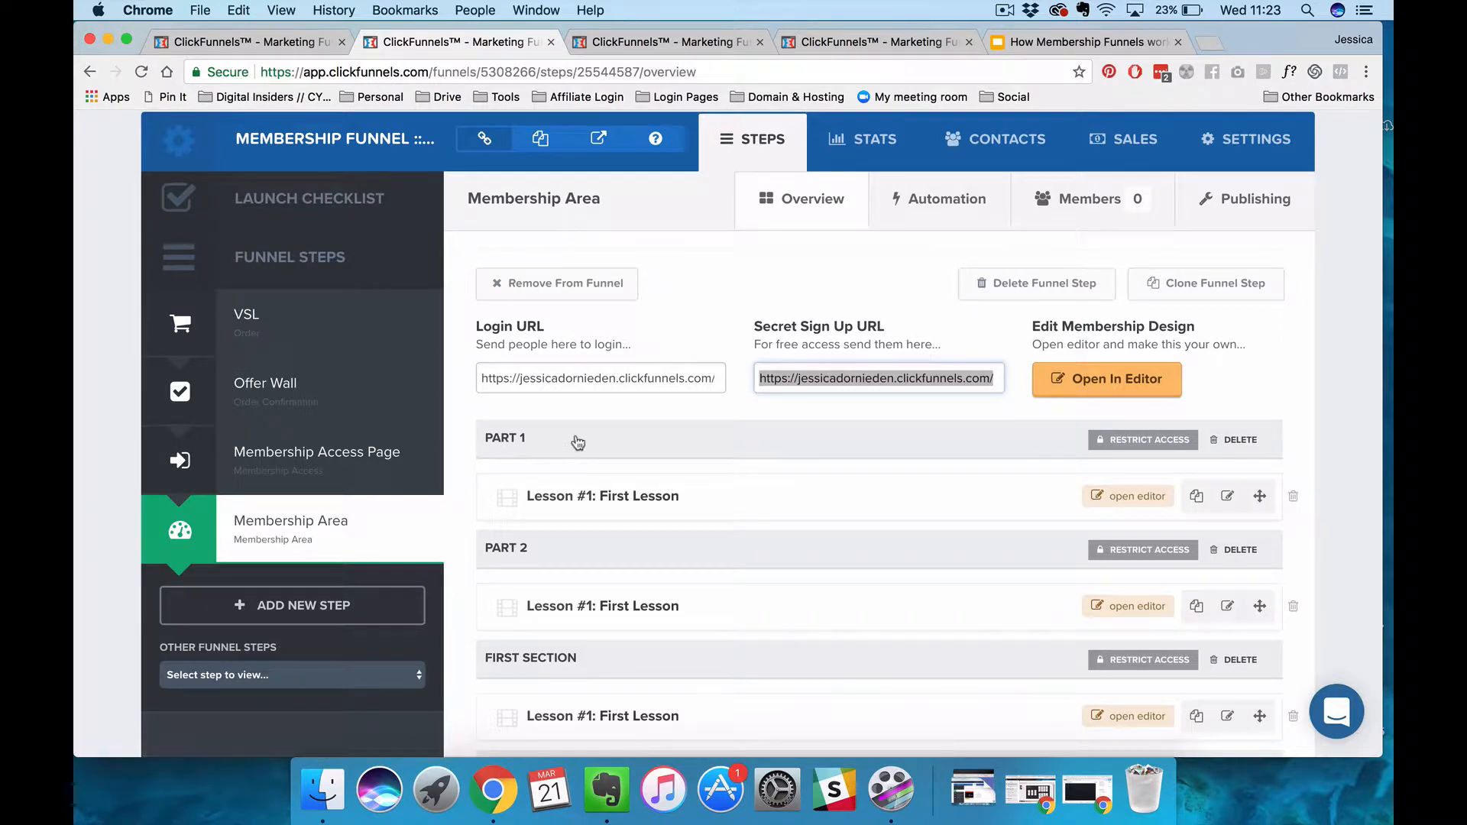
pyautogui.moveTo(1085, 330)
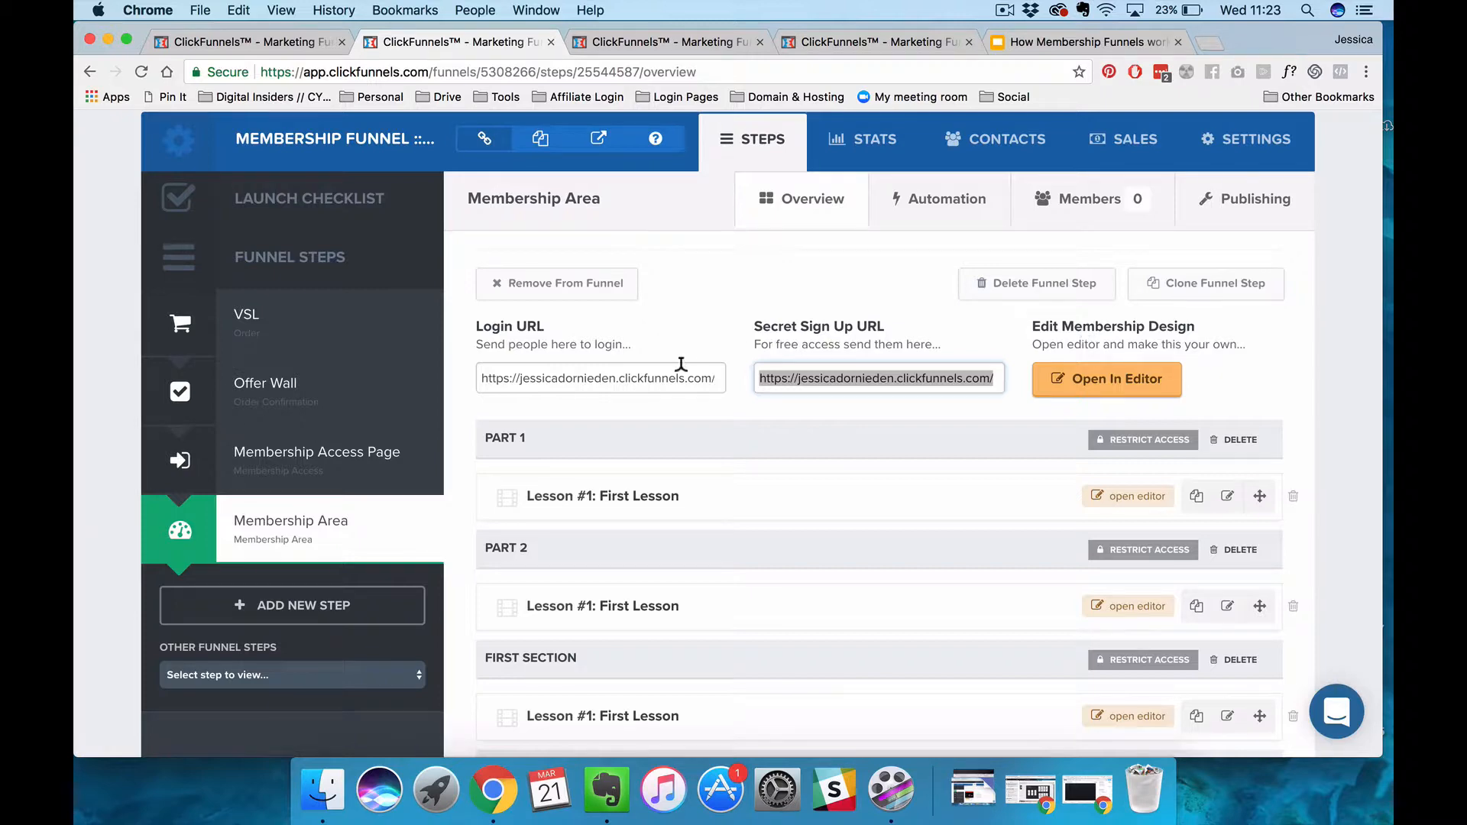
pyautogui.click(599, 377)
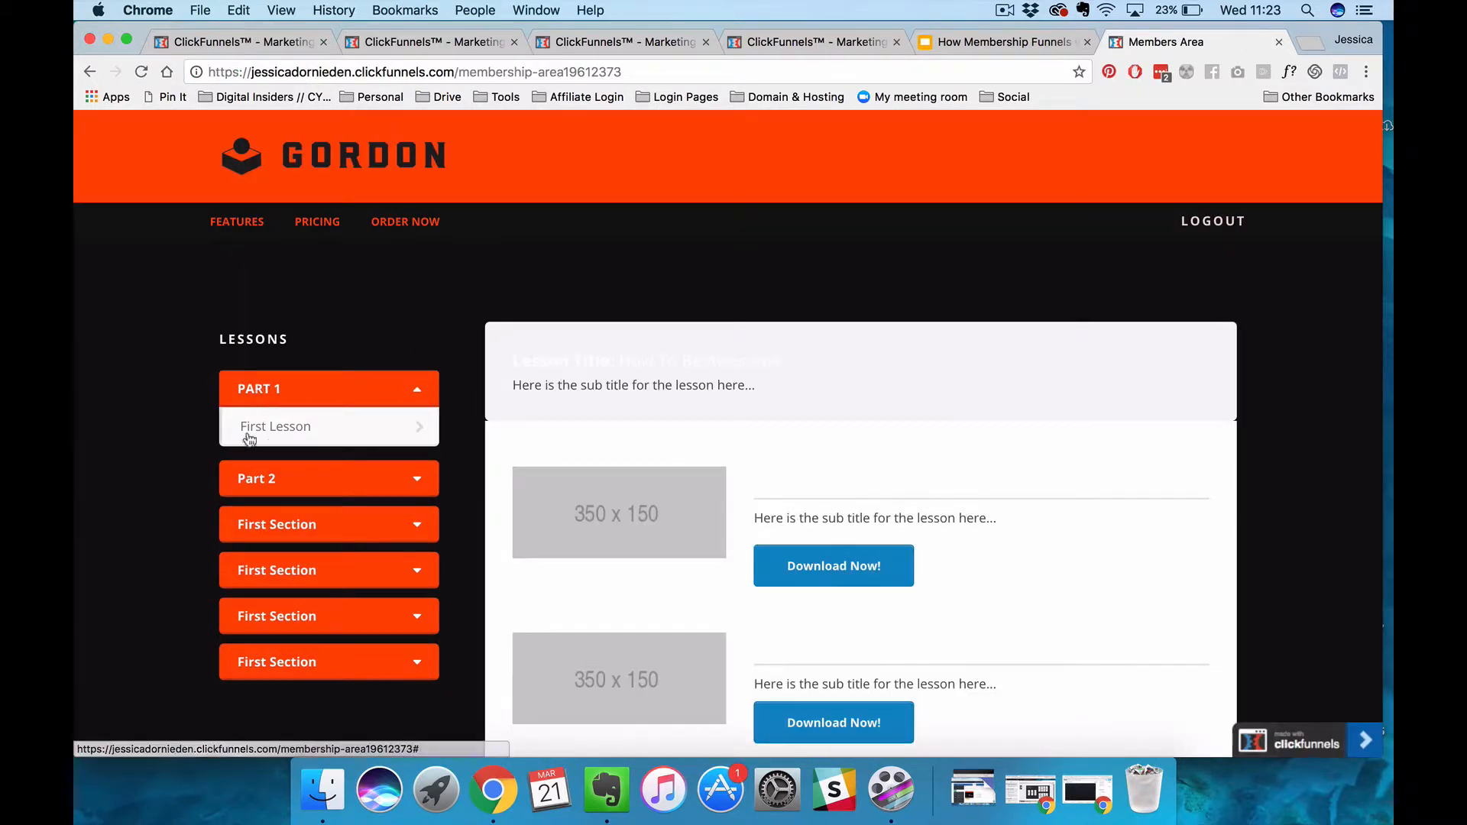
pyautogui.moveTo(295, 461)
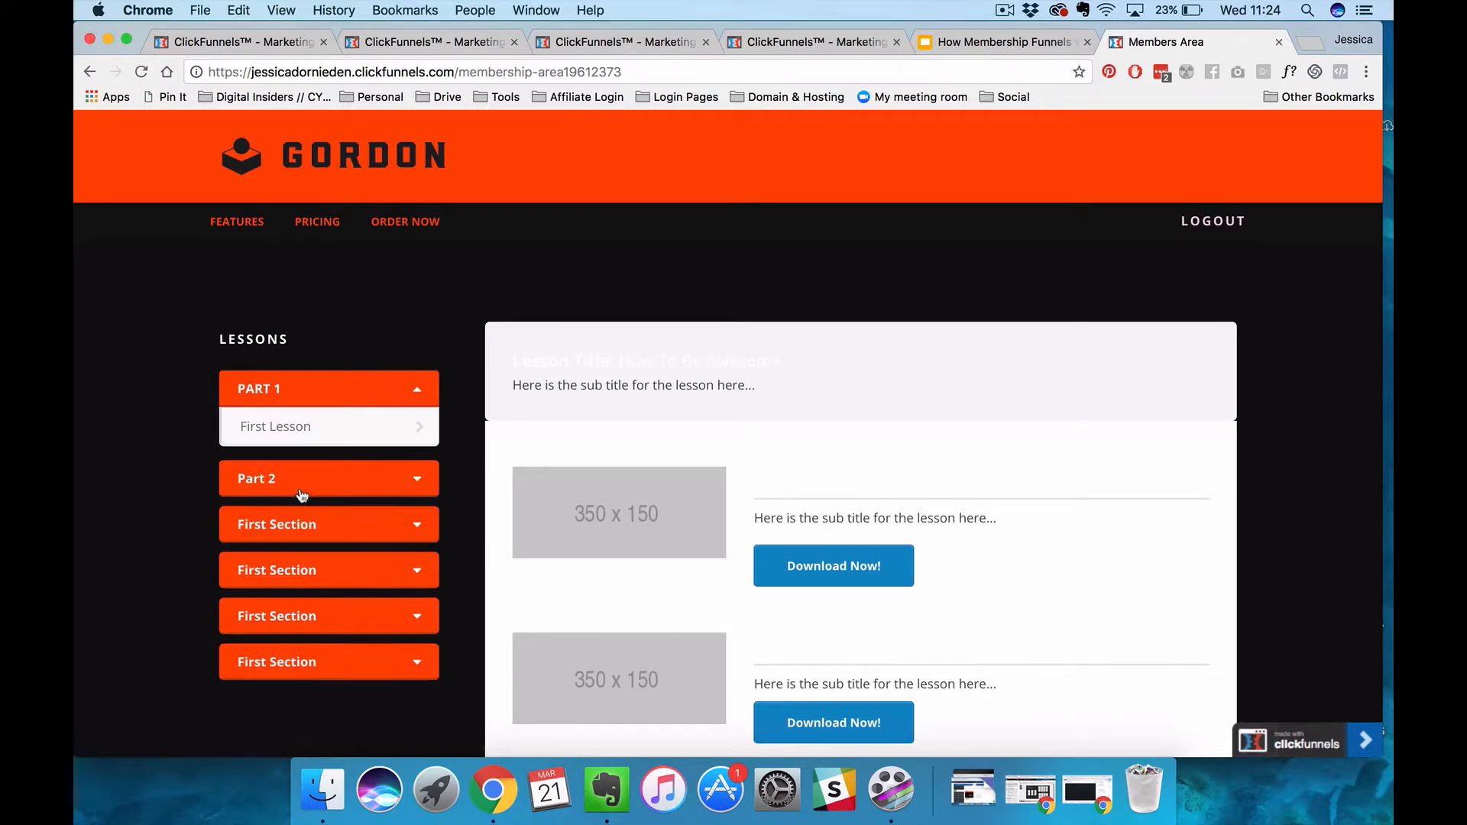
pyautogui.moveTo(262, 536)
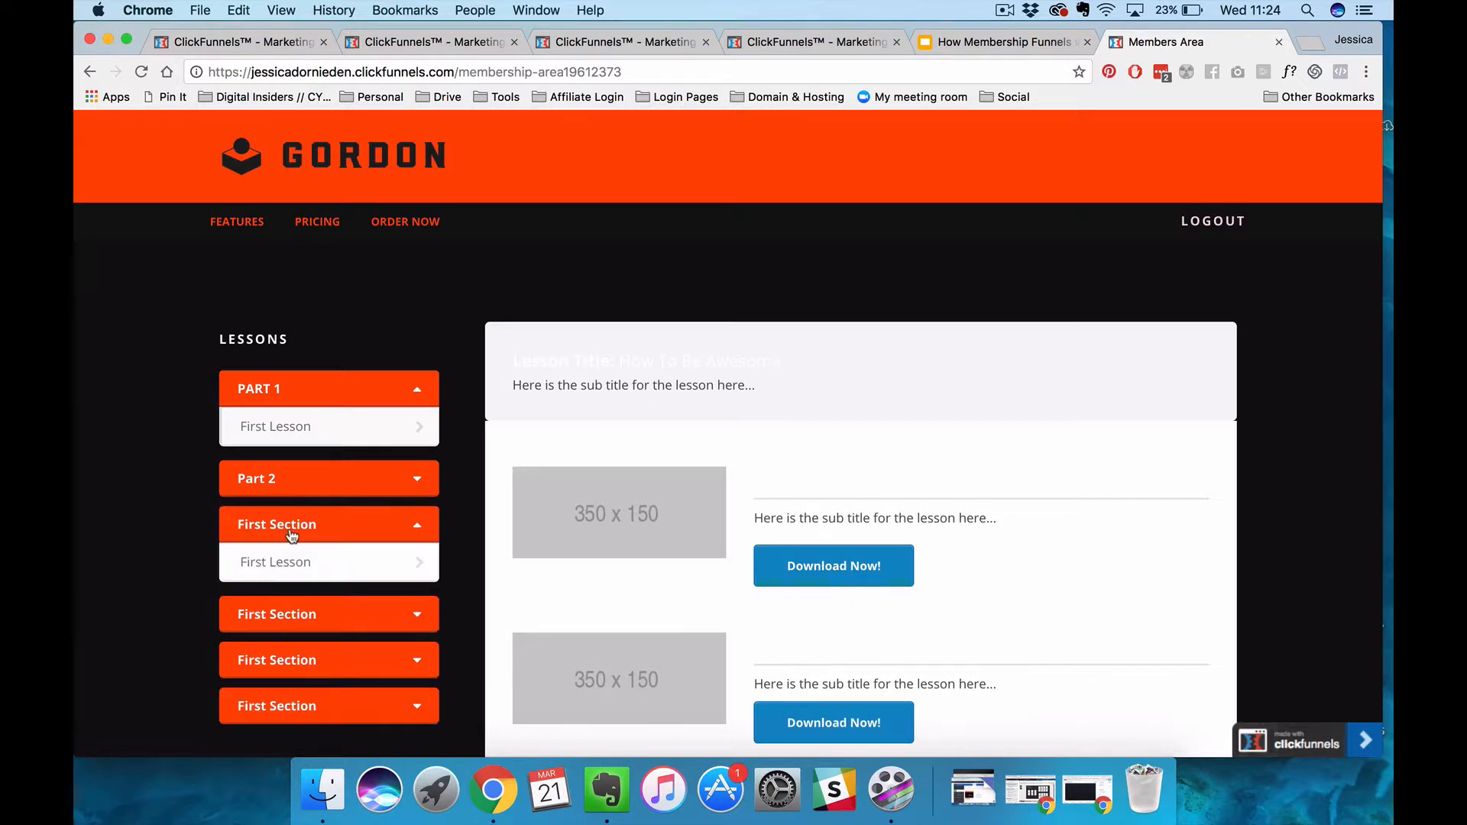
pyautogui.click(327, 525)
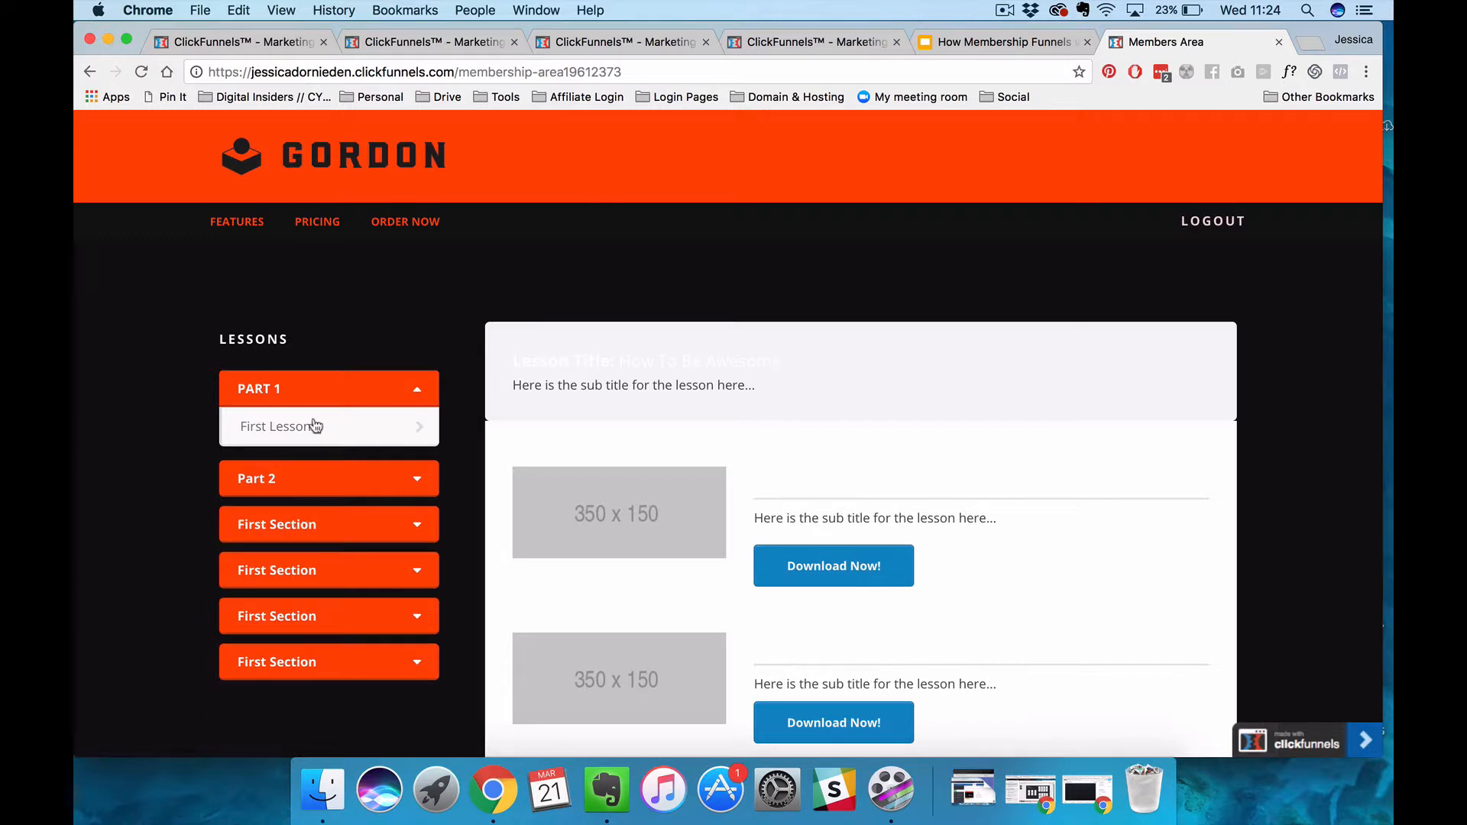
pyautogui.click(327, 388)
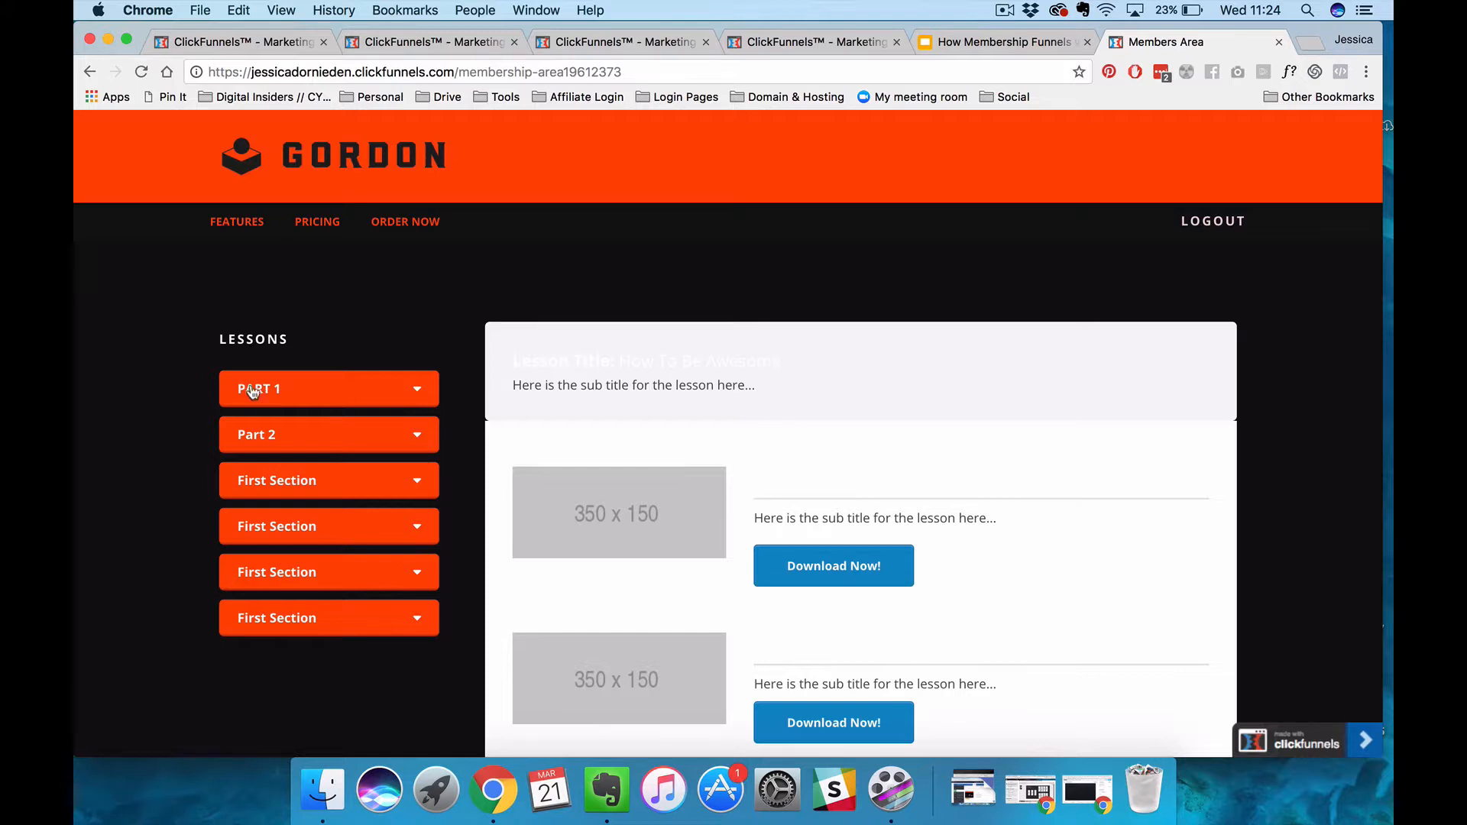
pyautogui.moveTo(222, 454)
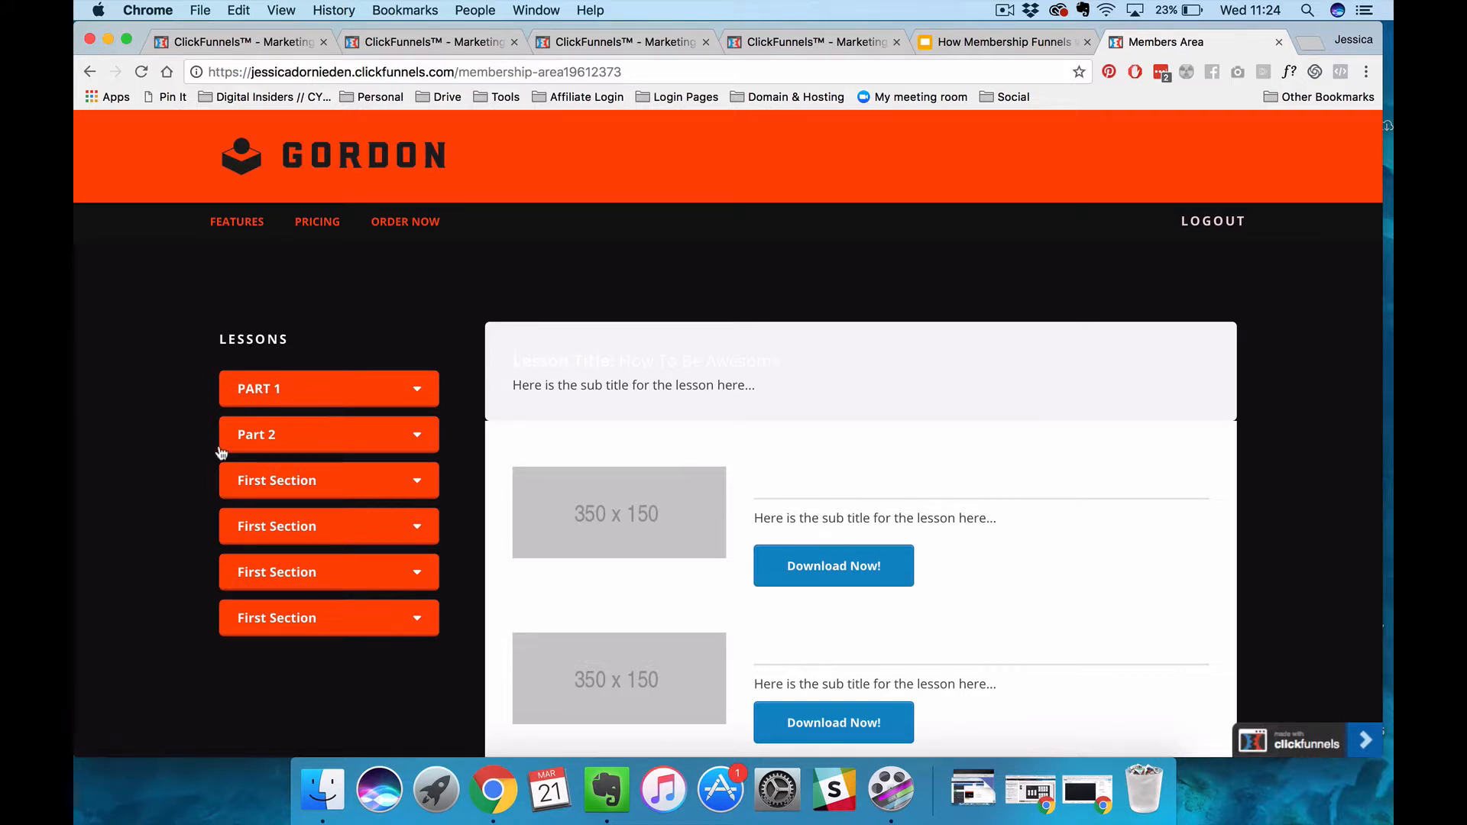
pyautogui.click(329, 388)
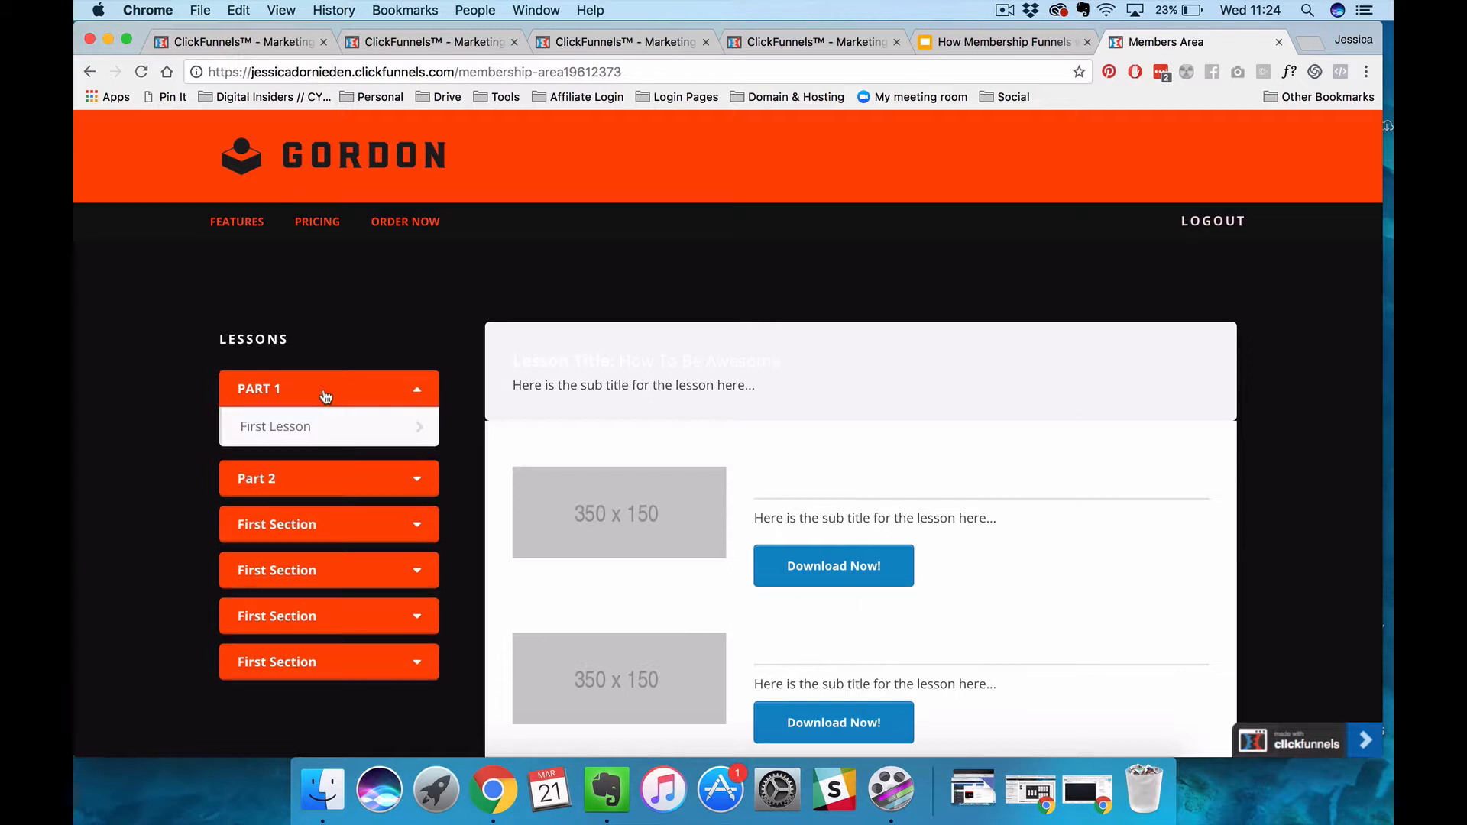
pyautogui.moveTo(298, 439)
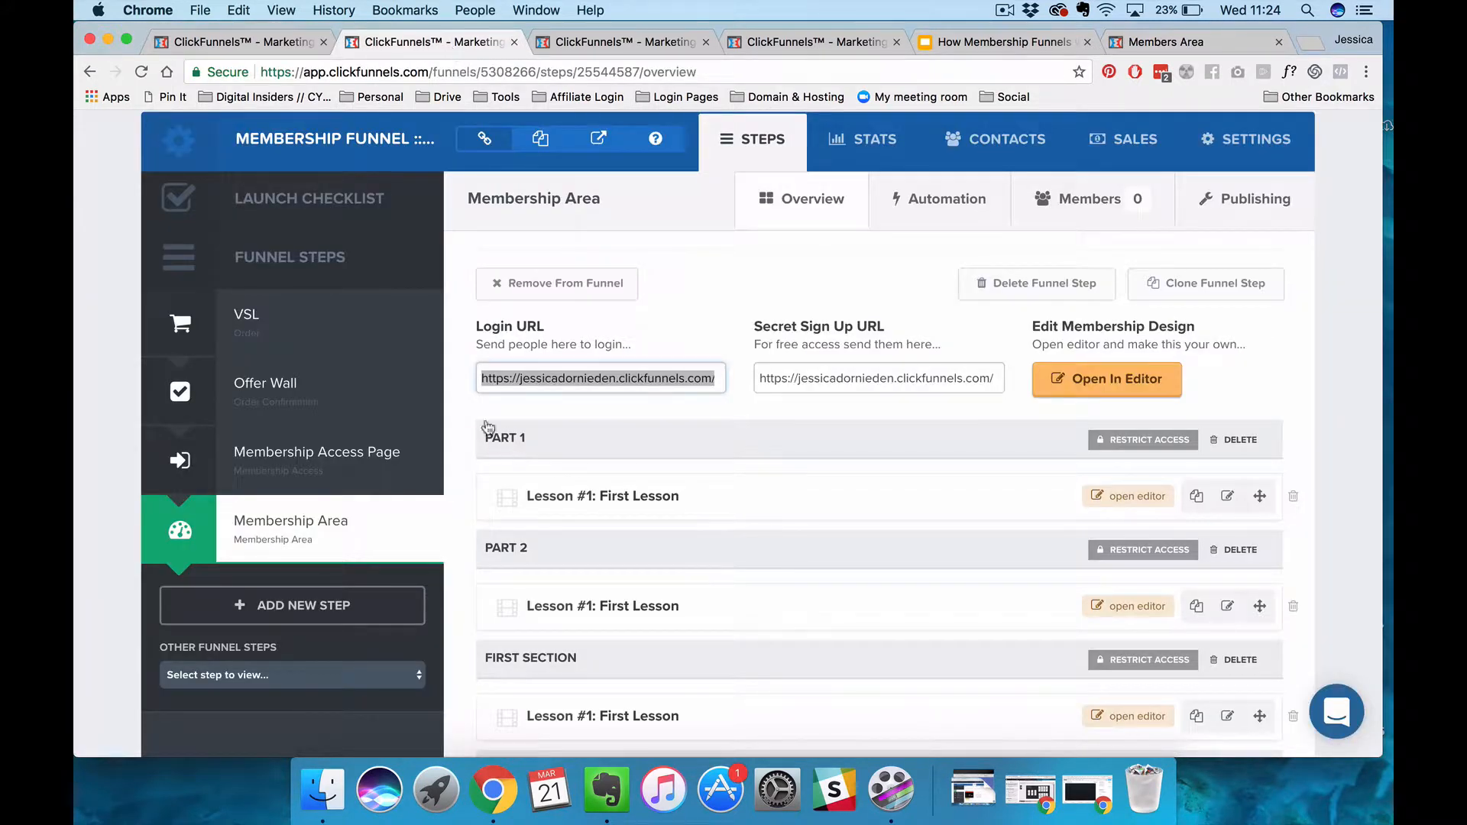
# Scroll the VA Accelerator membership area's sixteen-lesson list down to the Website section
pyautogui.scroll(-3)
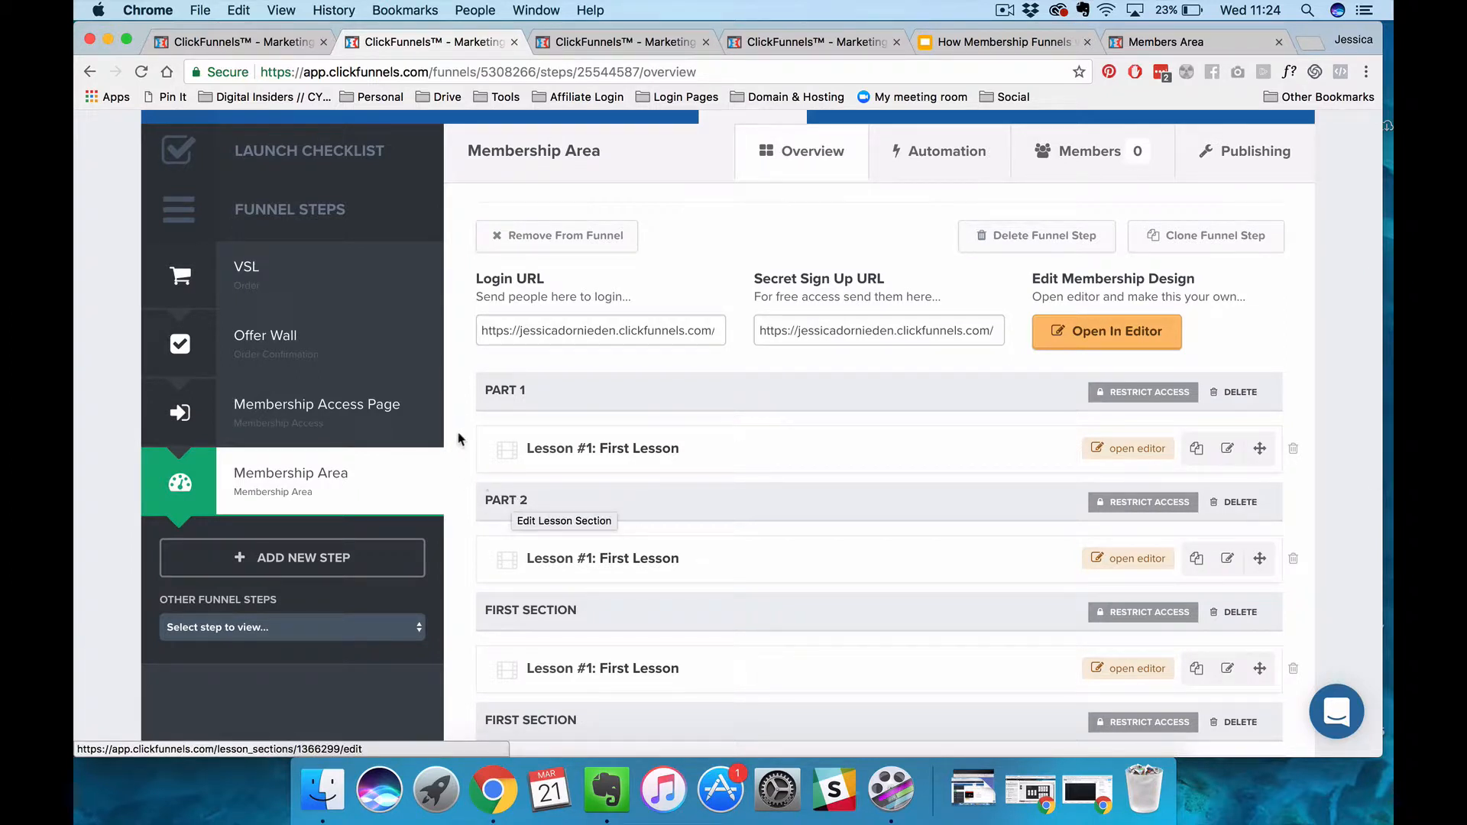
pyautogui.moveTo(460, 410)
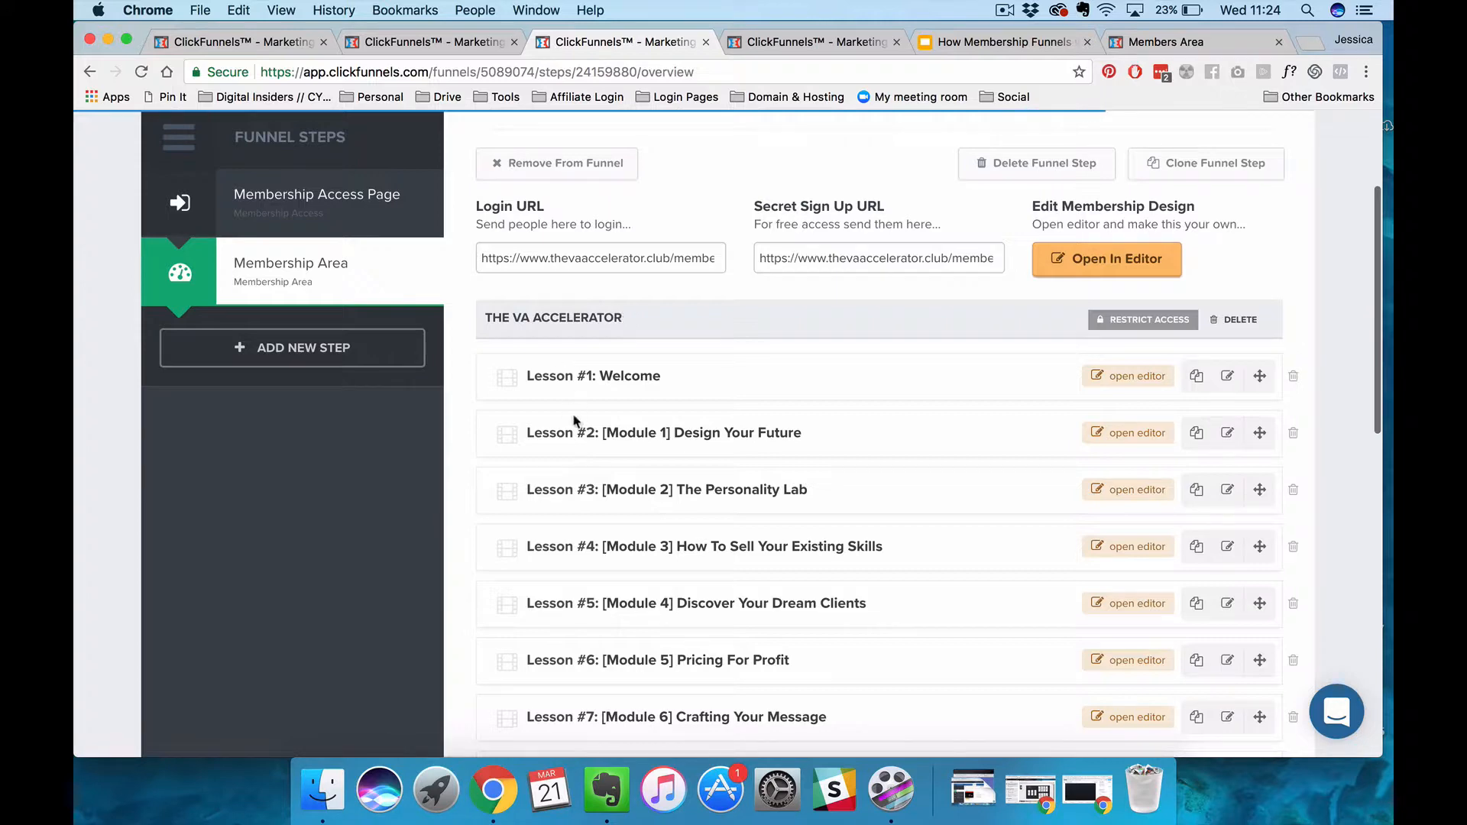
pyautogui.scroll(-3)
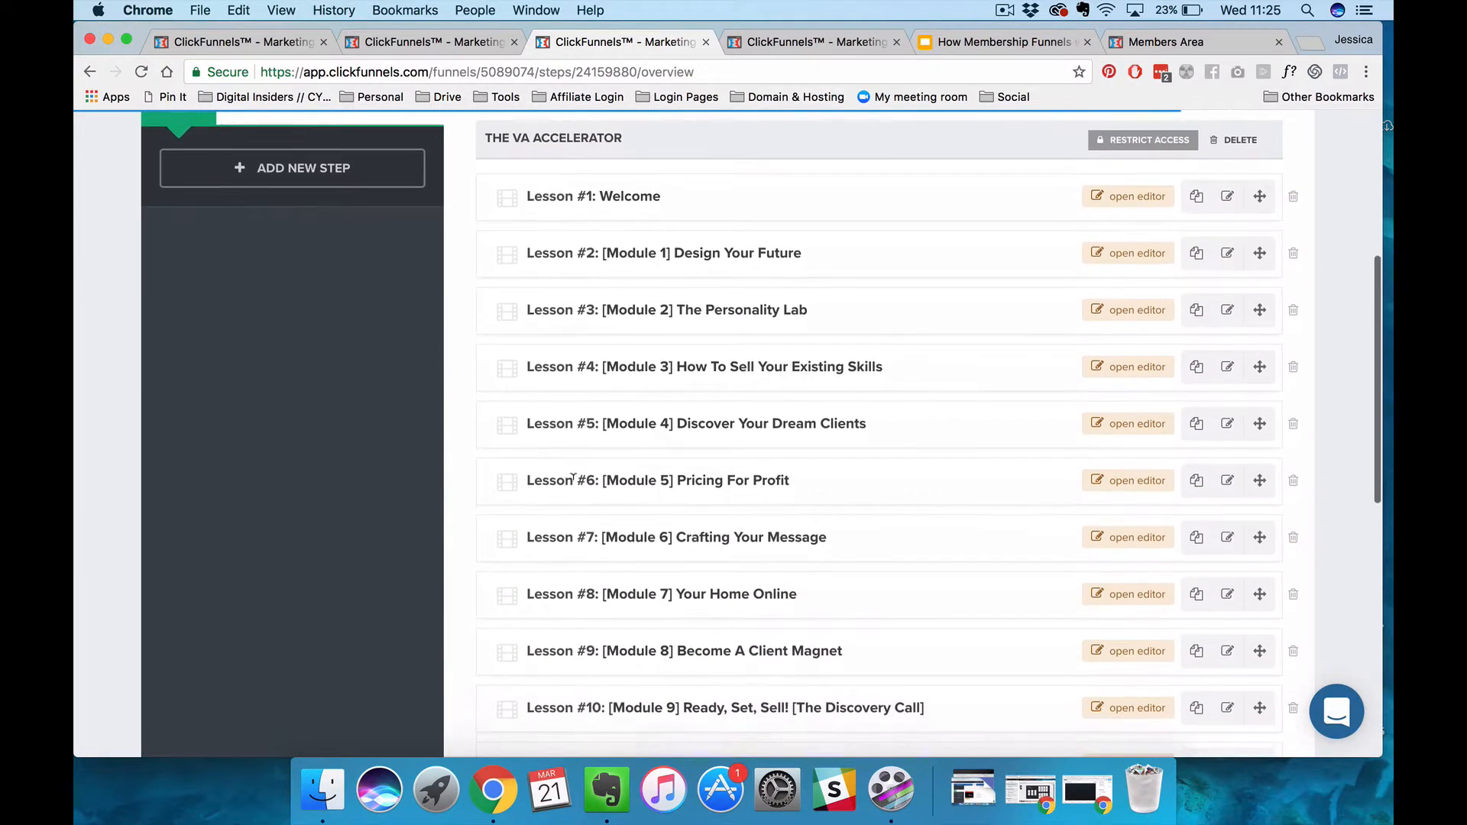
pyautogui.scroll(-3)
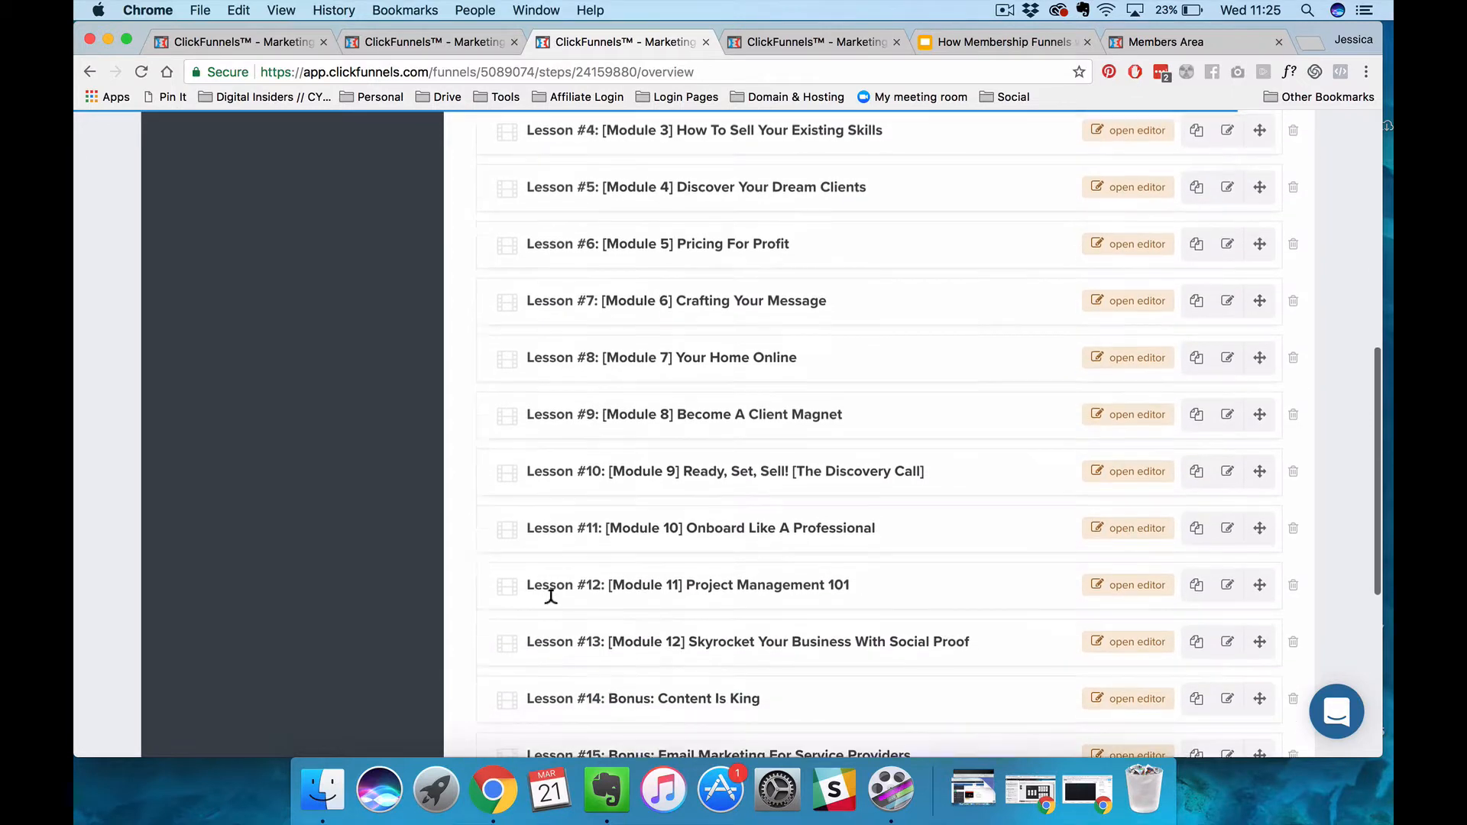
pyautogui.scroll(-3)
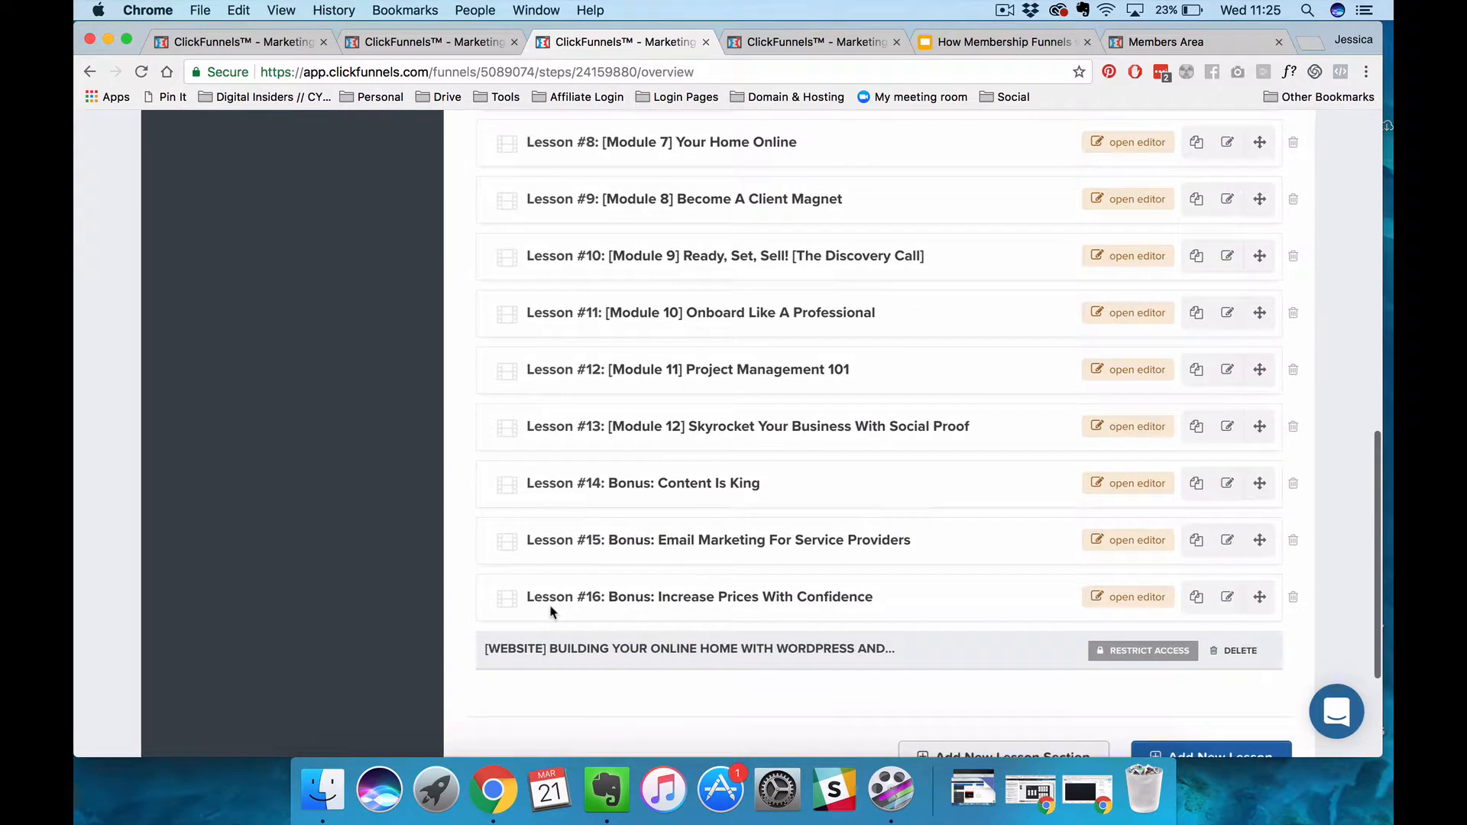
pyautogui.scroll(-3)
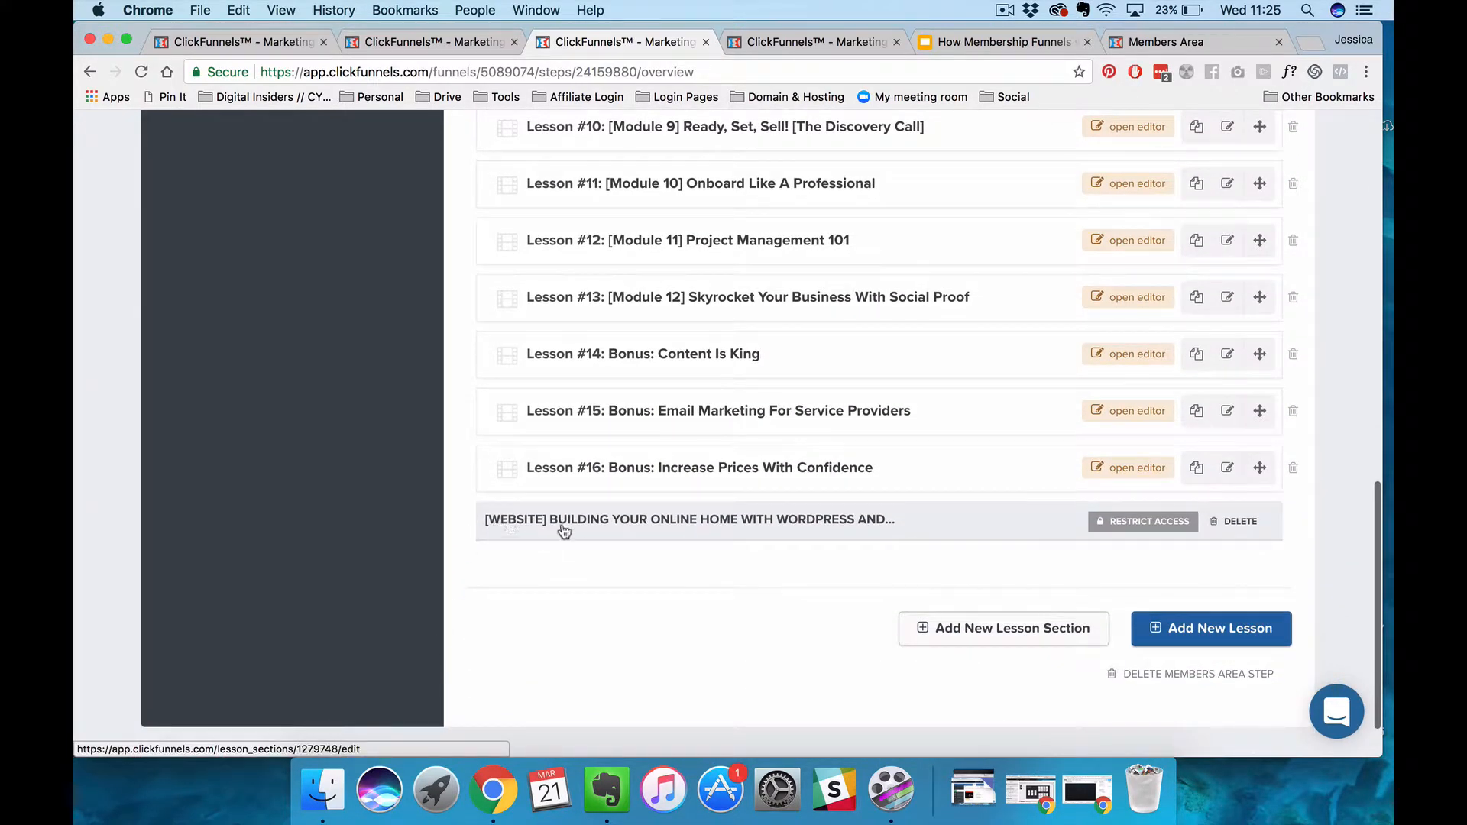
pyautogui.moveTo(819, 524)
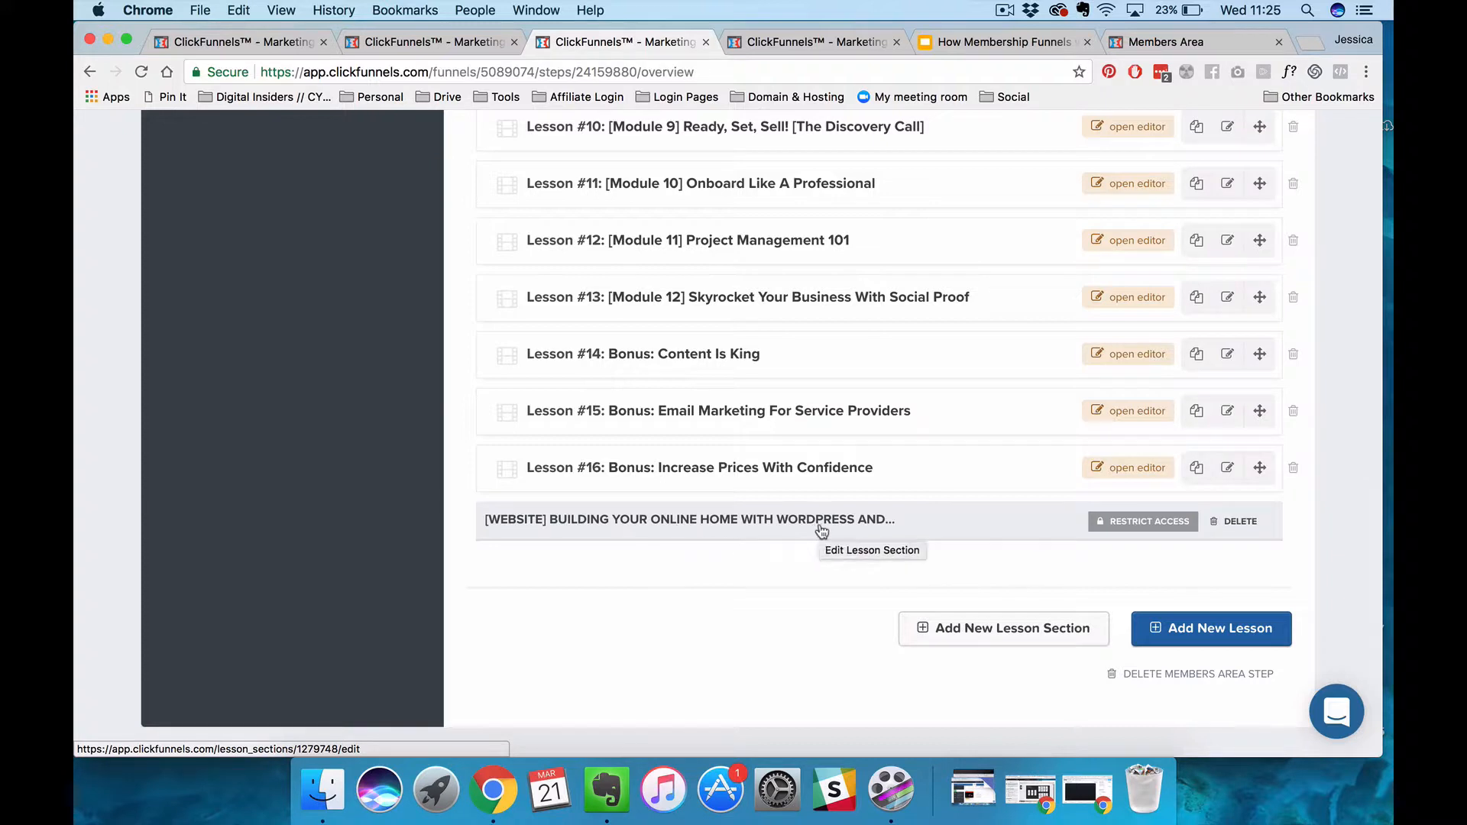
pyautogui.moveTo(449, 532)
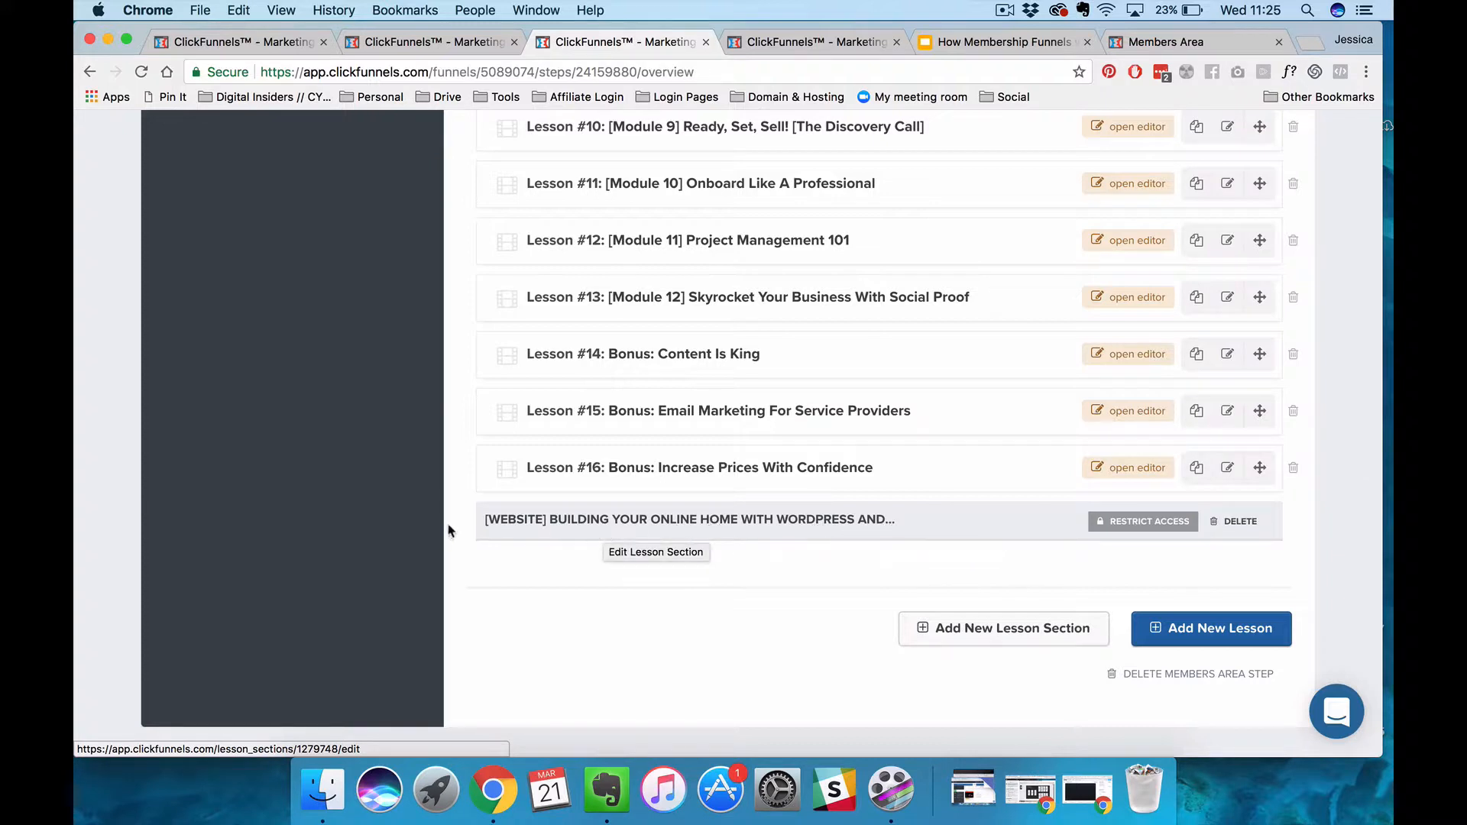
pyautogui.moveTo(1009, 558)
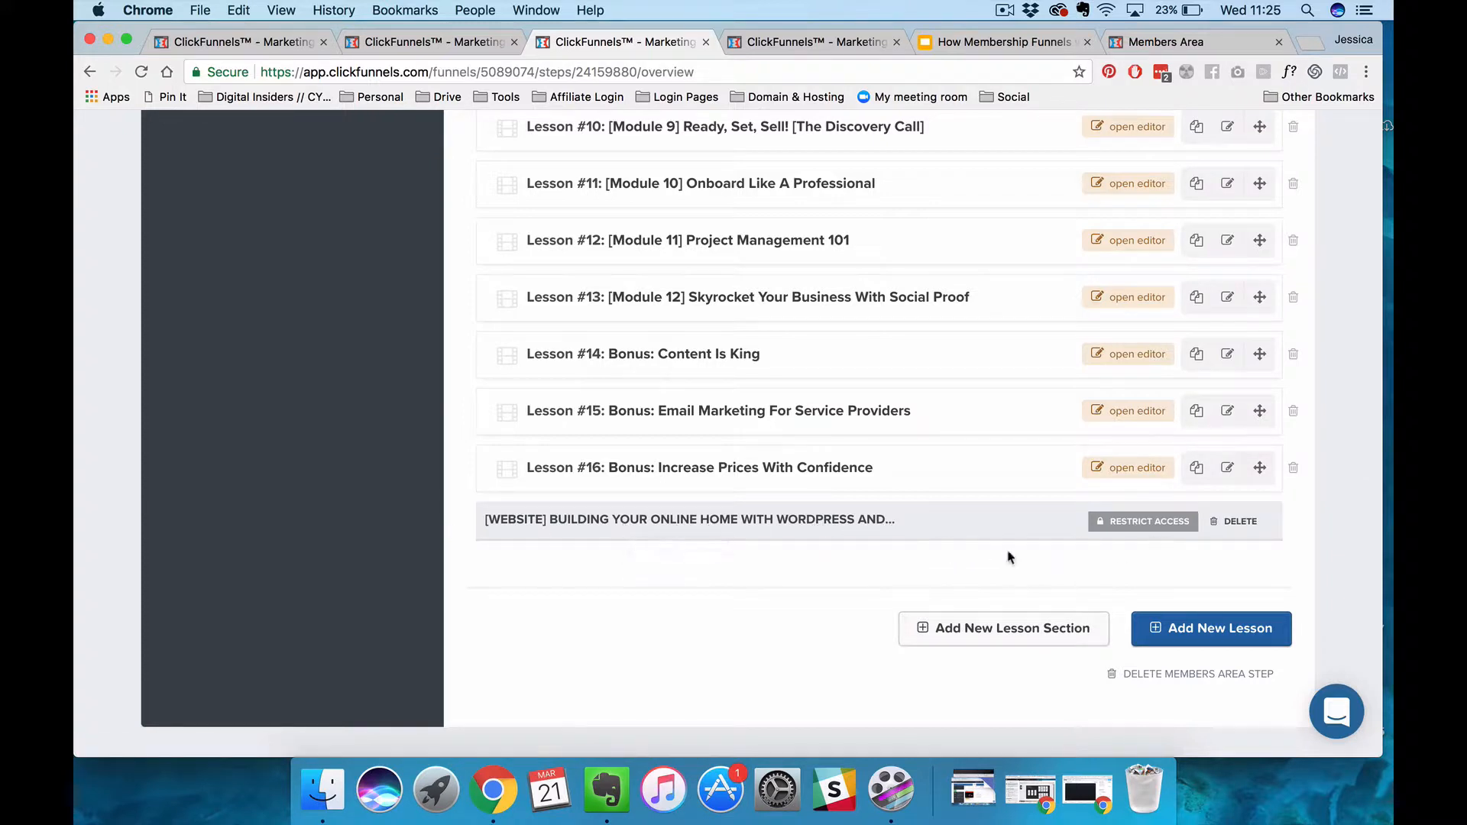
# Create a Video Lesson named 'Lesson 1 for Divi' in the [WEBSITE] WordPress and Divi section
pyautogui.click(1211, 628)
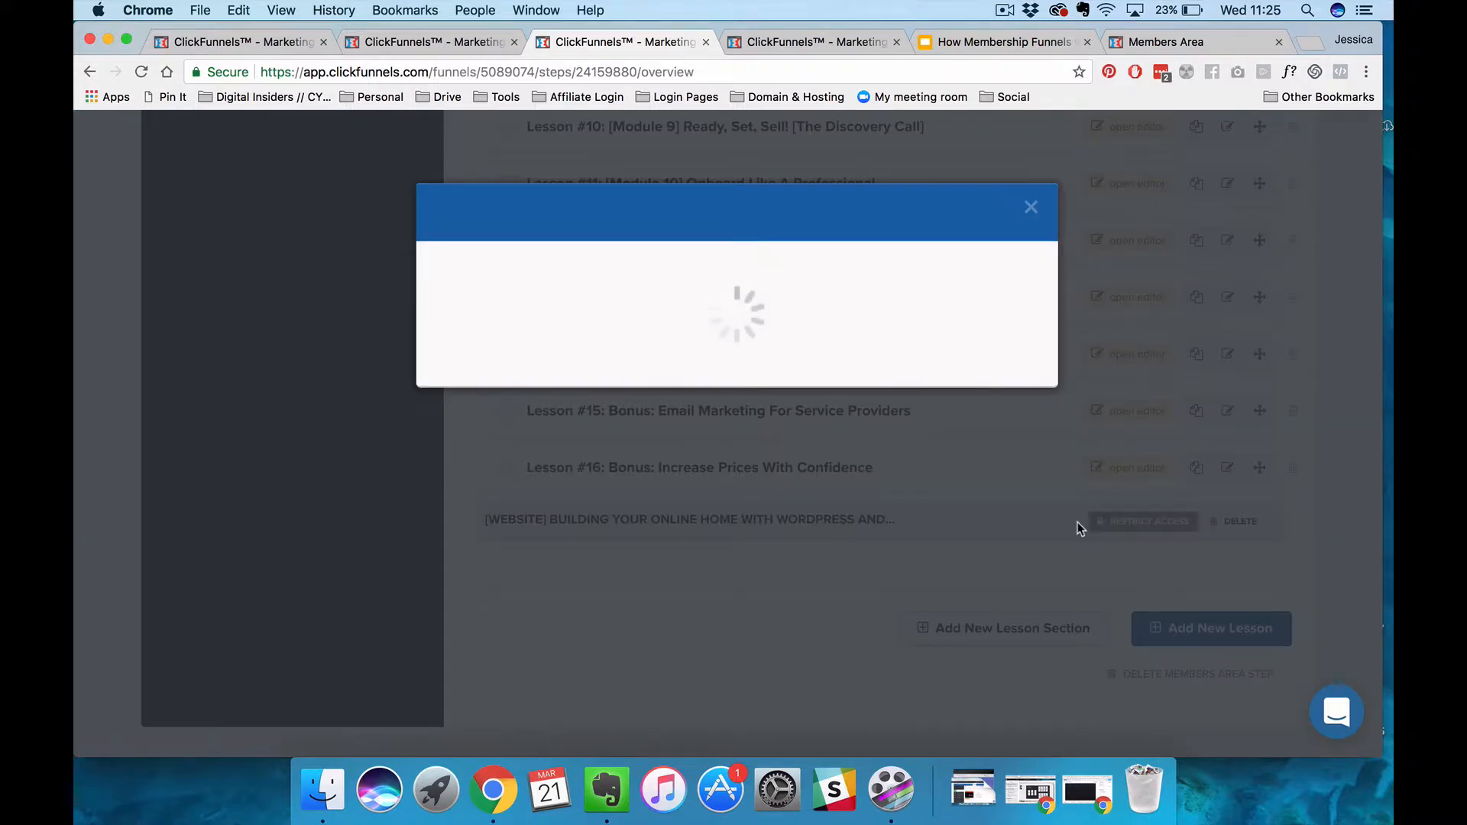
pyautogui.click(736, 307)
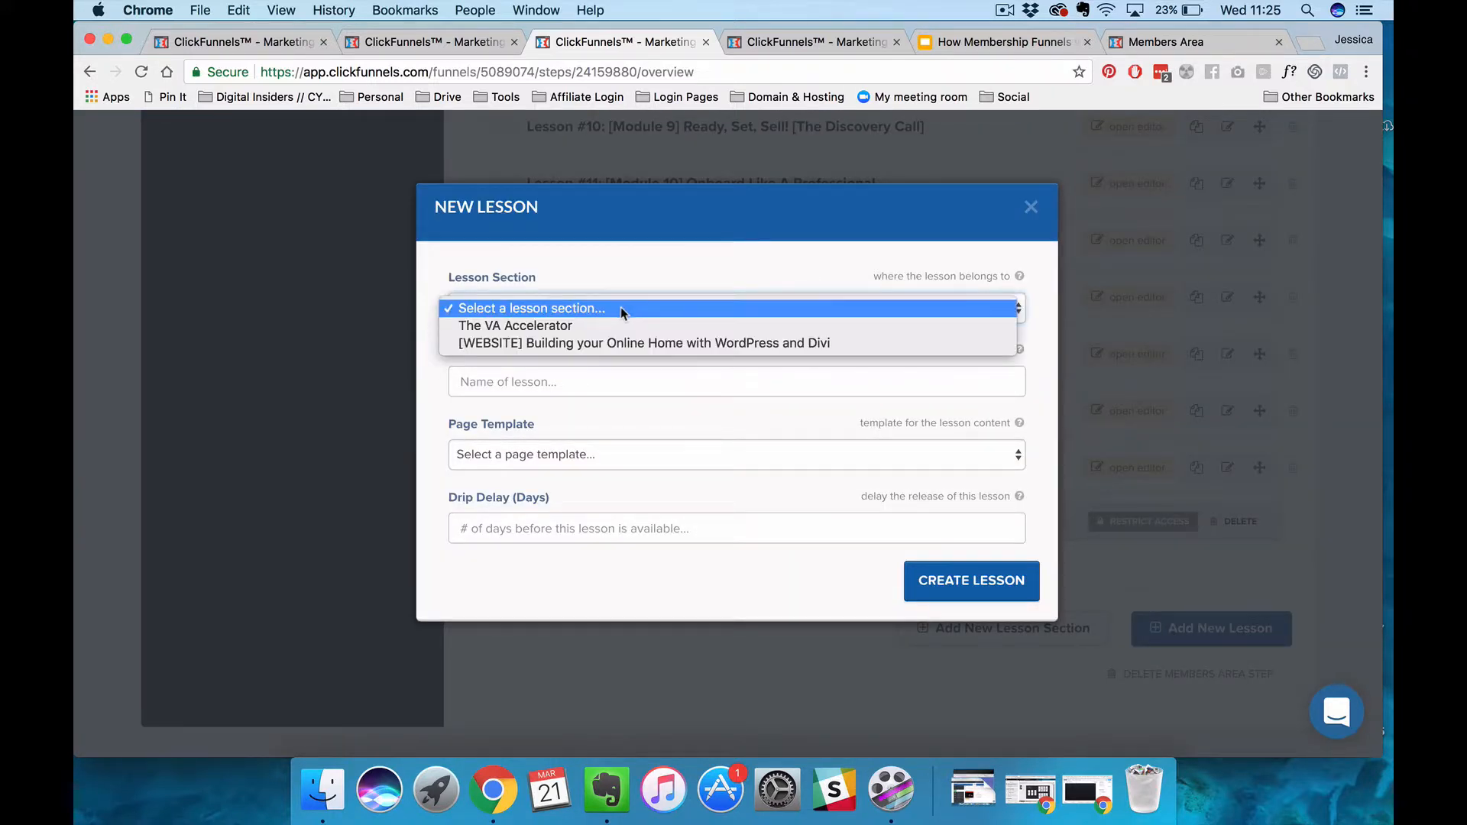
pyautogui.click(644, 343)
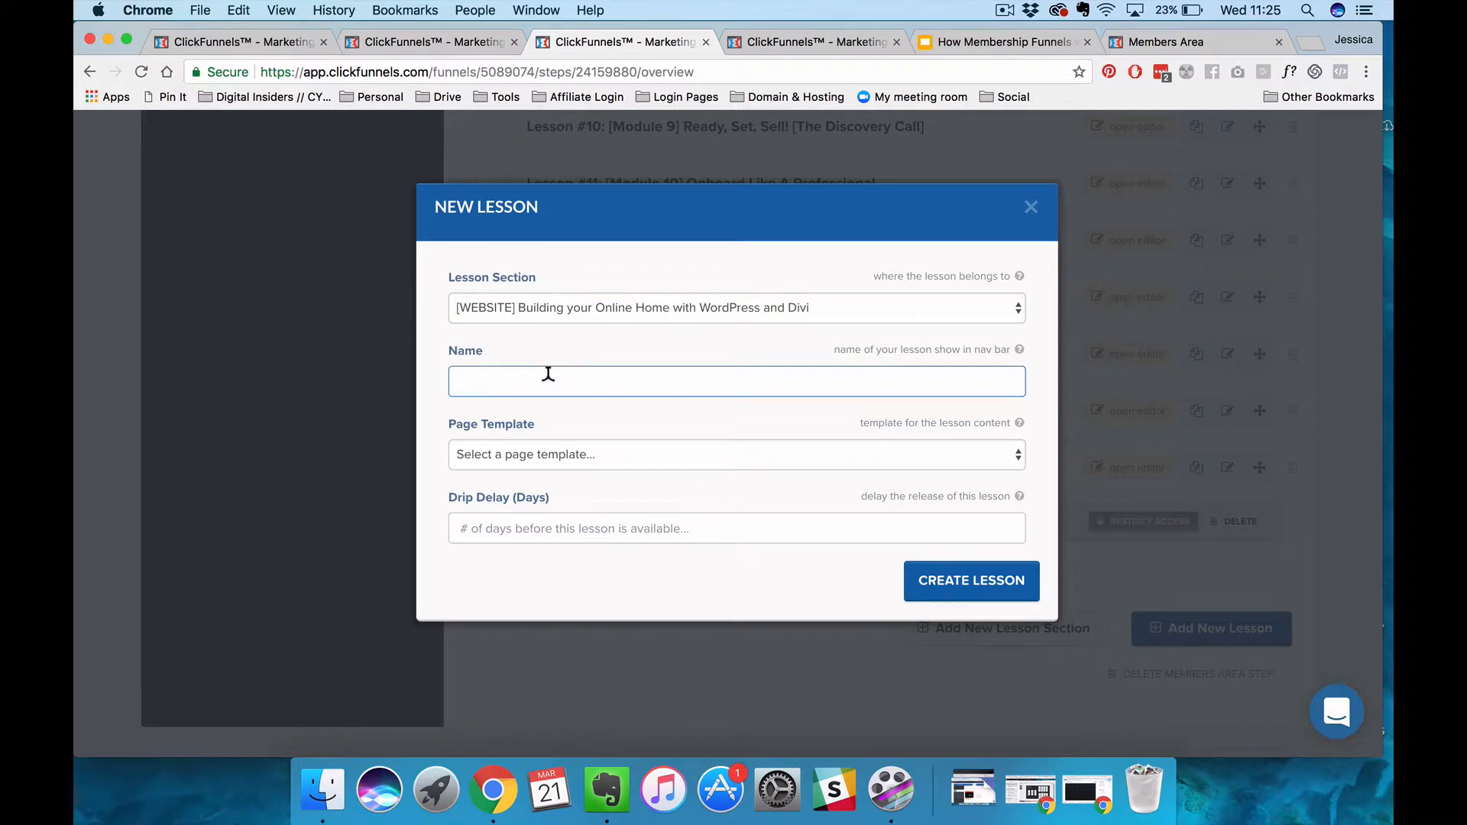
pyautogui.write('Lesson 1 for')
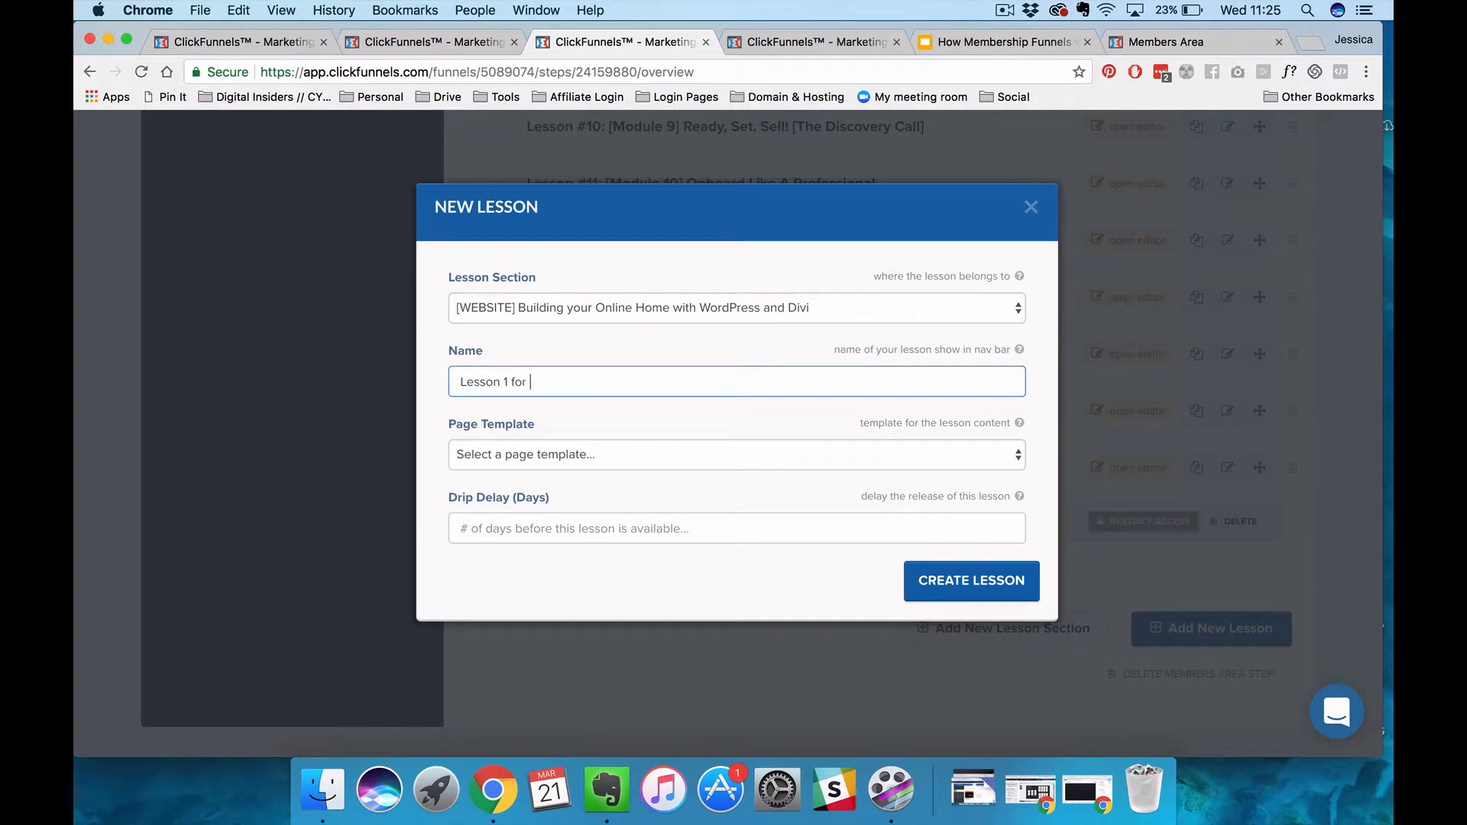
pyautogui.click(737, 454)
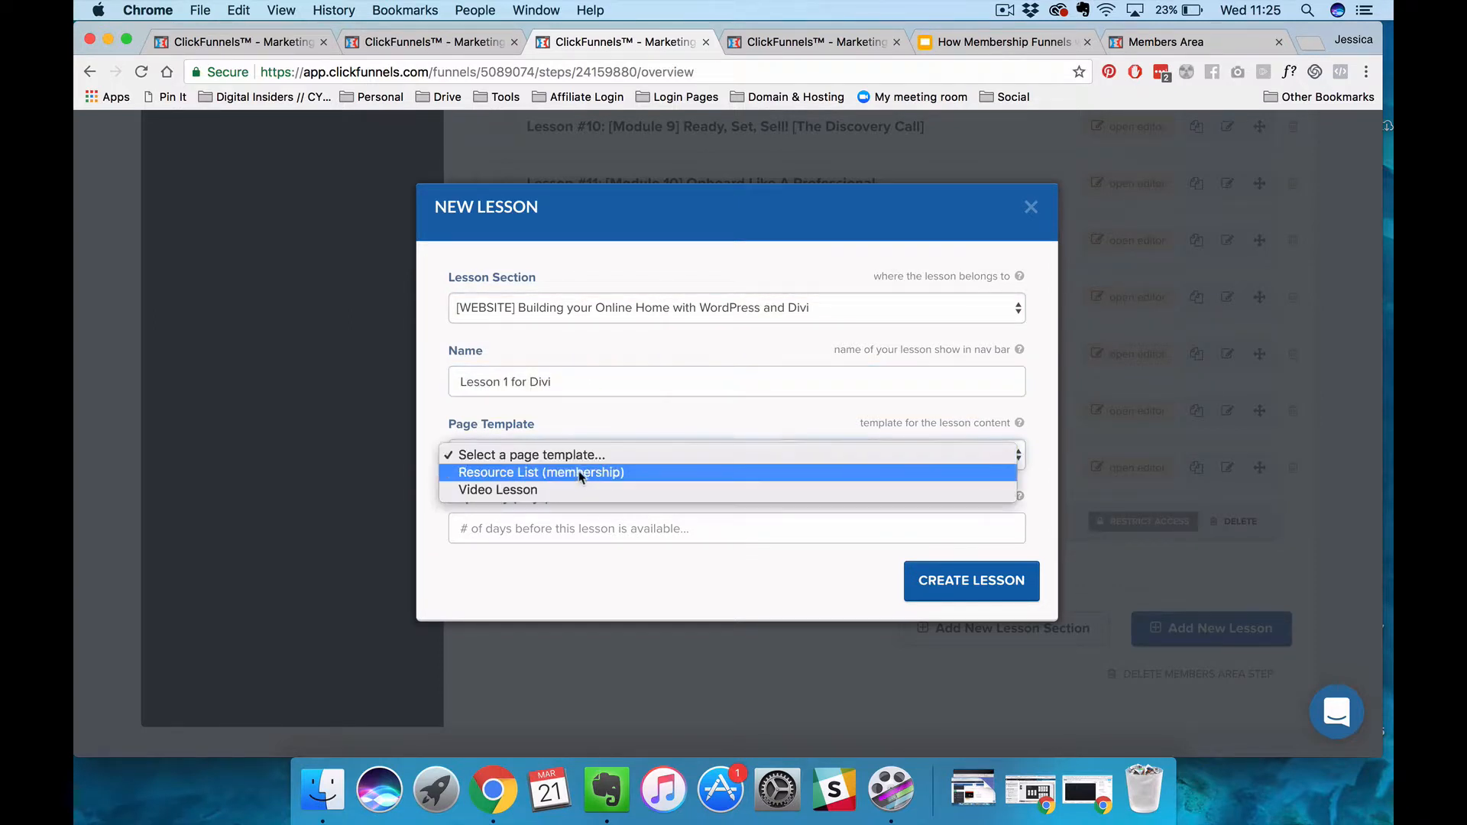
pyautogui.click(498, 490)
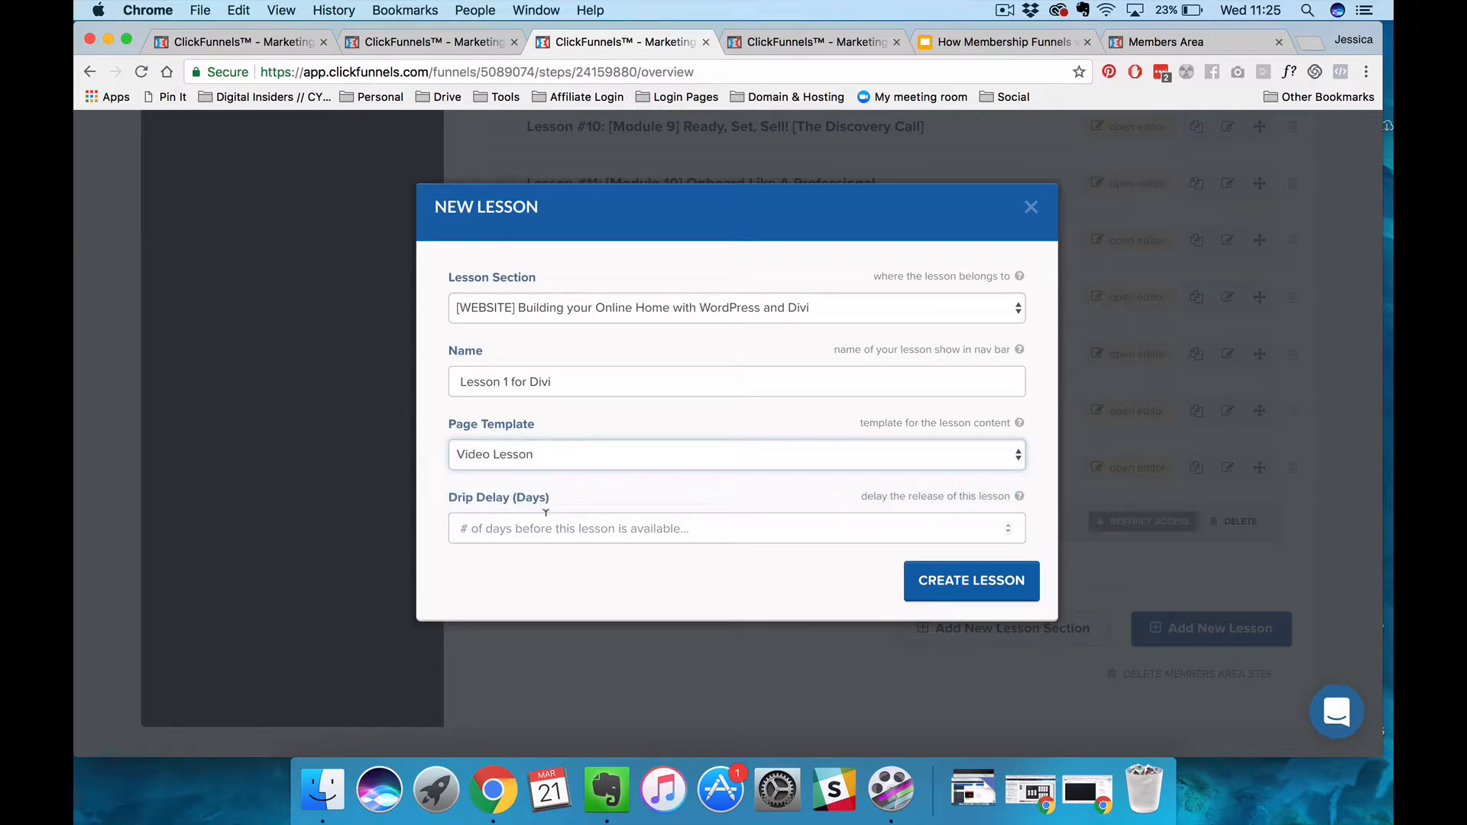
pyautogui.click(971, 581)
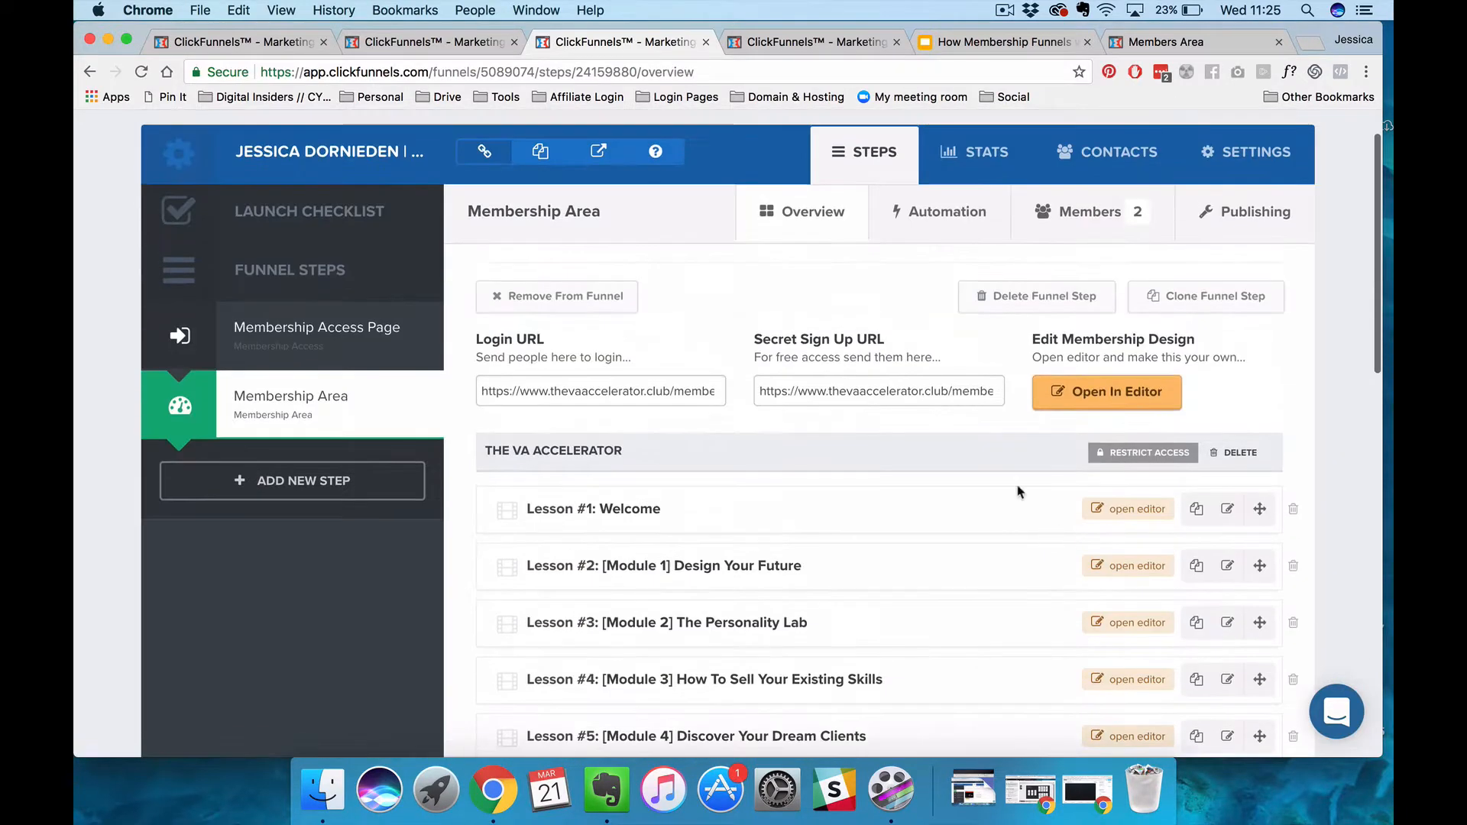
pyautogui.scroll(-3)
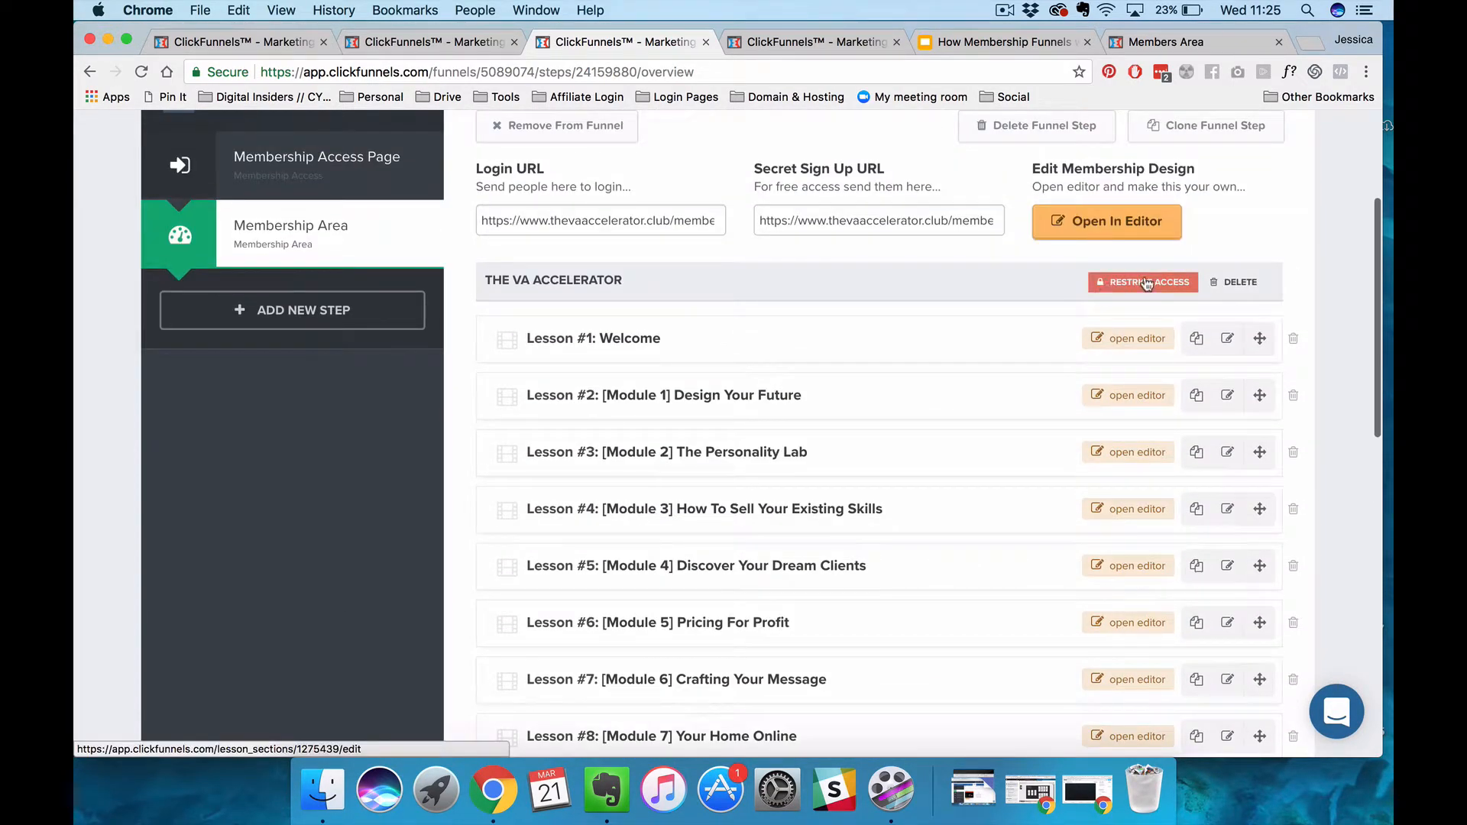
pyautogui.click(1144, 281)
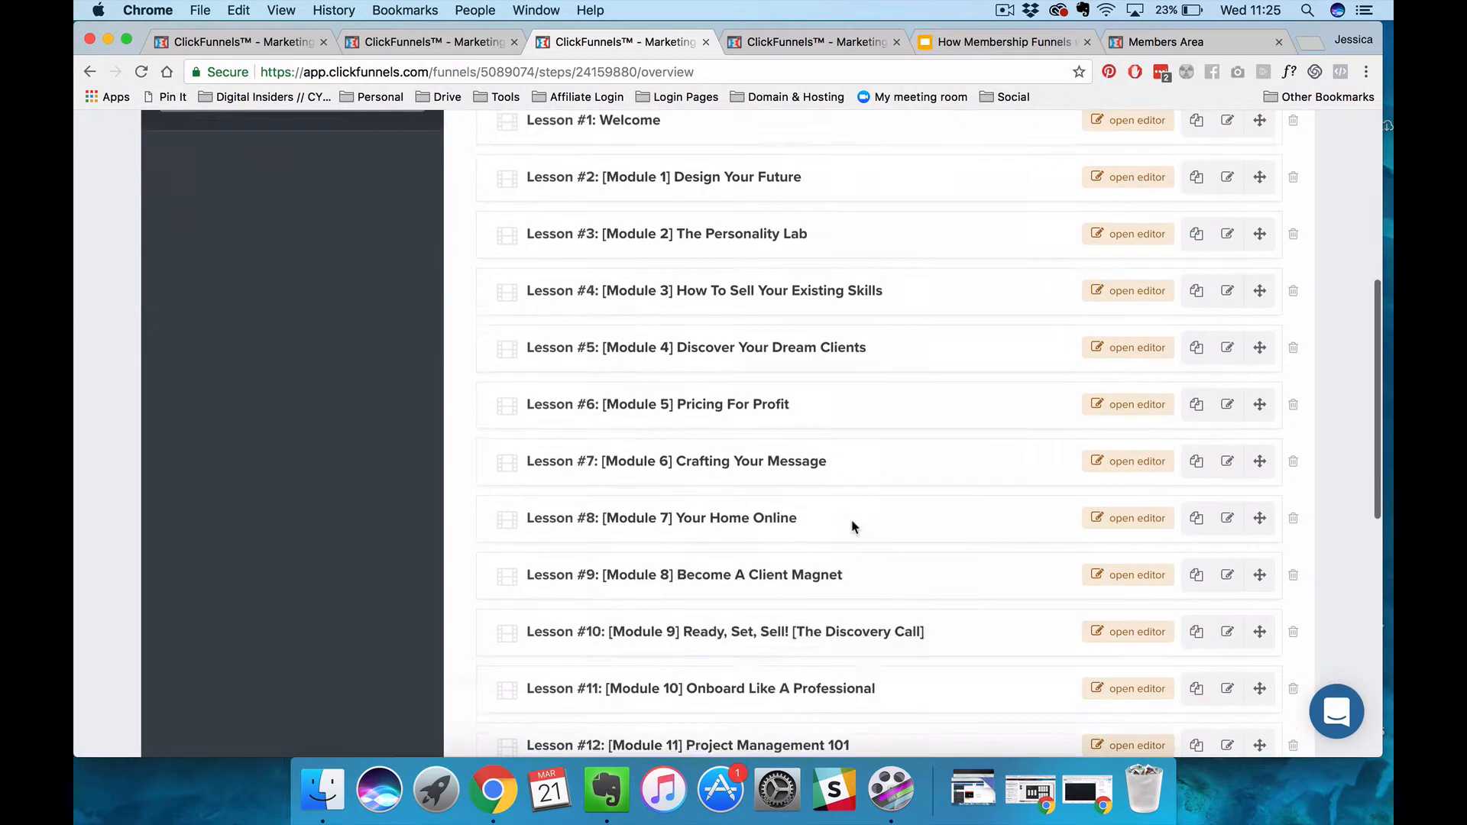
pyautogui.scroll(-3)
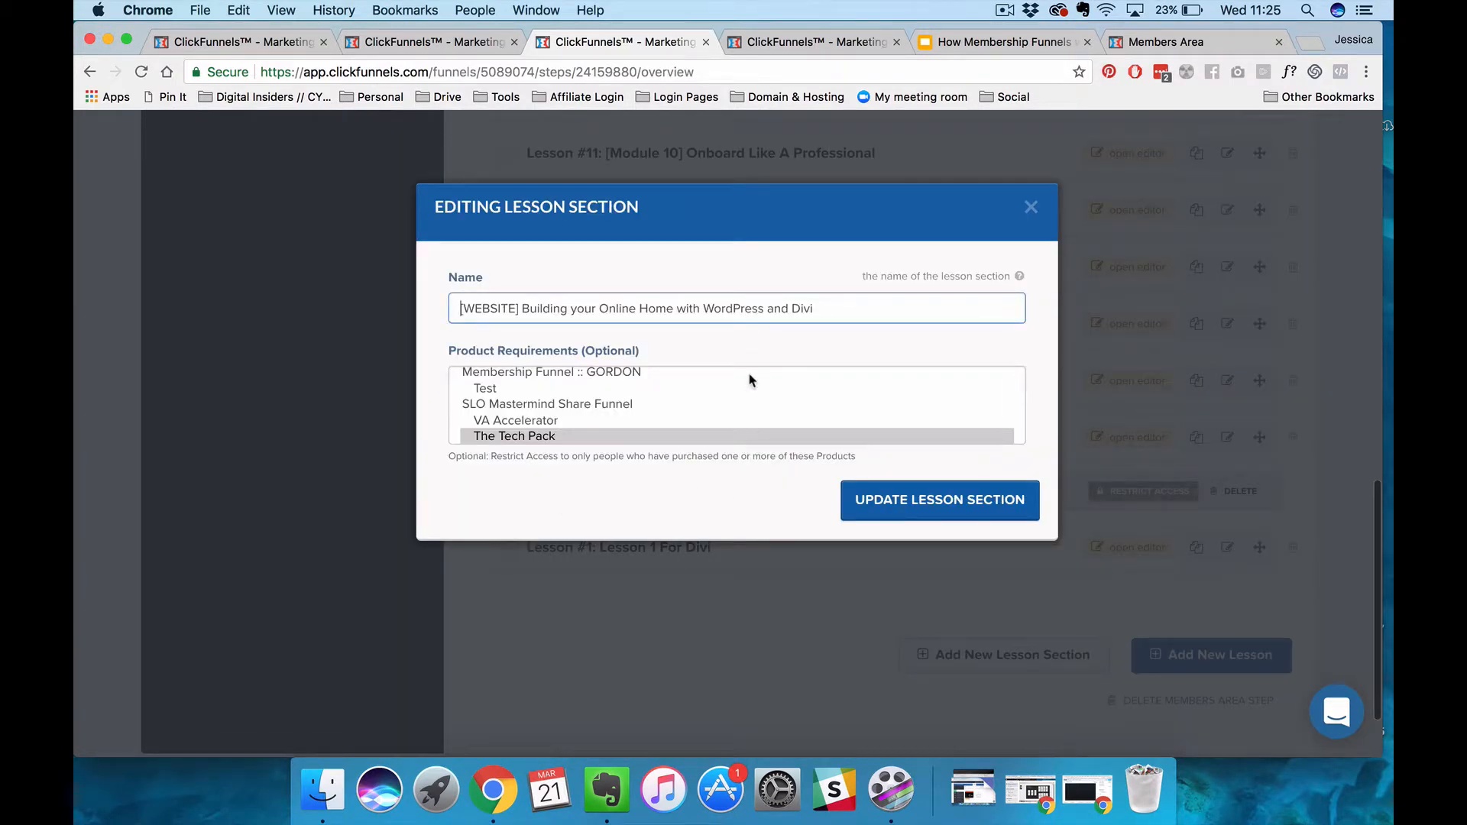
pyautogui.scroll(-3)
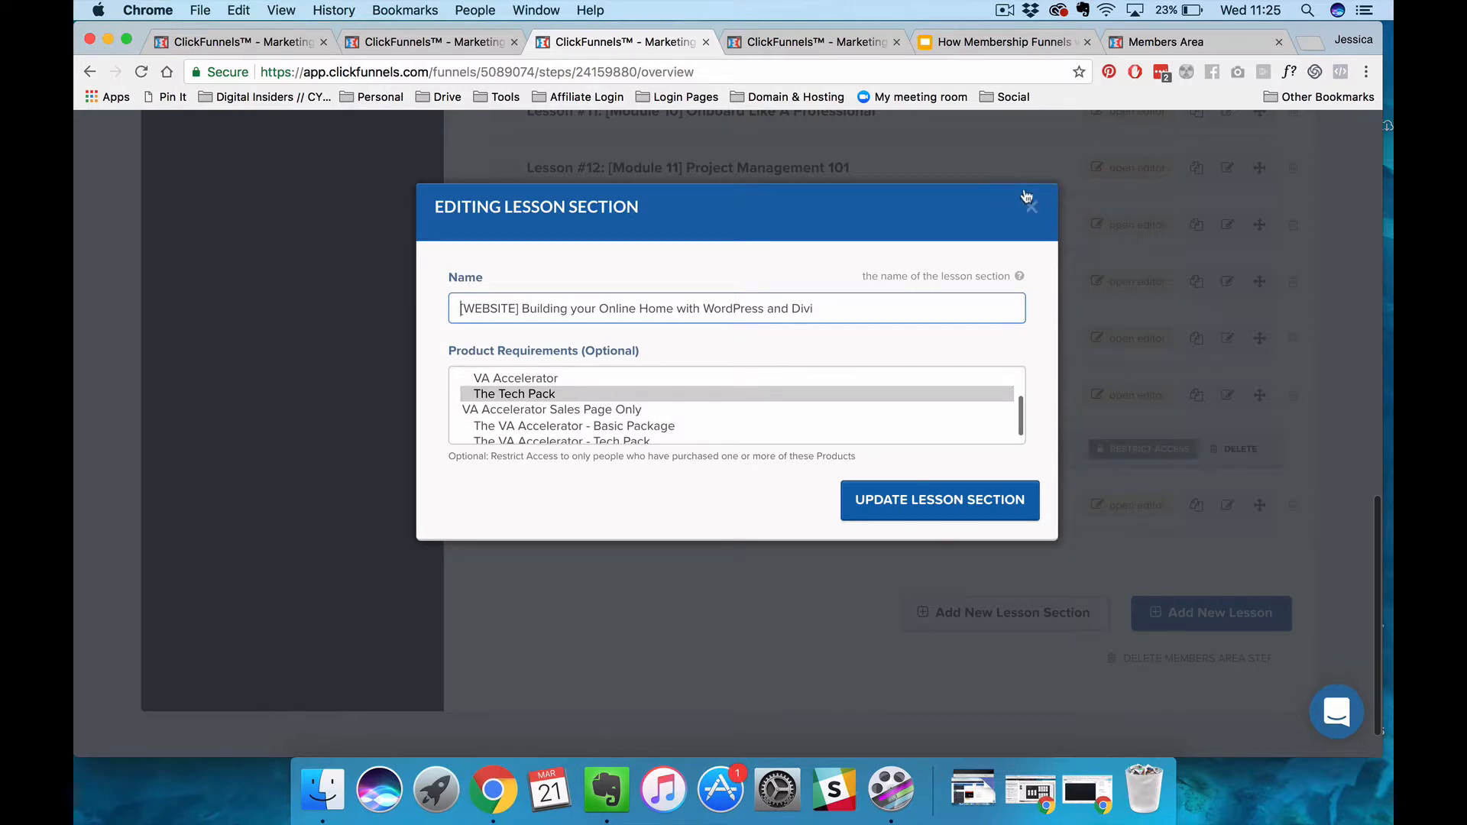
pyautogui.click(1030, 206)
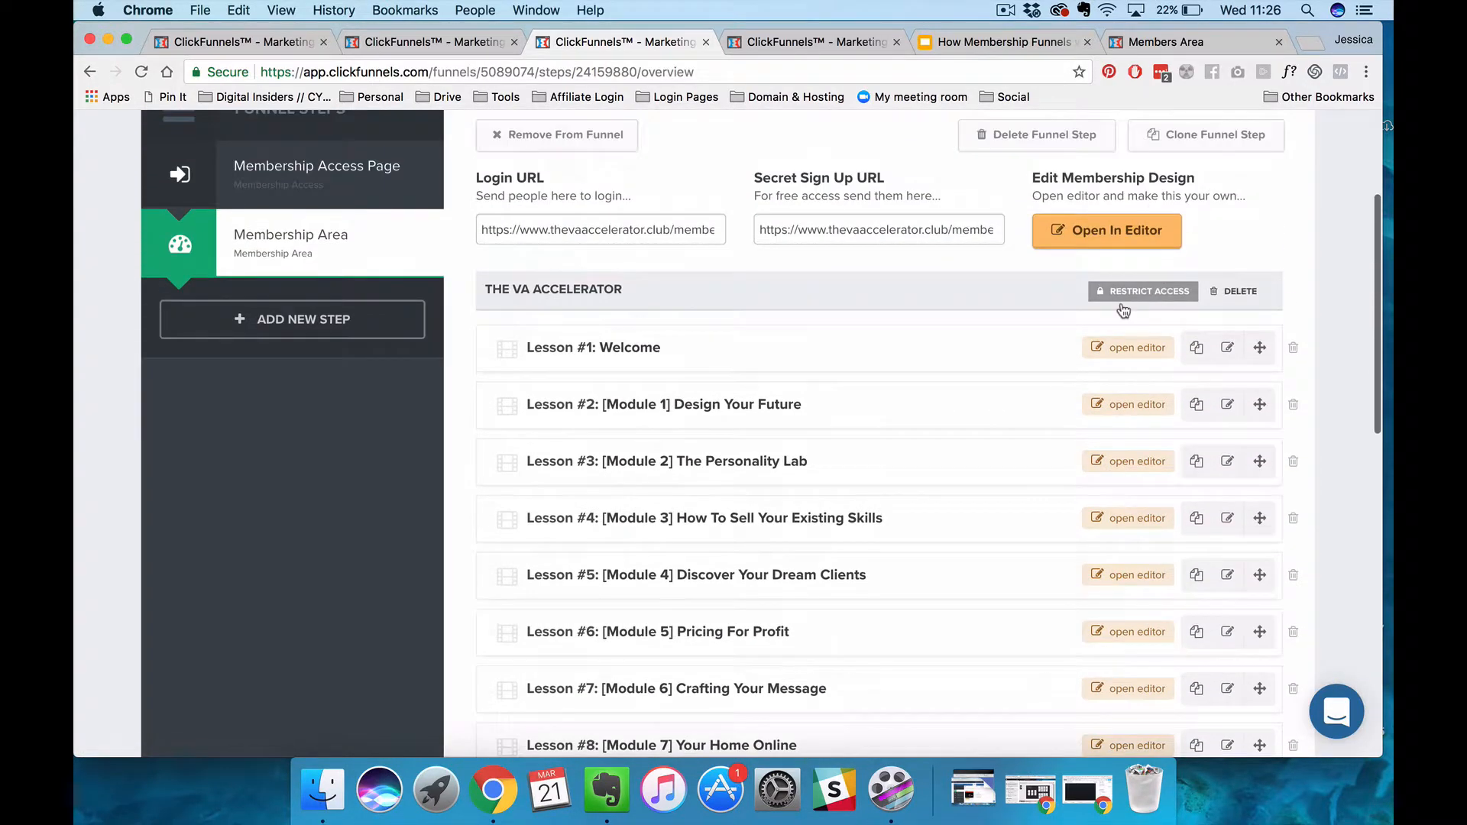
pyautogui.click(1143, 291)
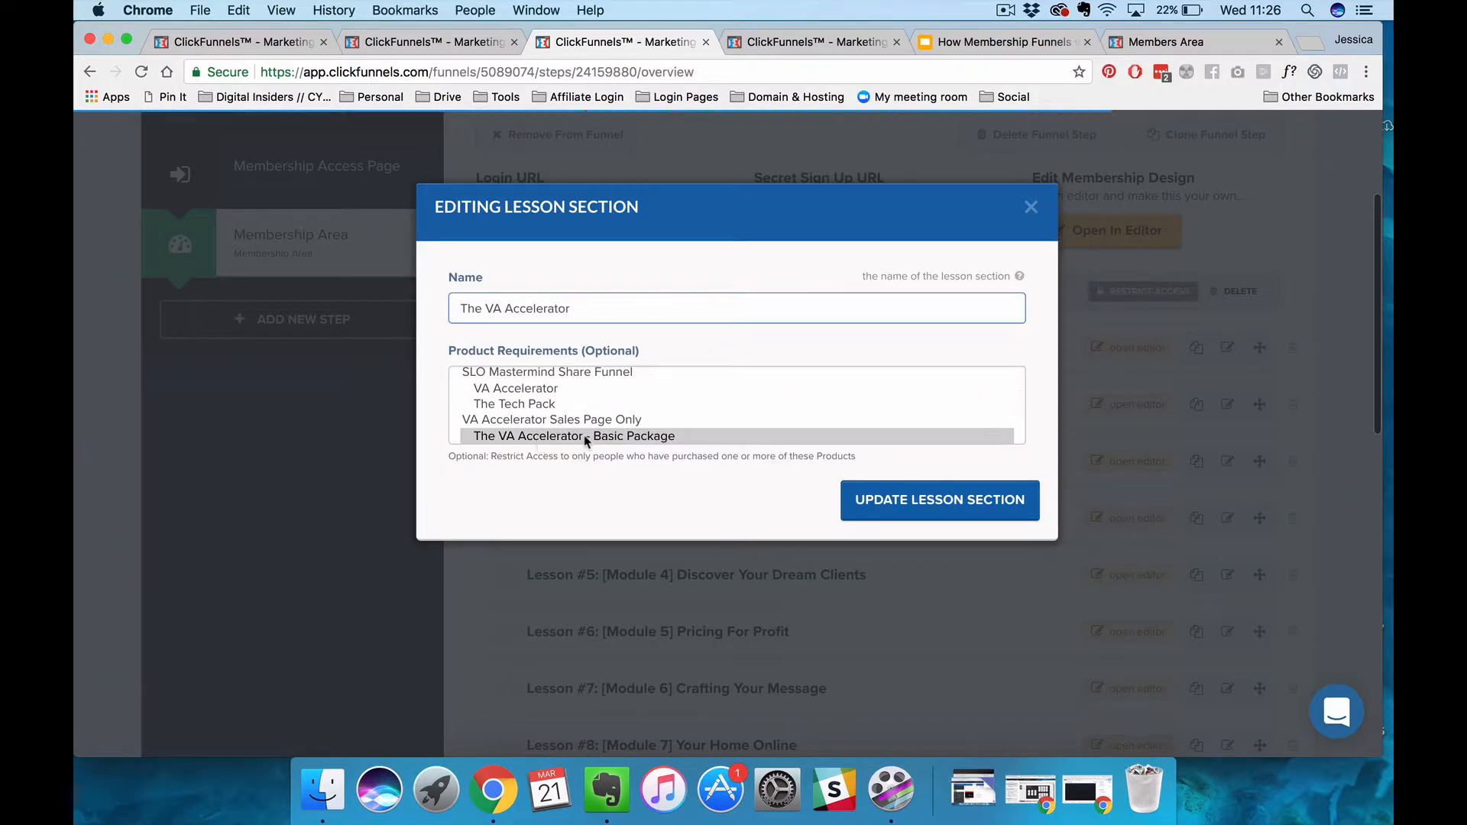
pyautogui.scroll(-3)
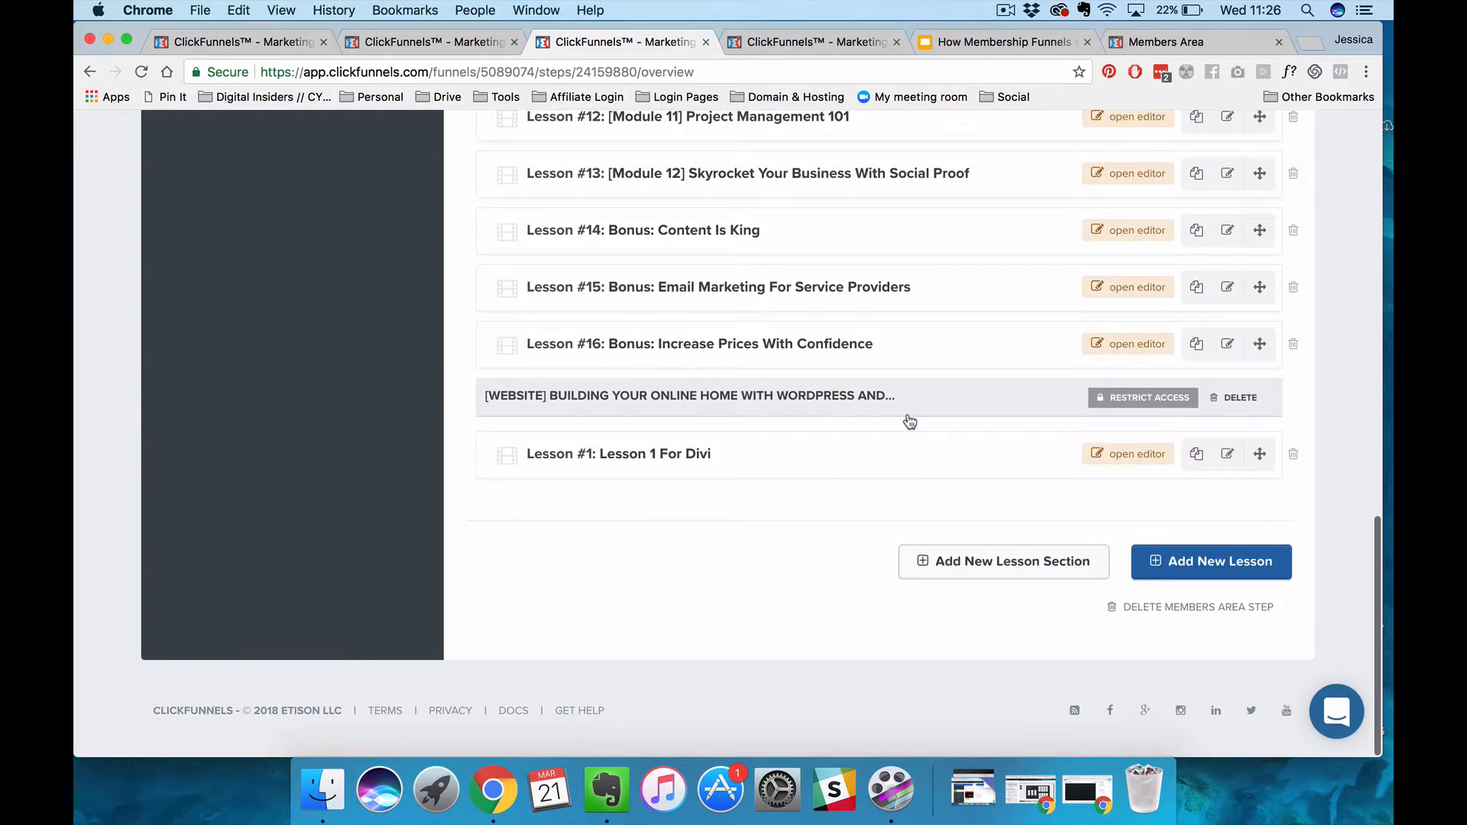
pyautogui.moveTo(1143, 397)
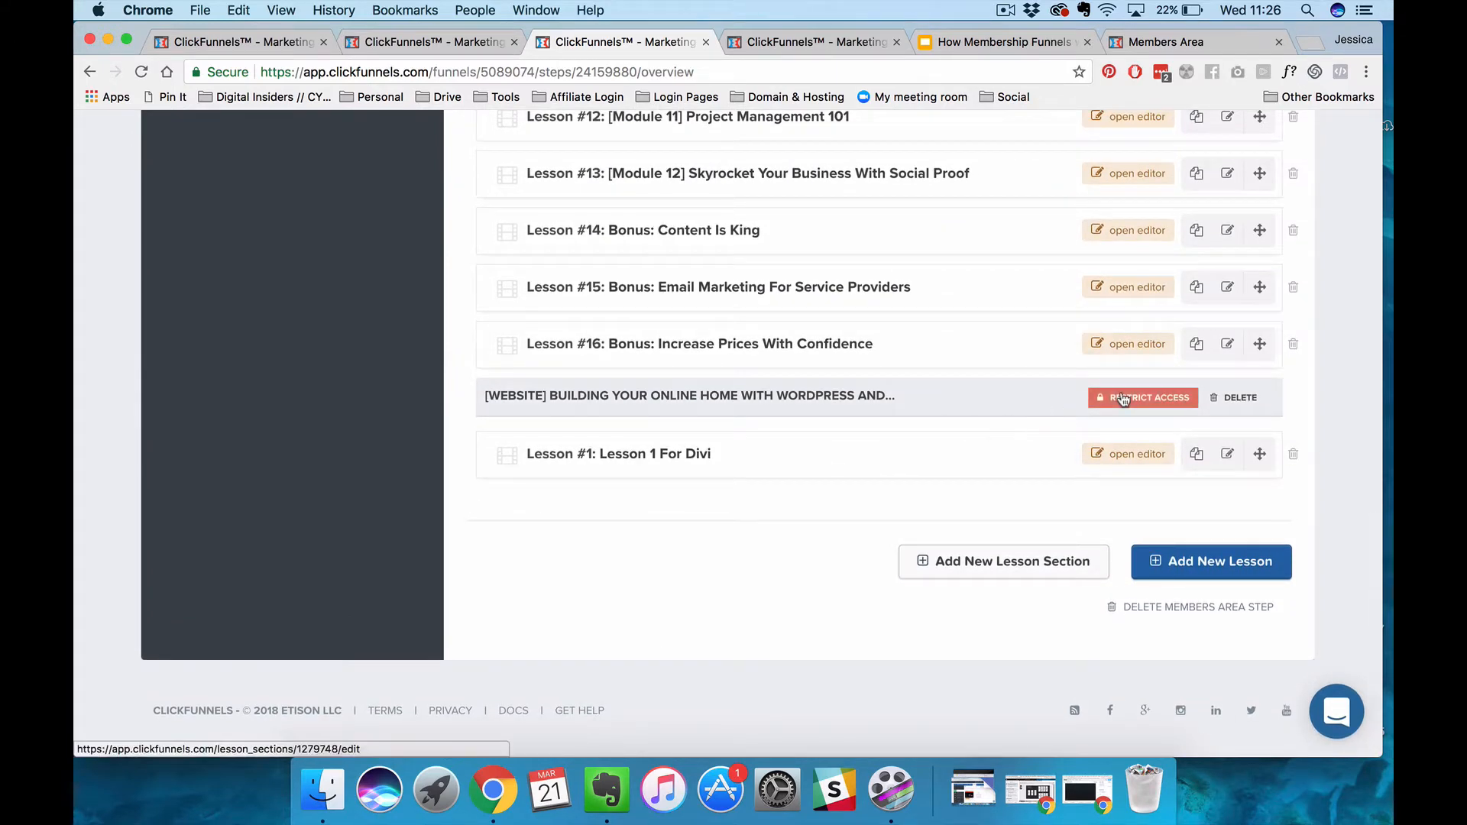
pyautogui.click(1144, 398)
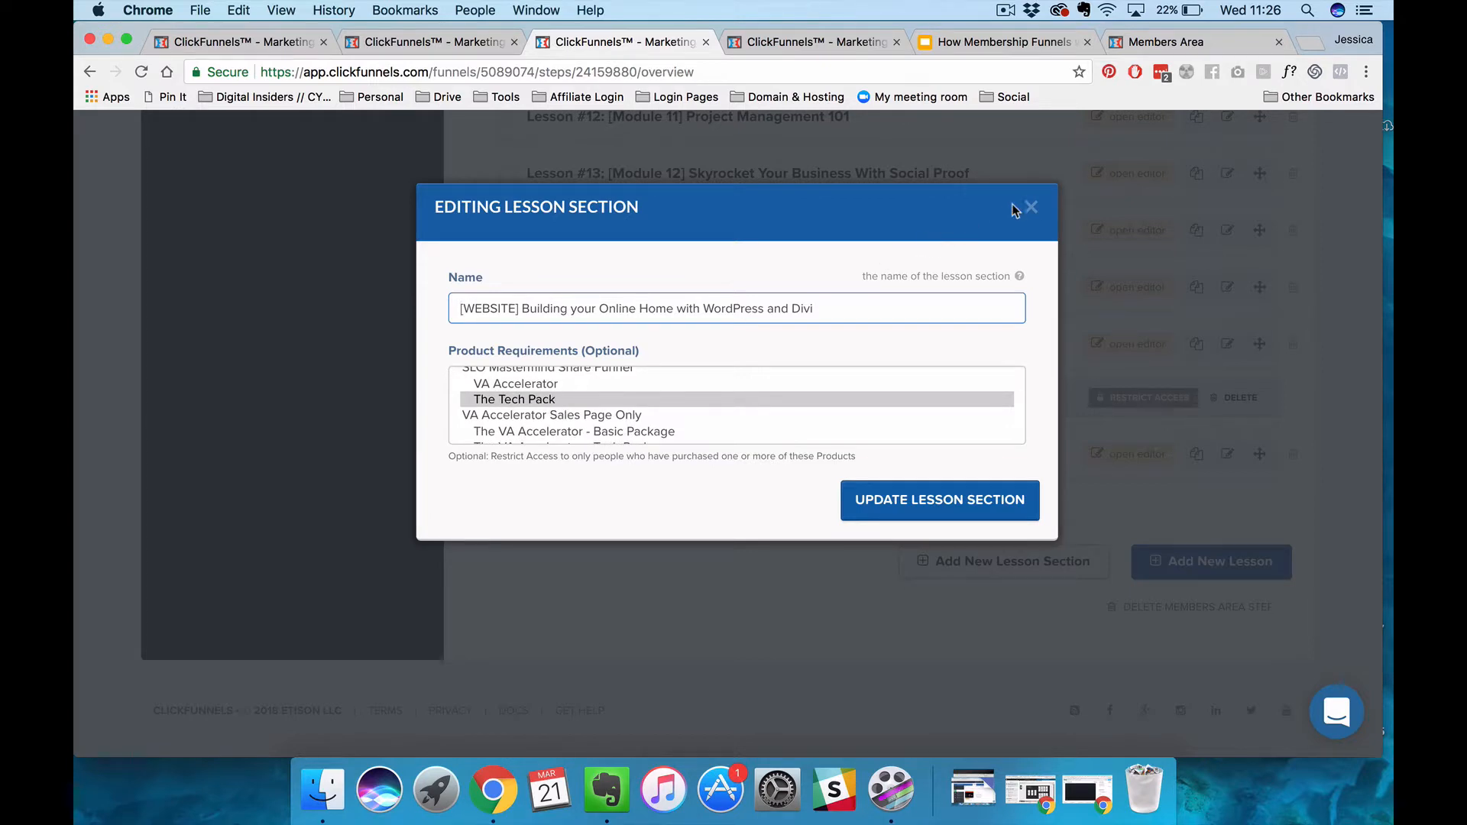
pyautogui.click(1032, 207)
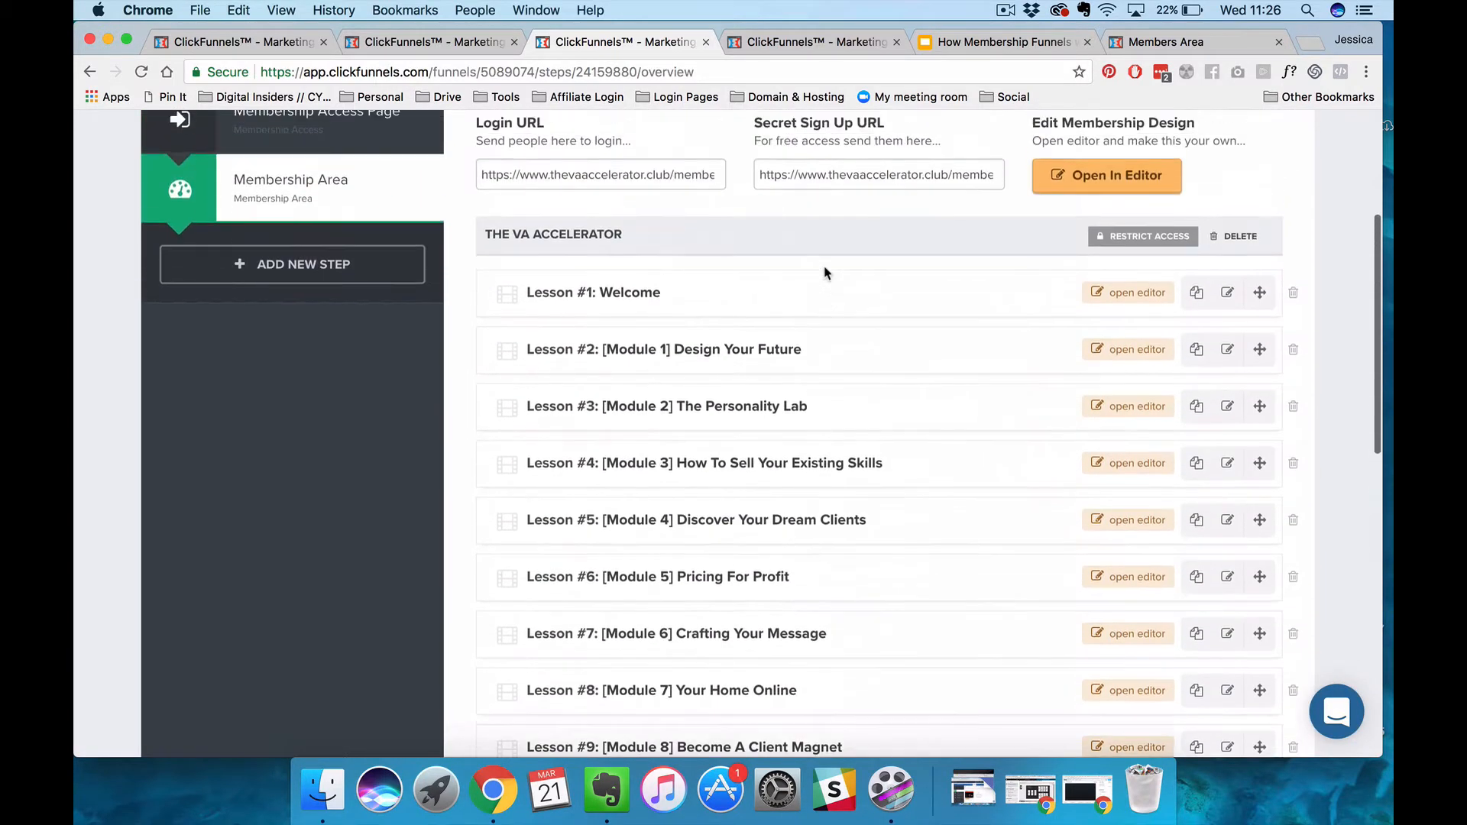
pyautogui.scroll(-3)
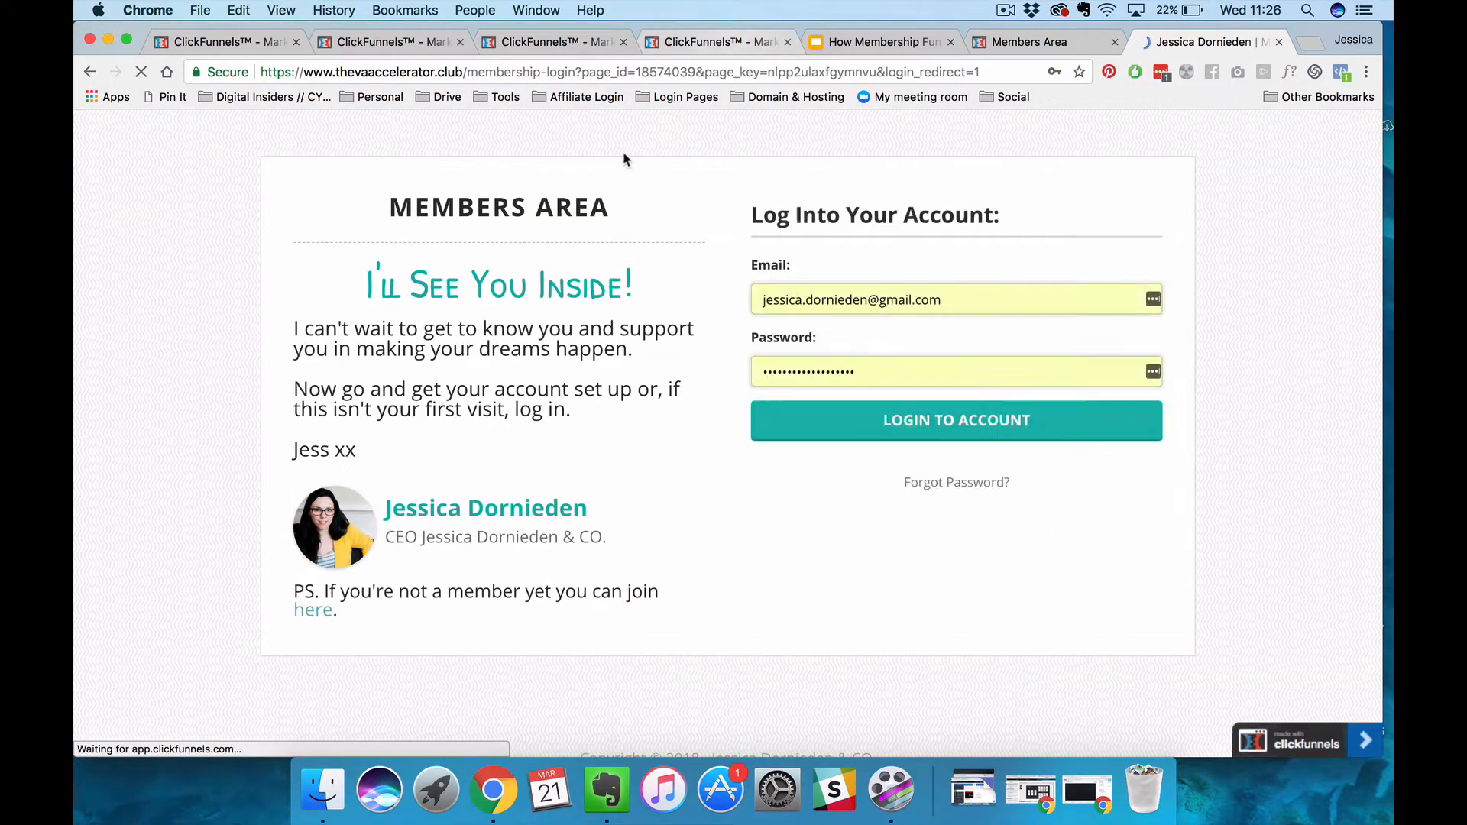
pyautogui.click(955, 419)
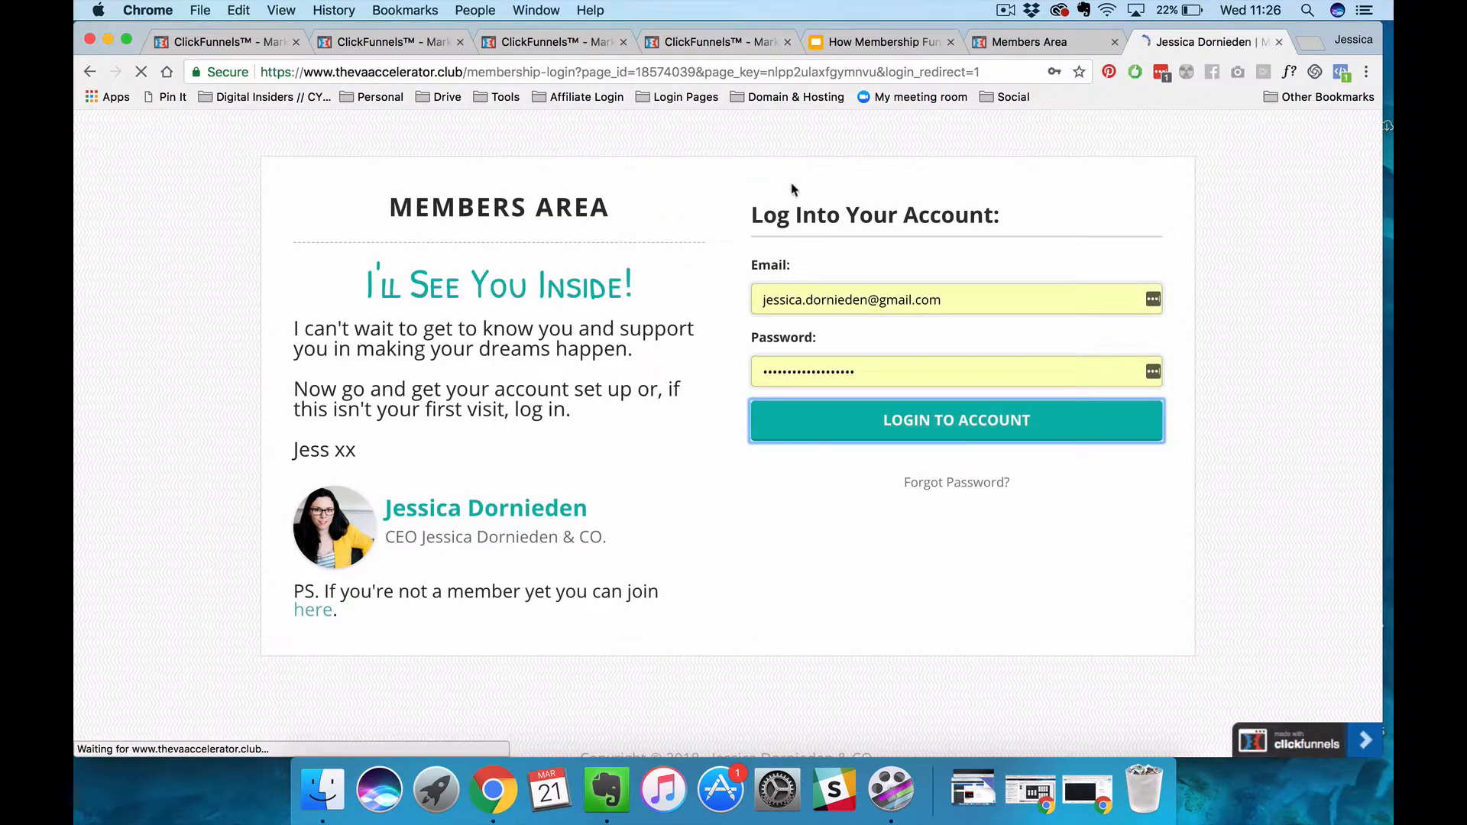
pyautogui.click(956, 419)
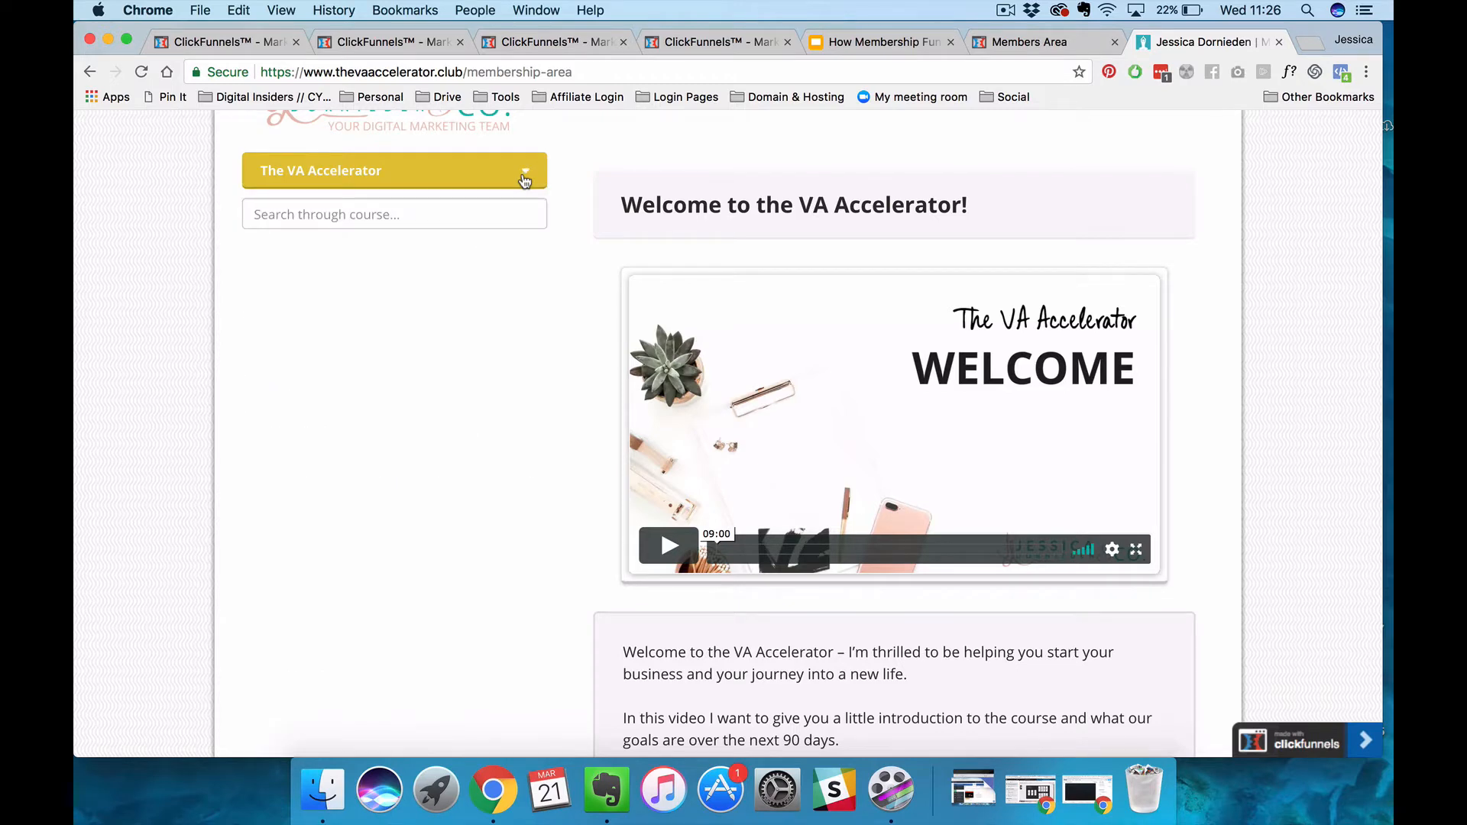
pyautogui.doubleClick(319, 169)
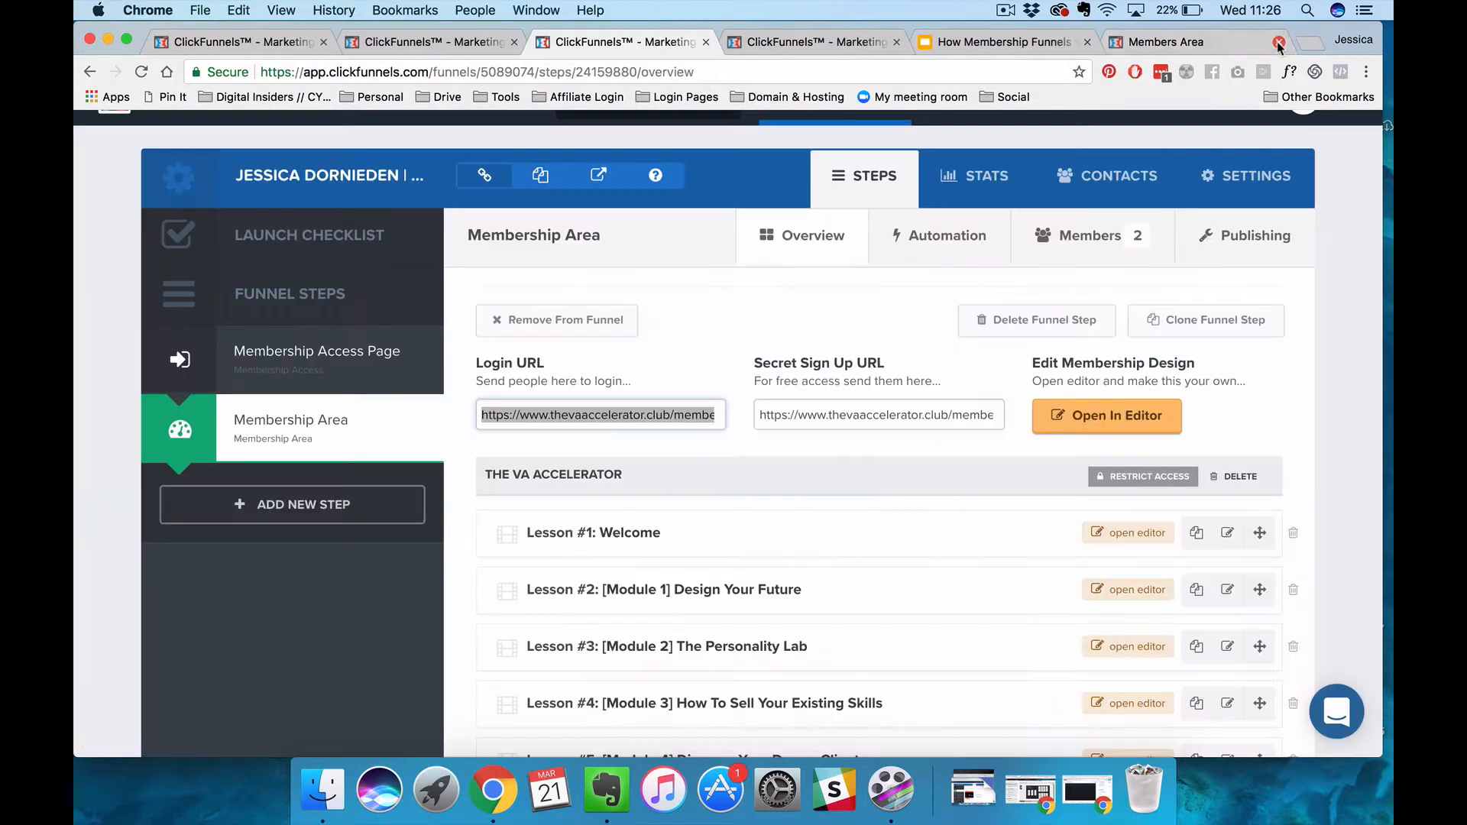
# Scroll down and back up through the membership area's lesson list
pyautogui.scroll(-3)
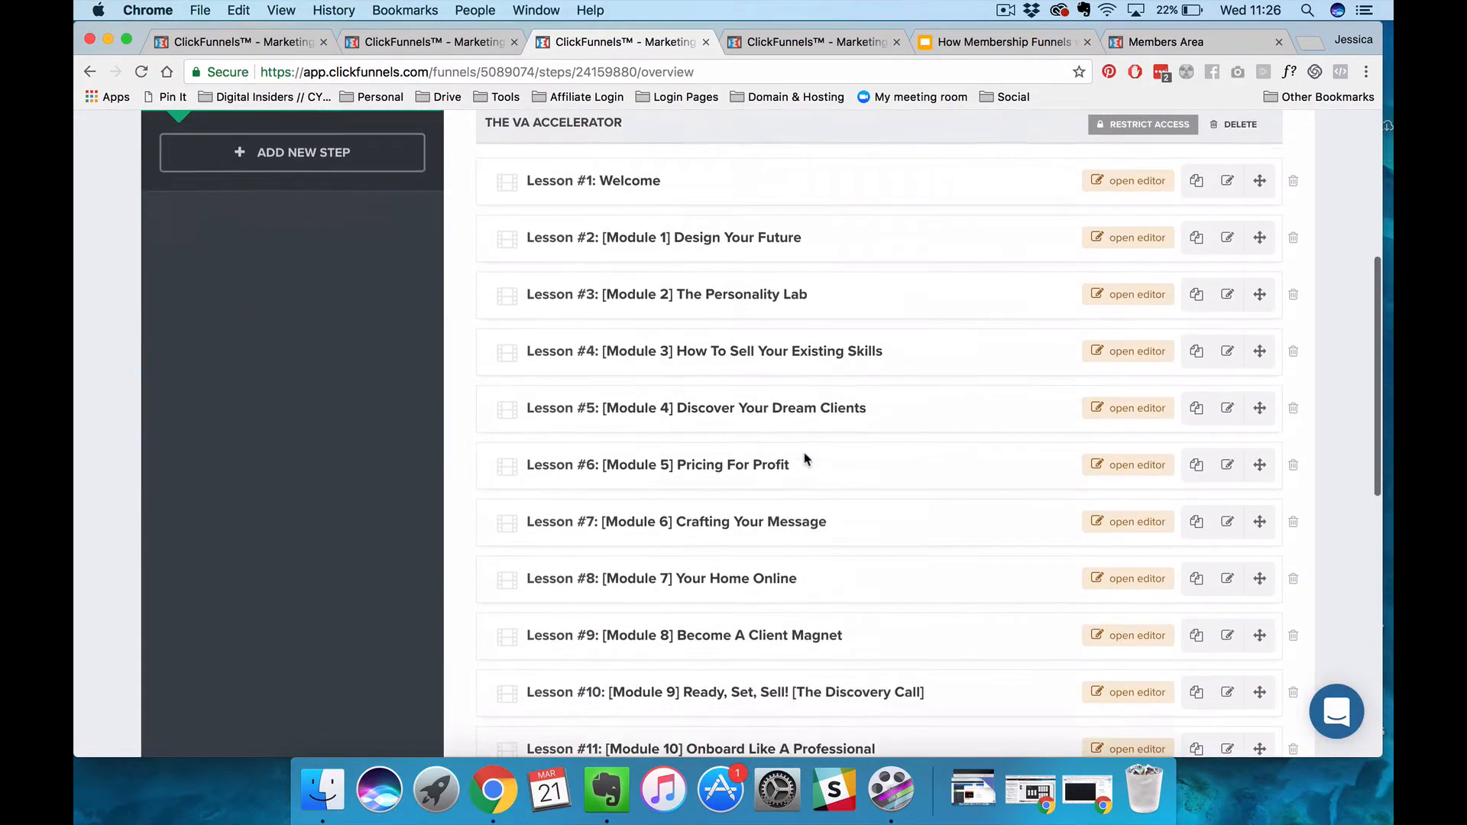
pyautogui.scroll(-3)
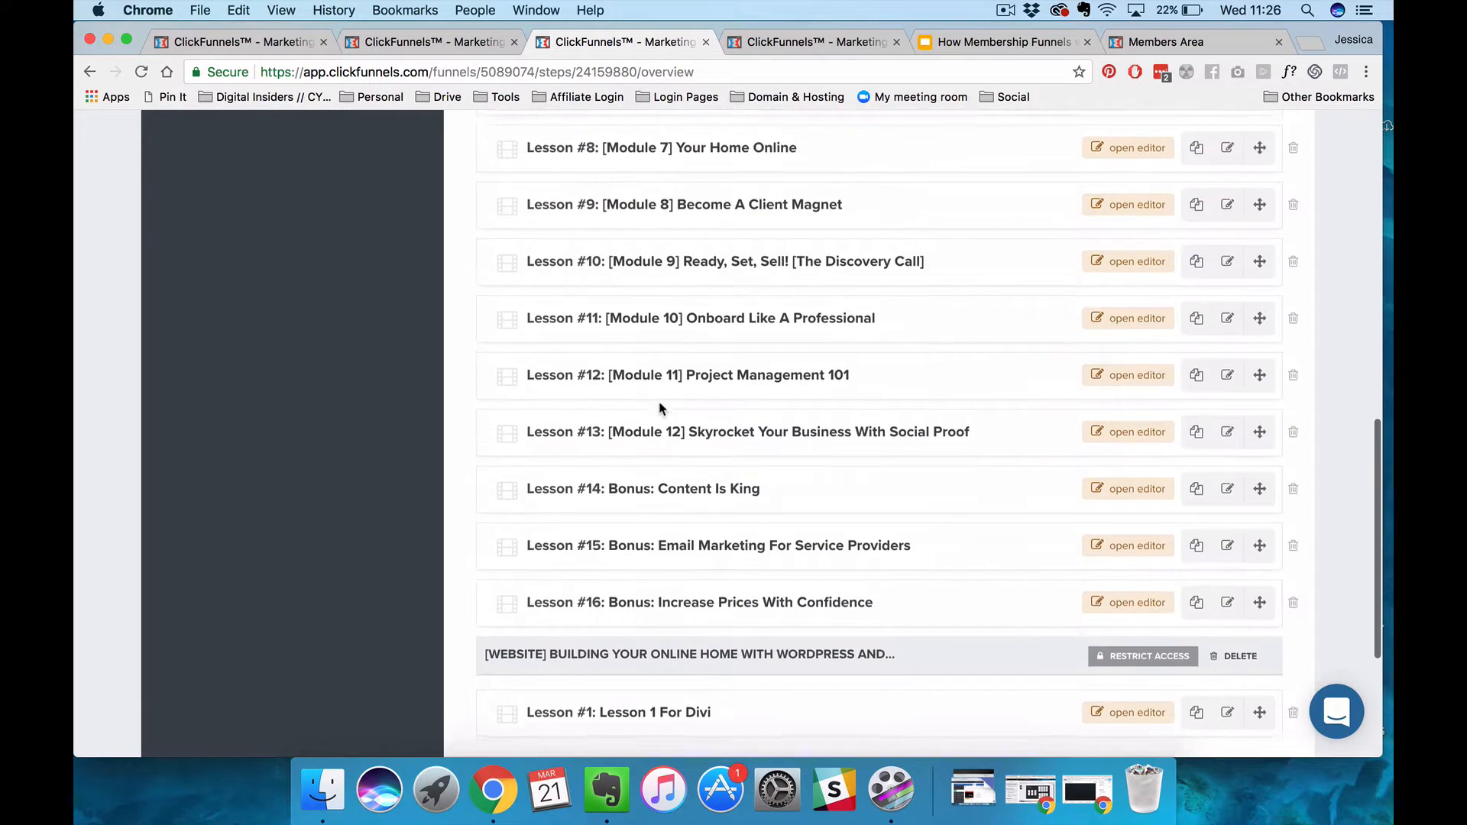
pyautogui.scroll(3)
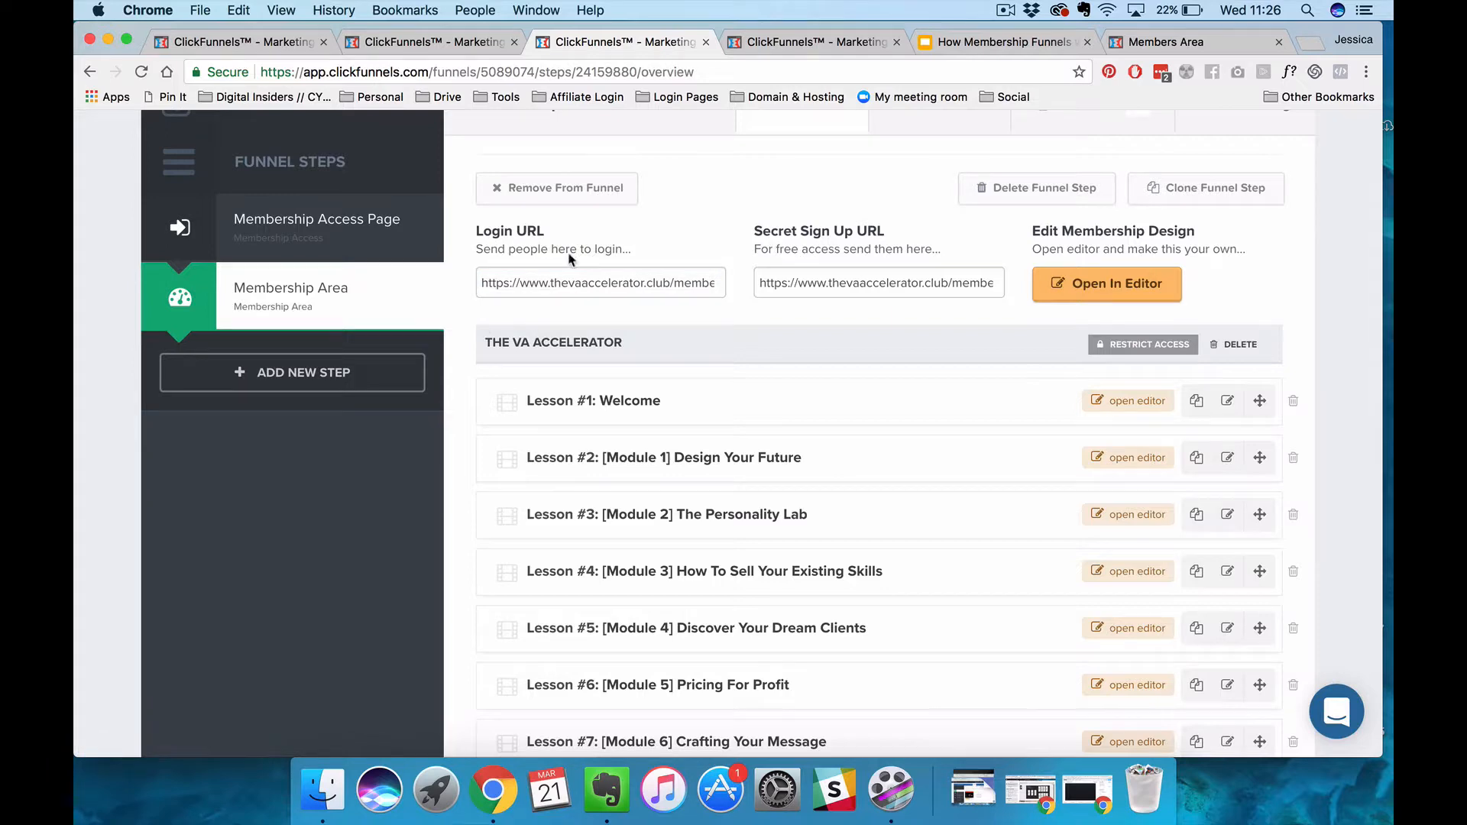
pyautogui.scroll(3)
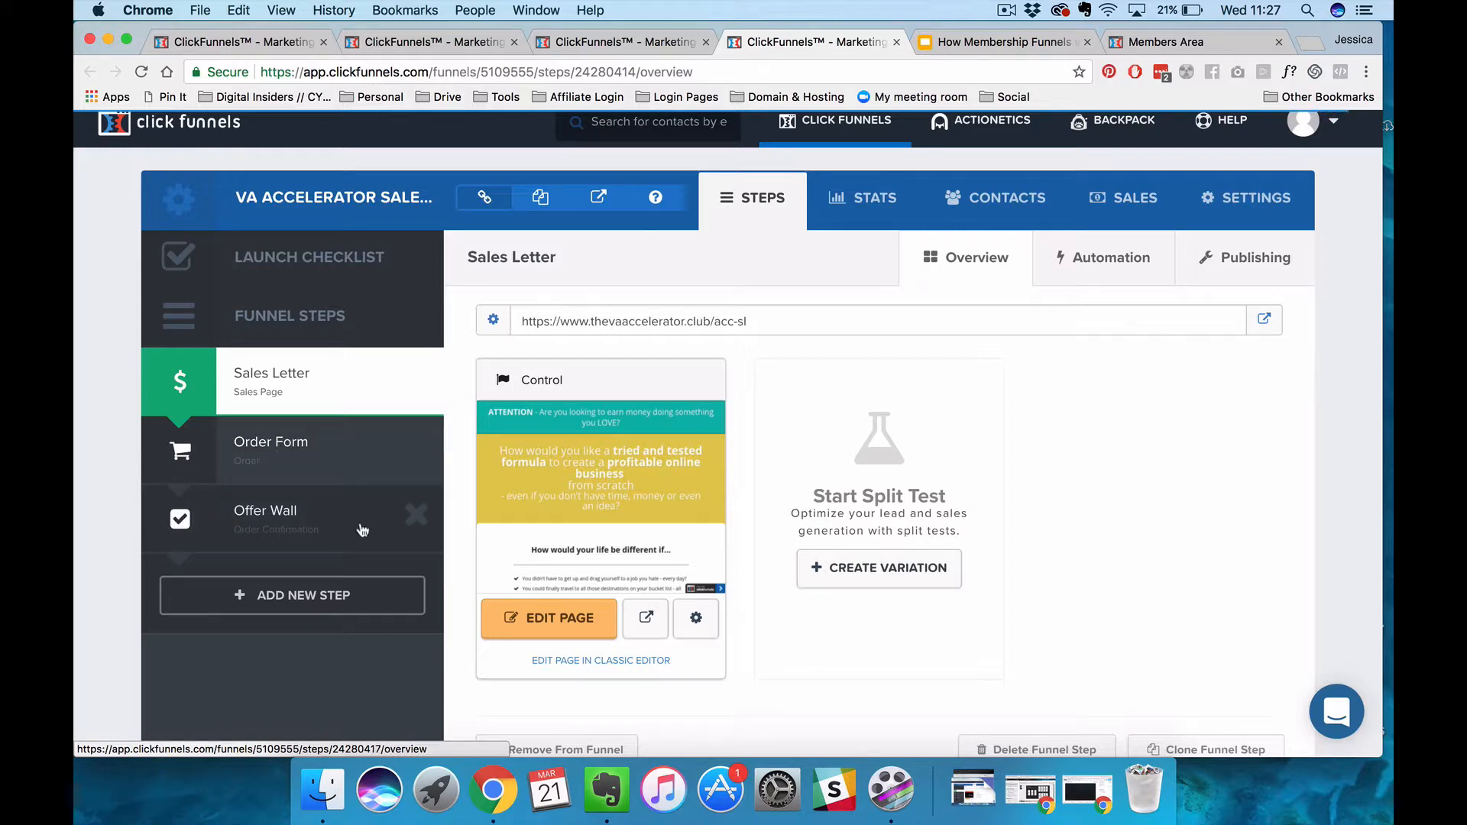
# Preview the Offer Wall confirmation page and follow its Create Your Account link into the members area
pyautogui.click(264, 511)
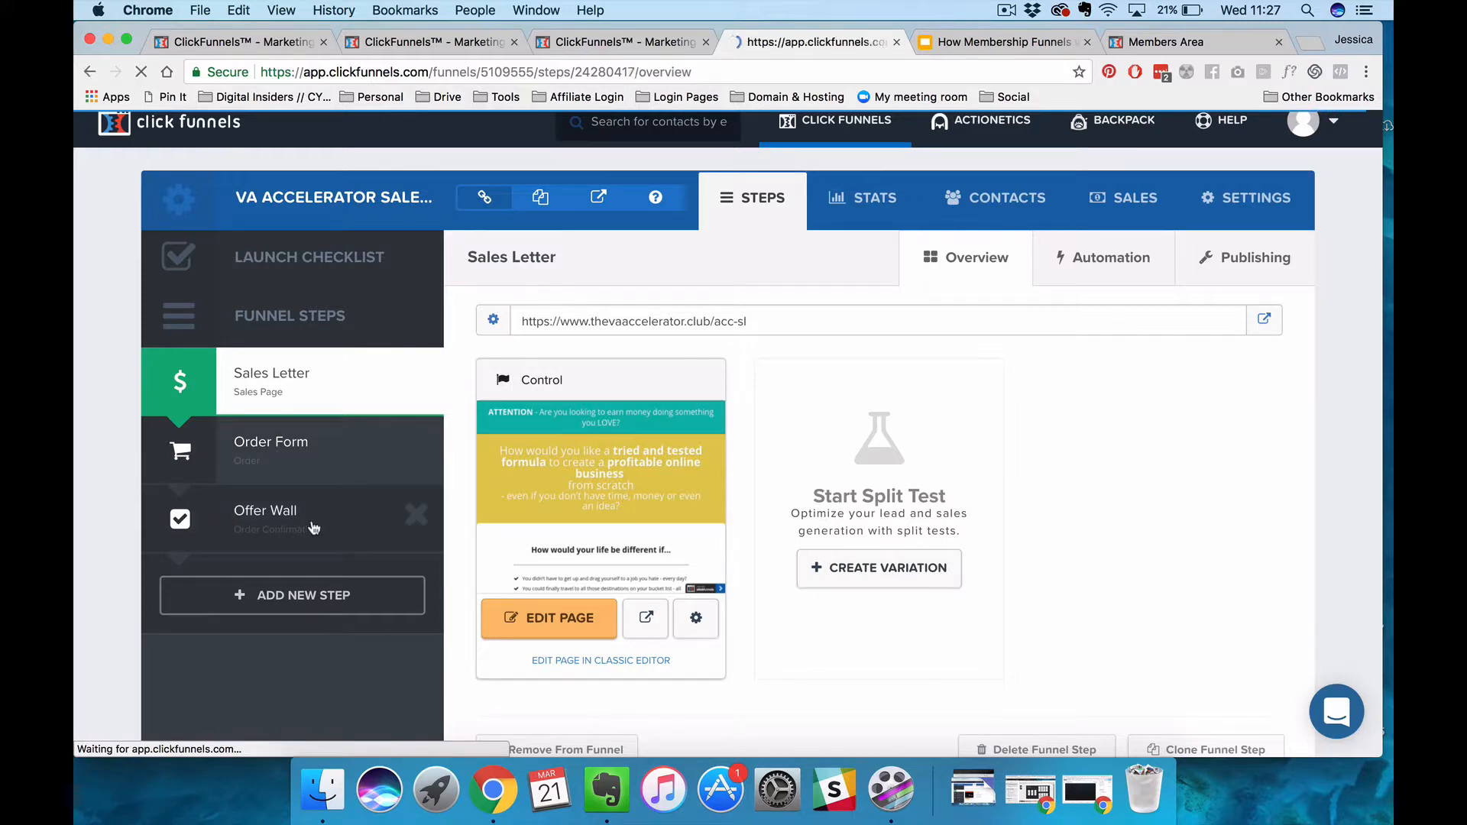
pyautogui.click(265, 511)
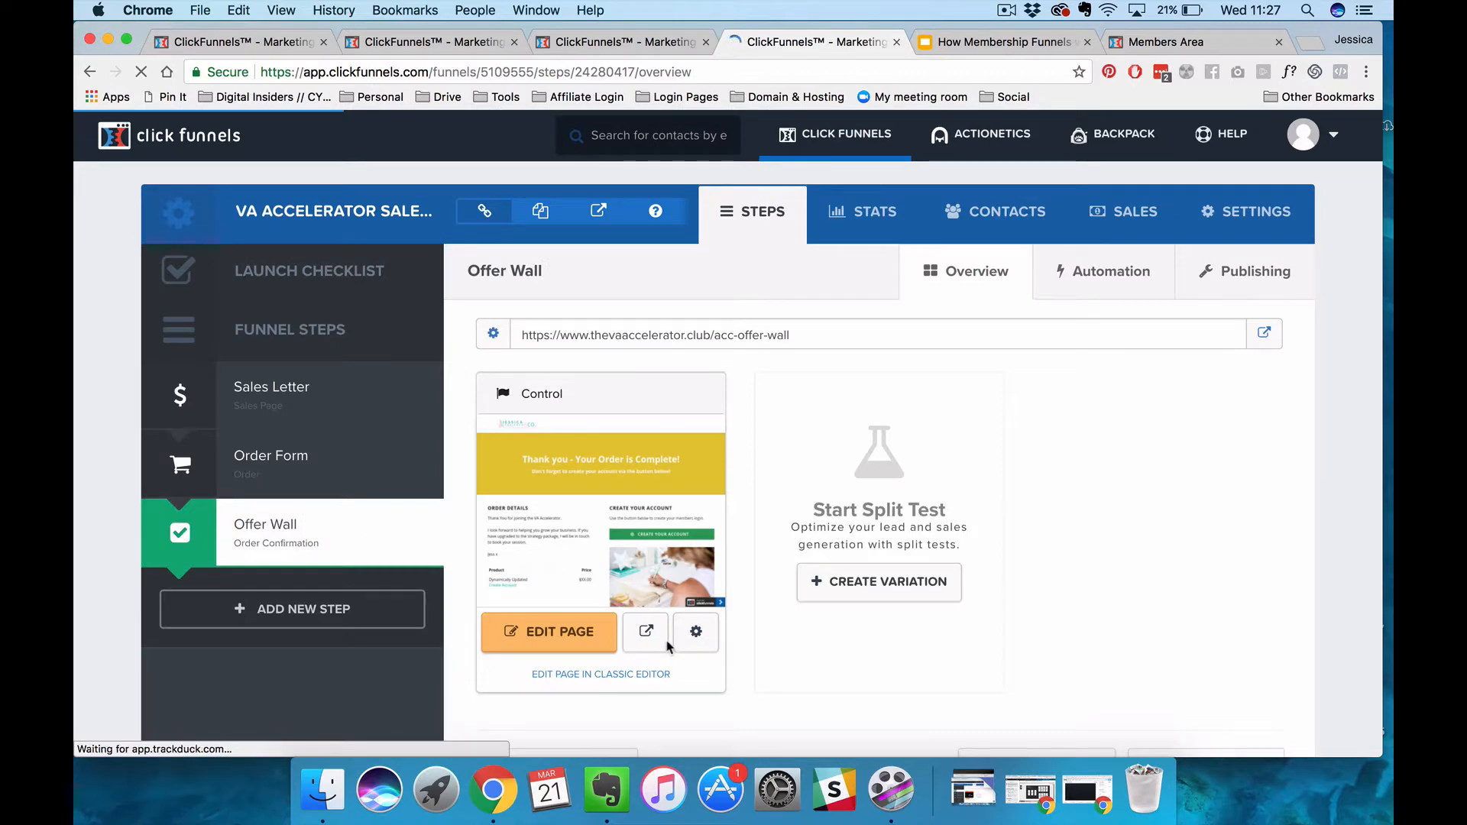
pyautogui.click(645, 632)
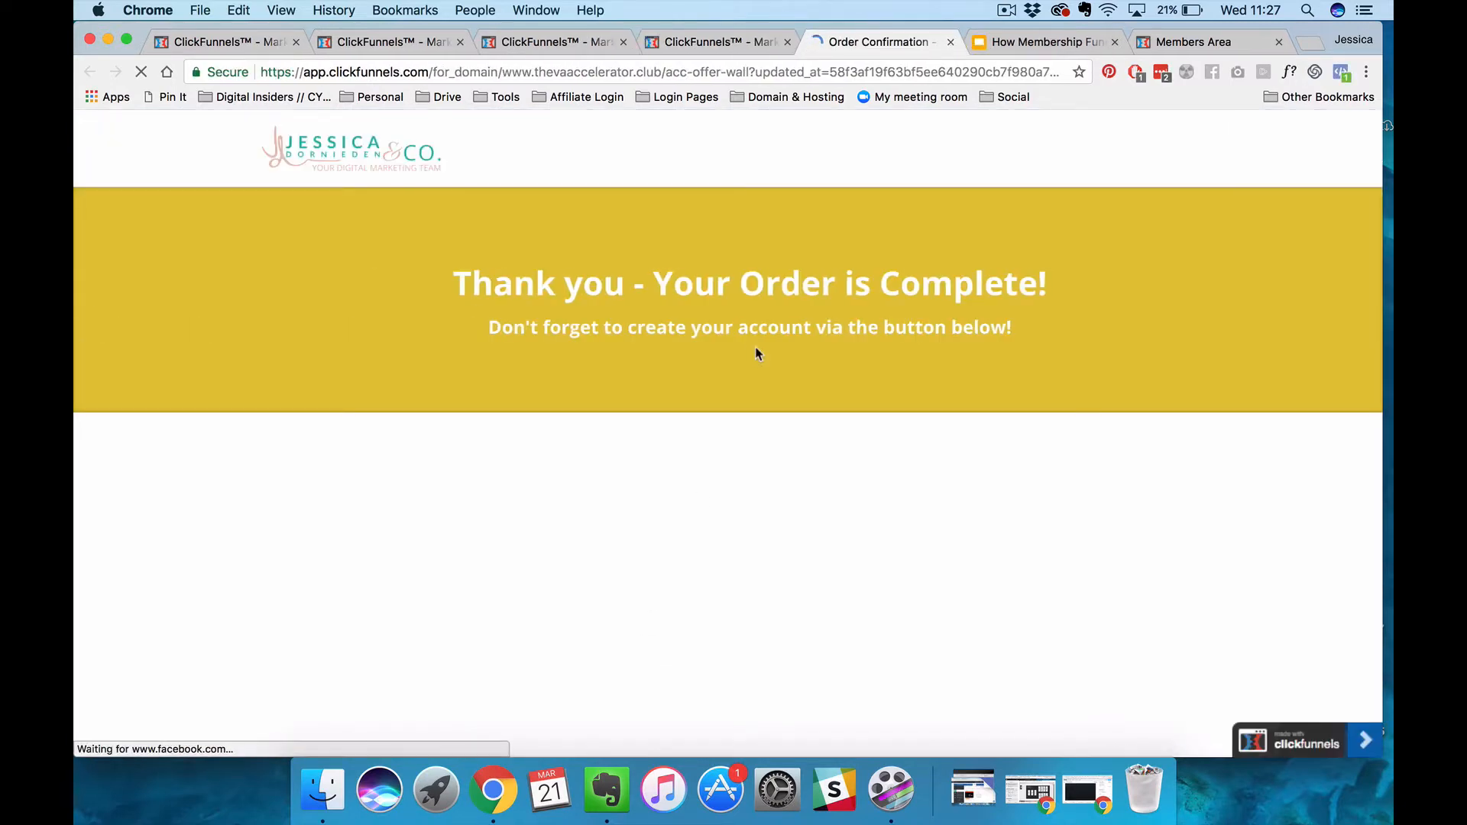
pyautogui.scroll(-3)
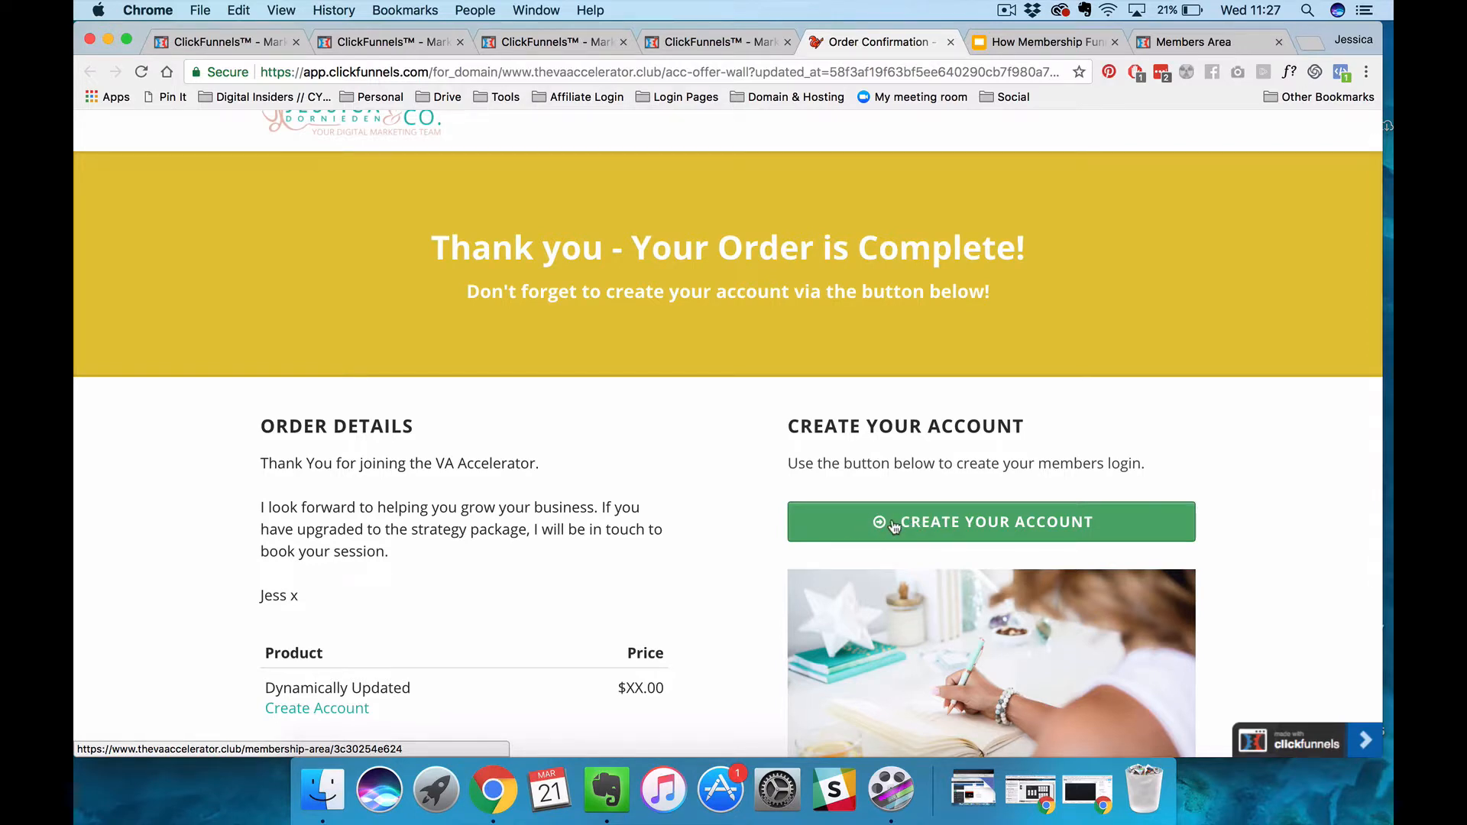
pyautogui.click(991, 521)
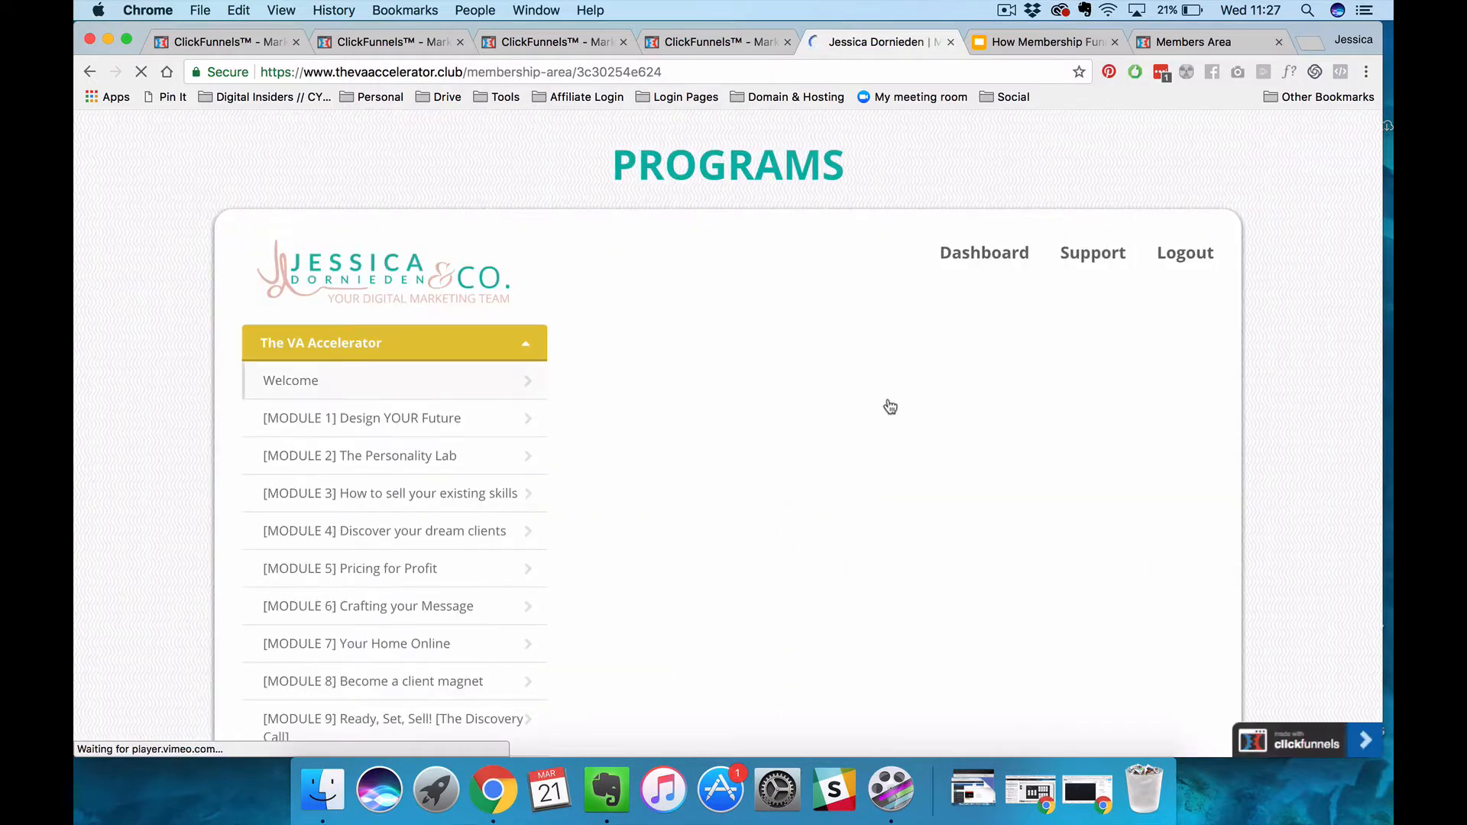
pyautogui.click(290, 380)
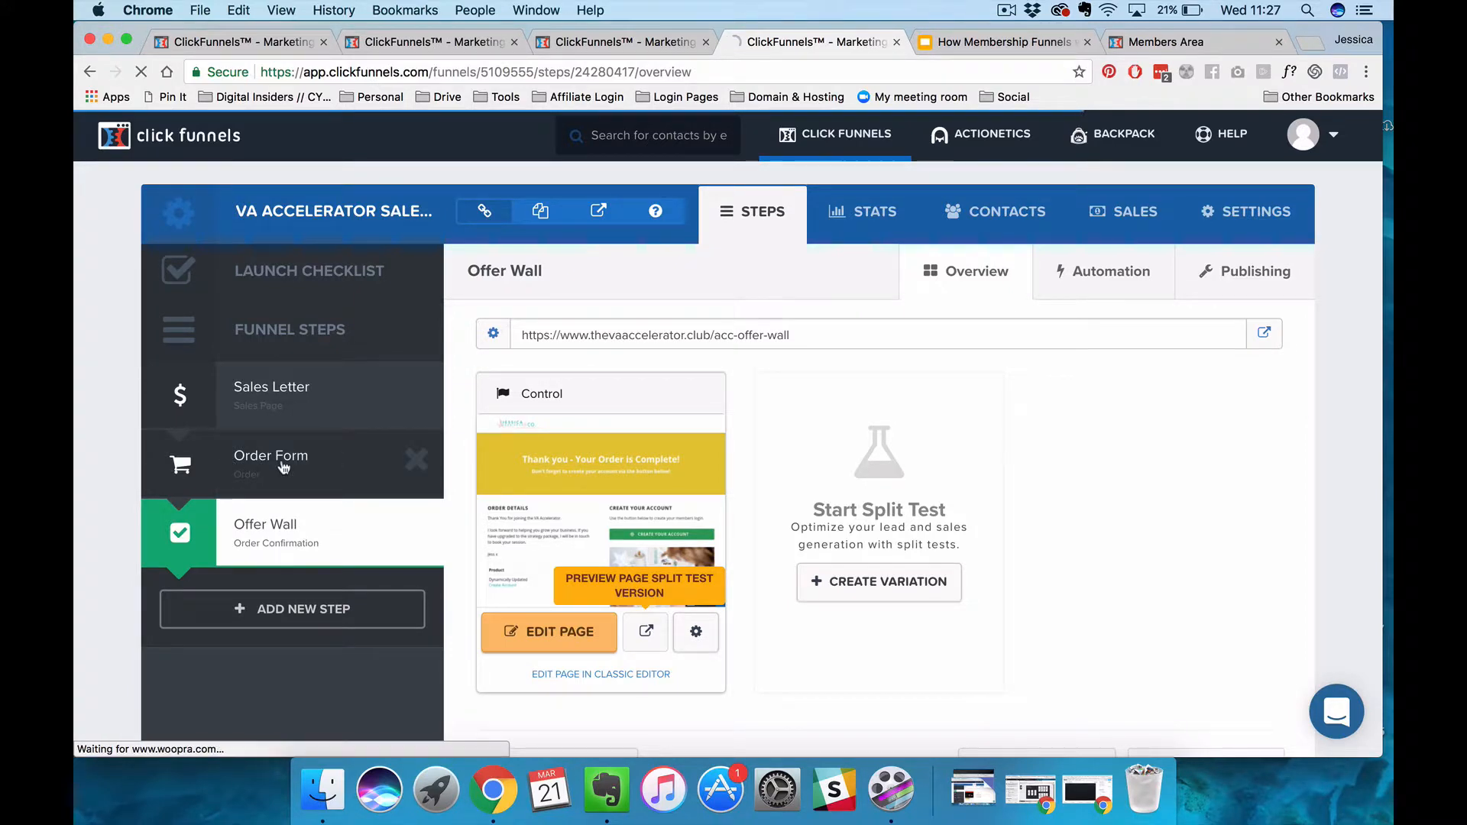
# Check that the Order Form's Basic package product uses the member area as its Thank You Page
pyautogui.click(271, 458)
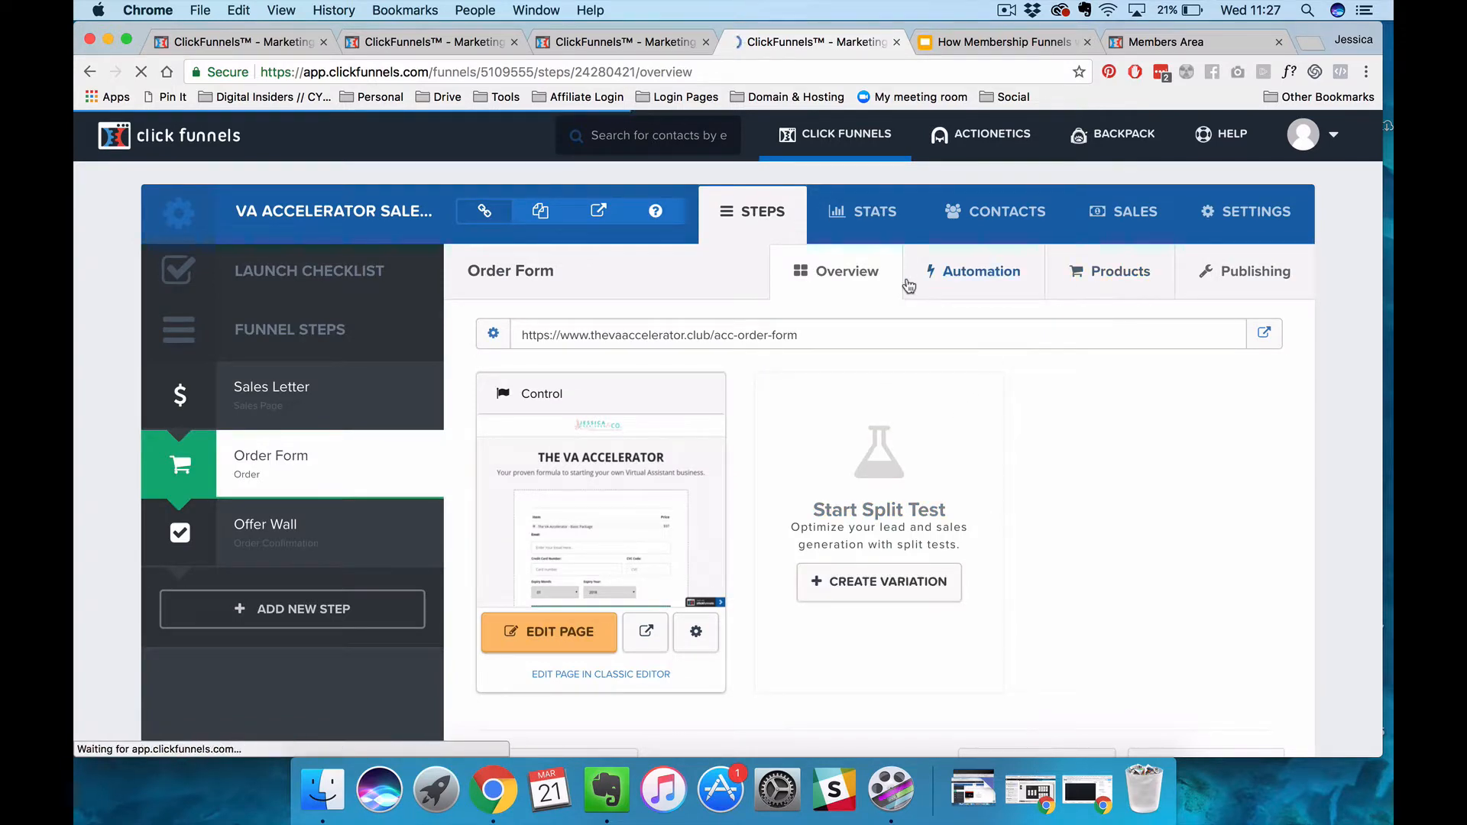
pyautogui.click(1119, 272)
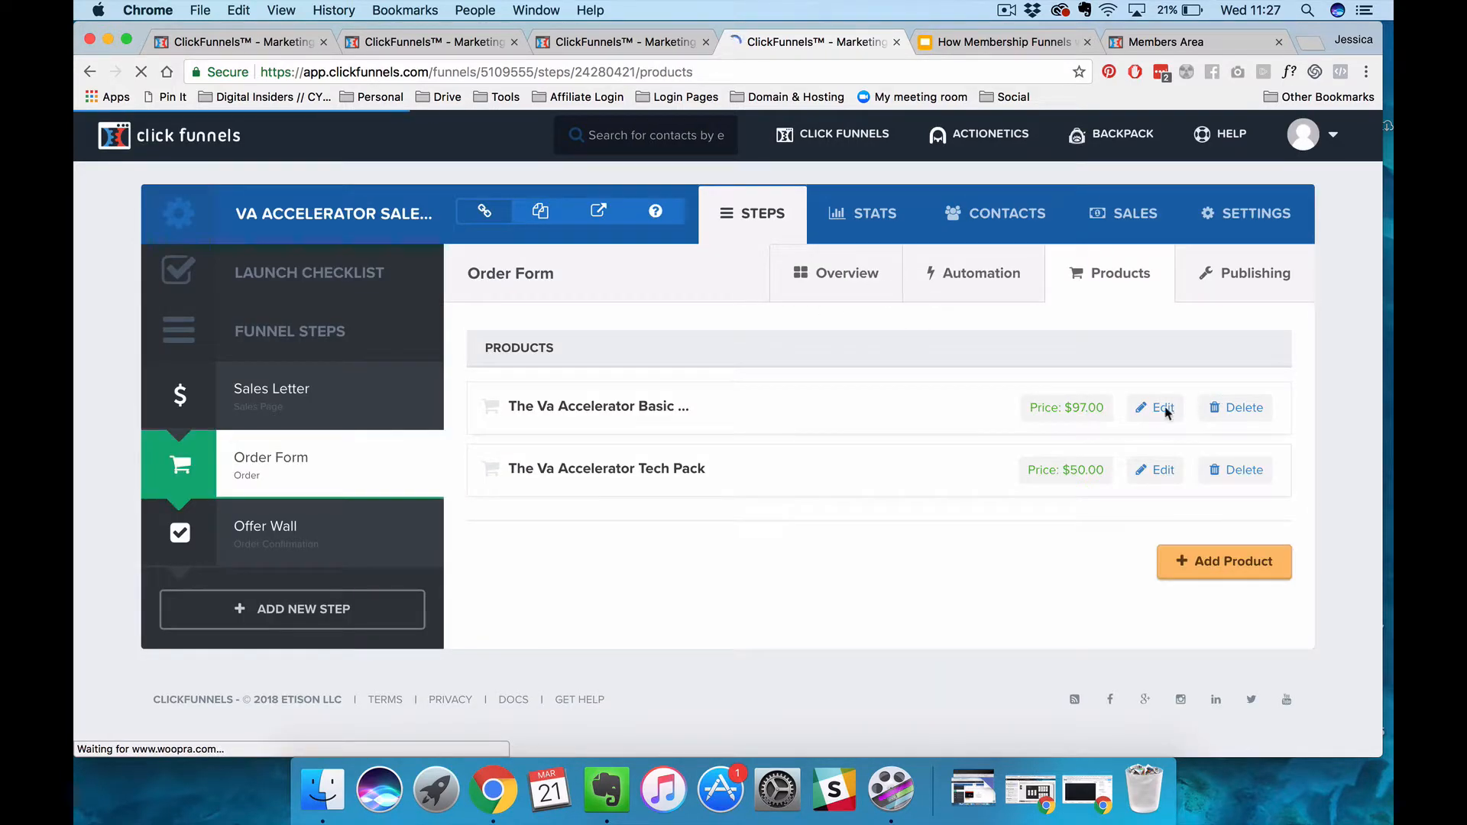
pyautogui.click(1155, 407)
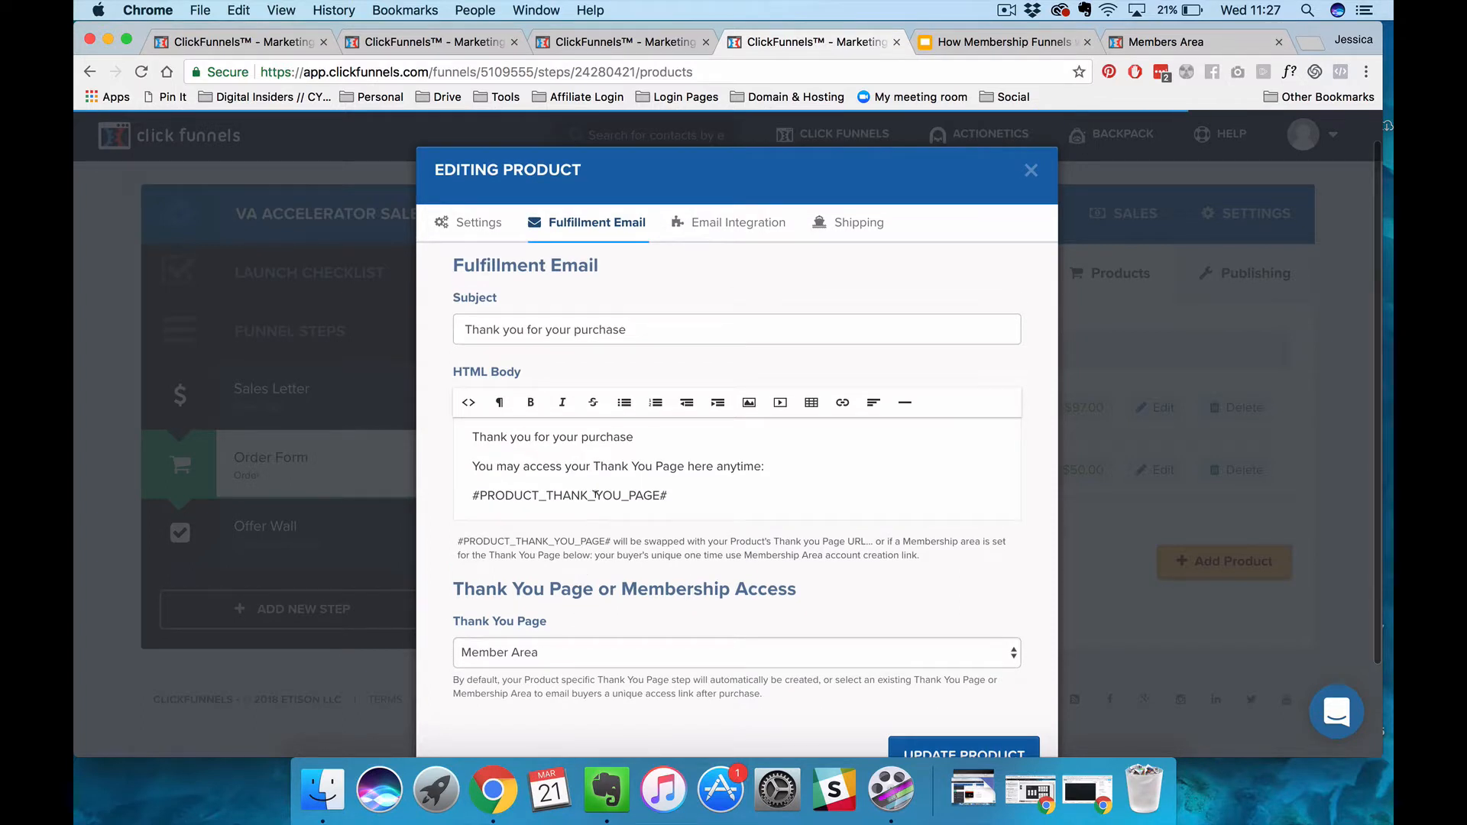
pyautogui.click(842, 135)
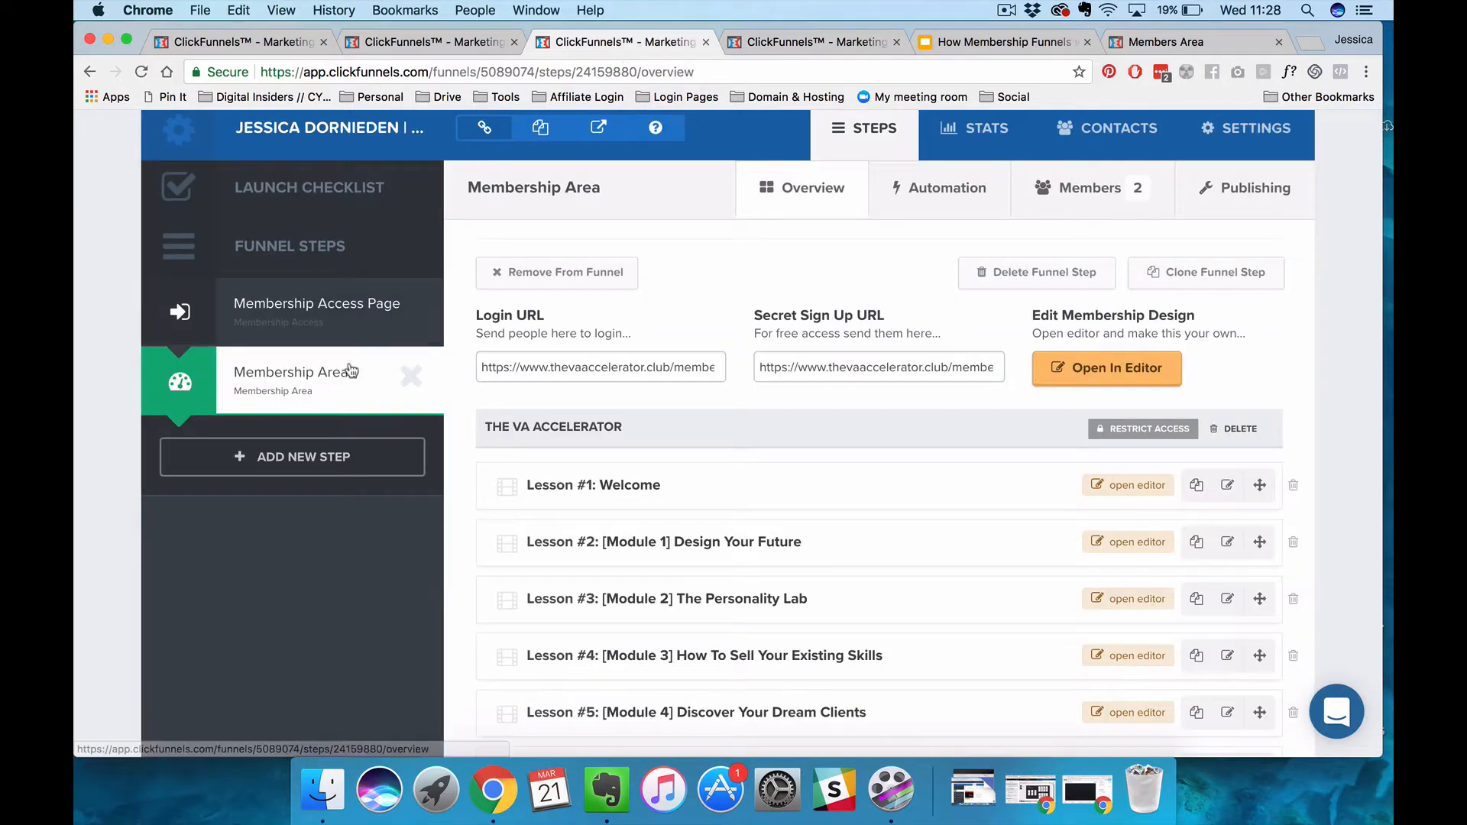
pyautogui.moveTo(237, 391)
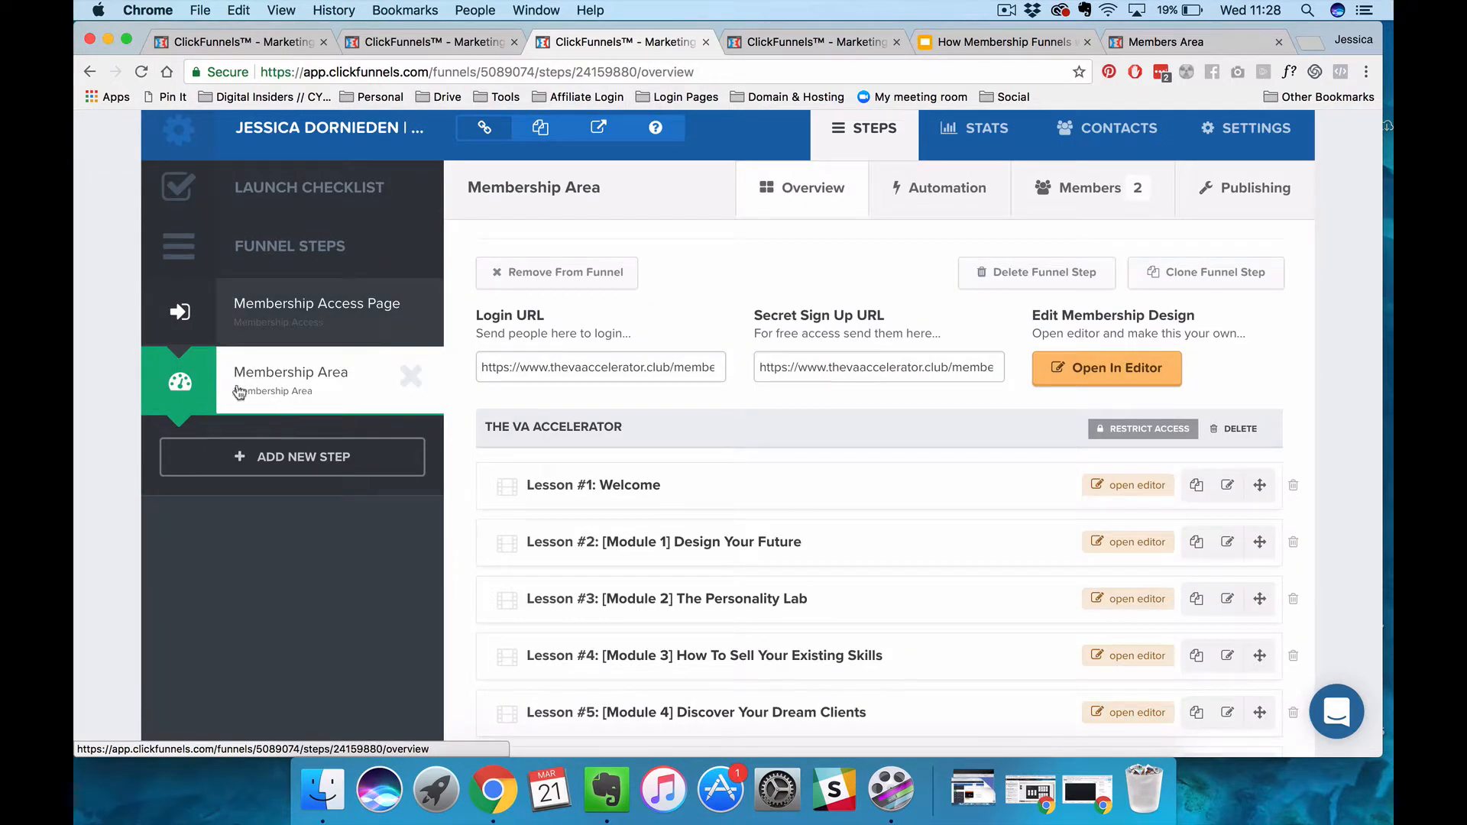
# Show the Multiple Products funnel diagram on slide 2 of the presentation
pyautogui.click(1001, 41)
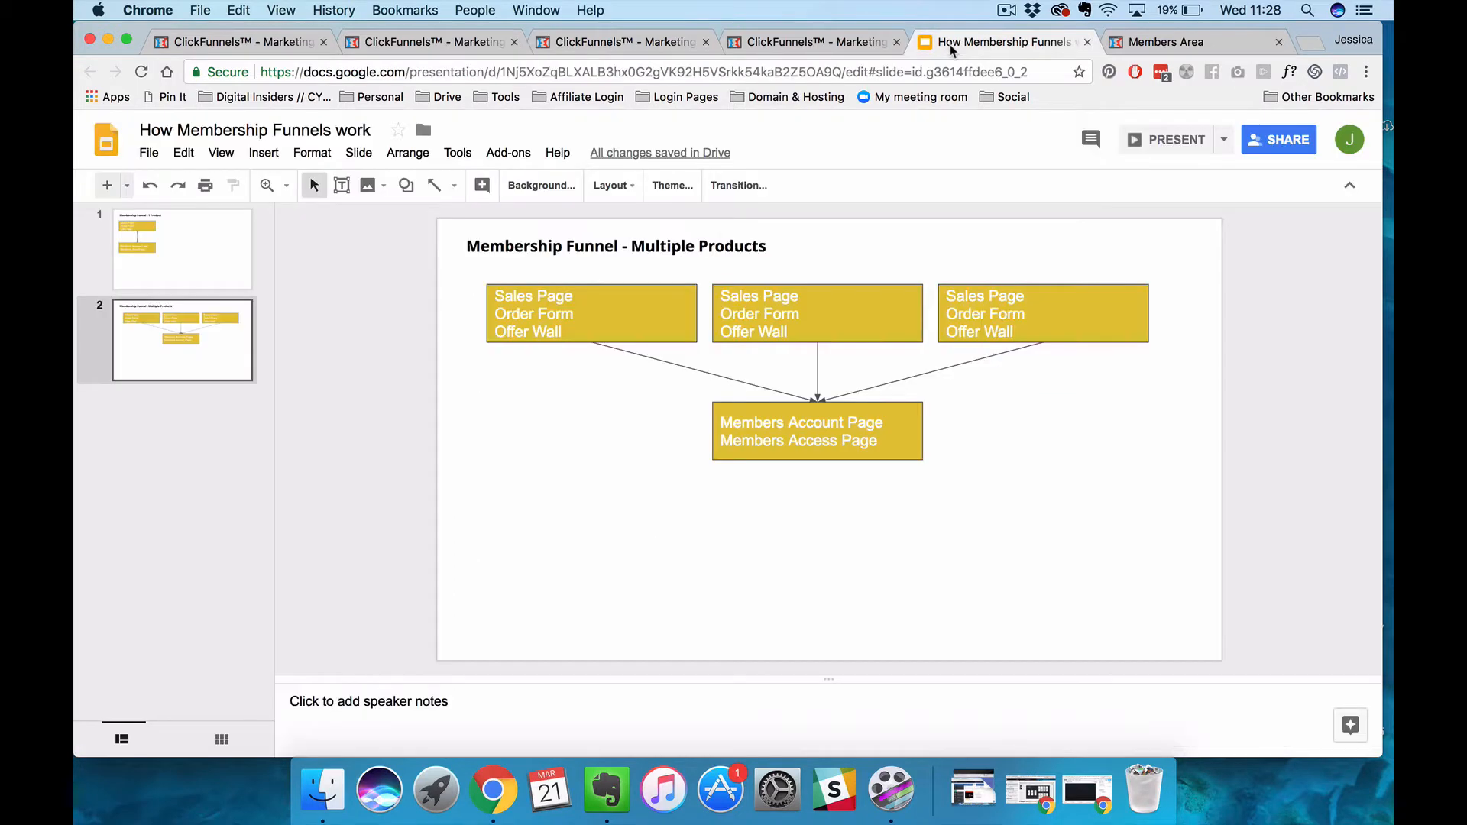
pyautogui.moveTo(914, 506)
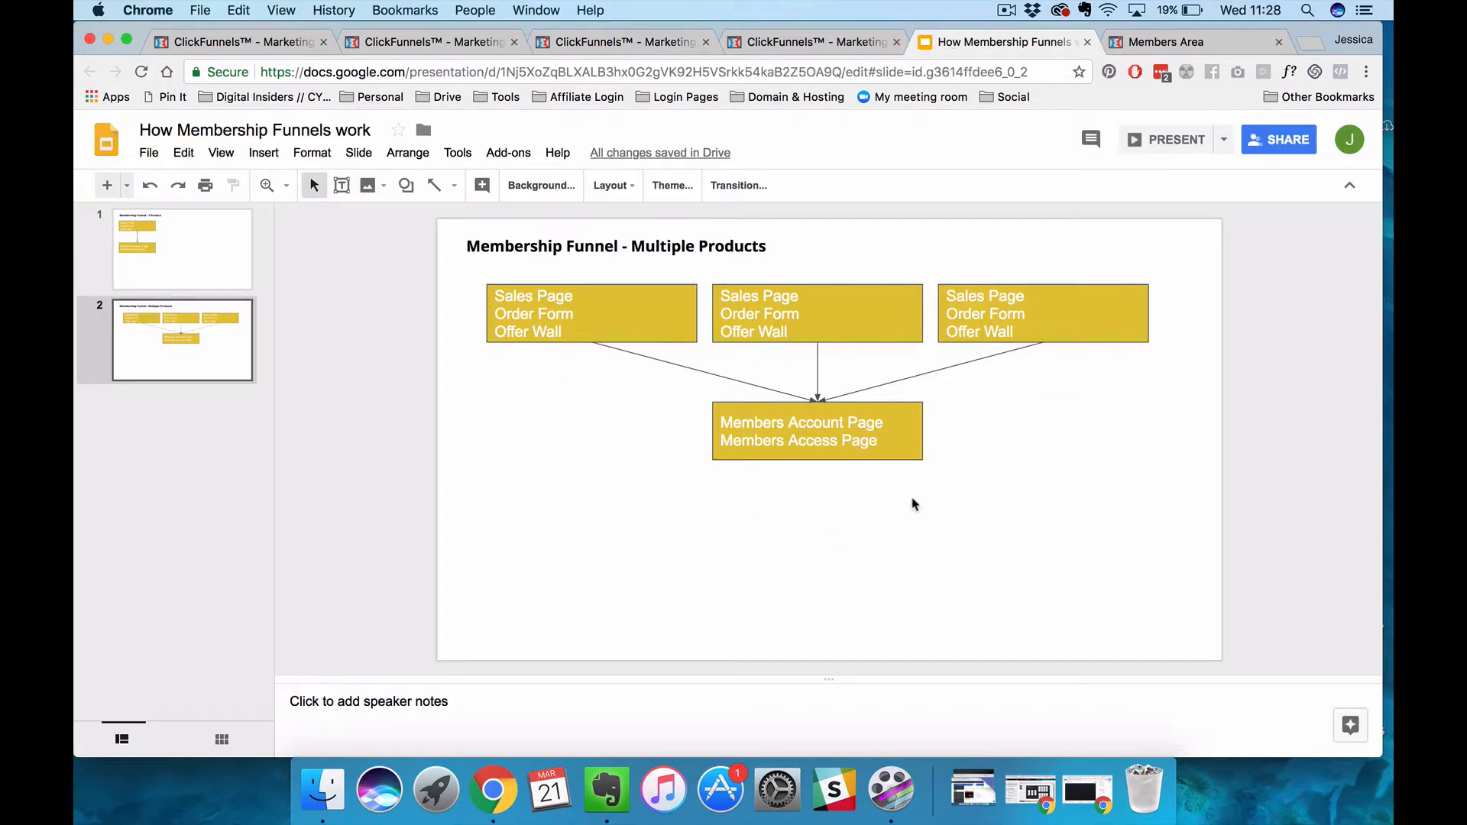
pyautogui.moveTo(1085, 332)
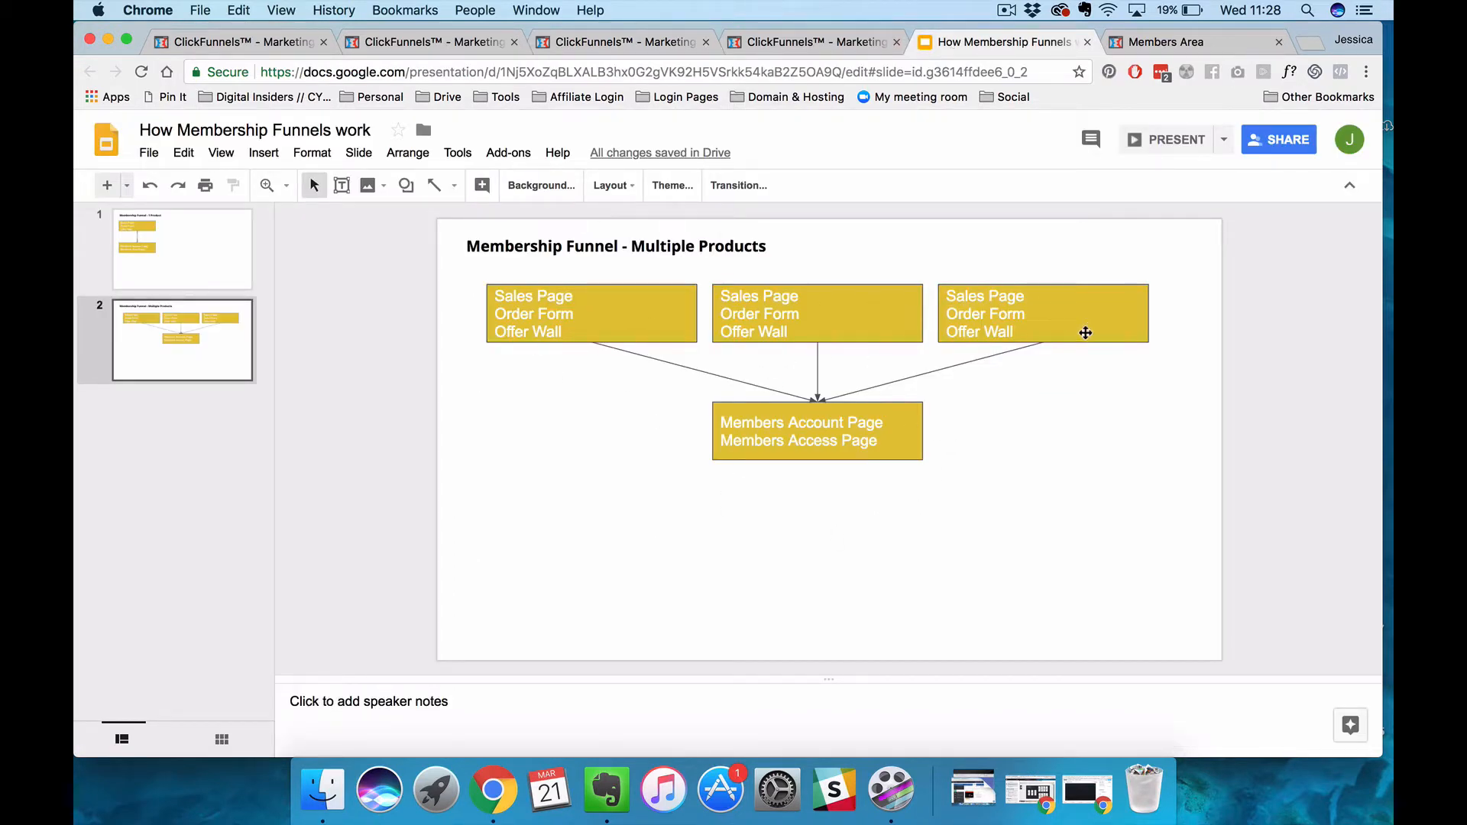